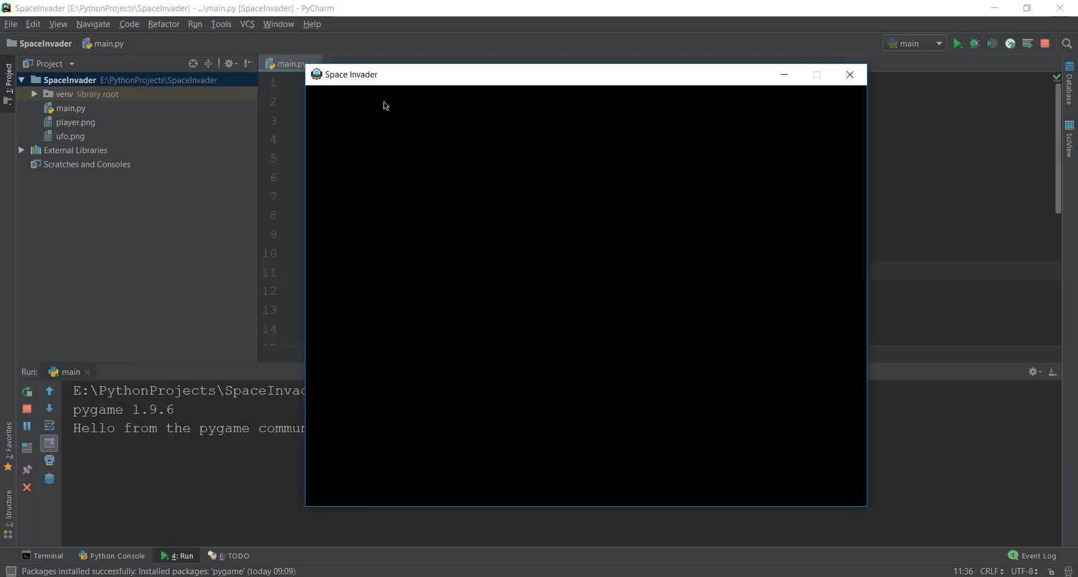
mouse_move(580, 274)
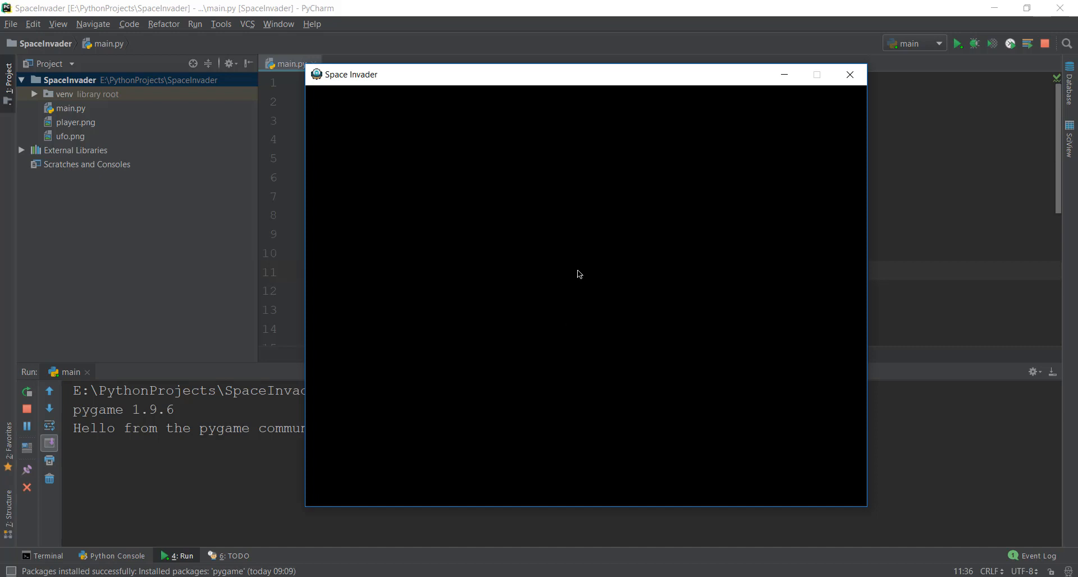
mouse_move(579, 274)
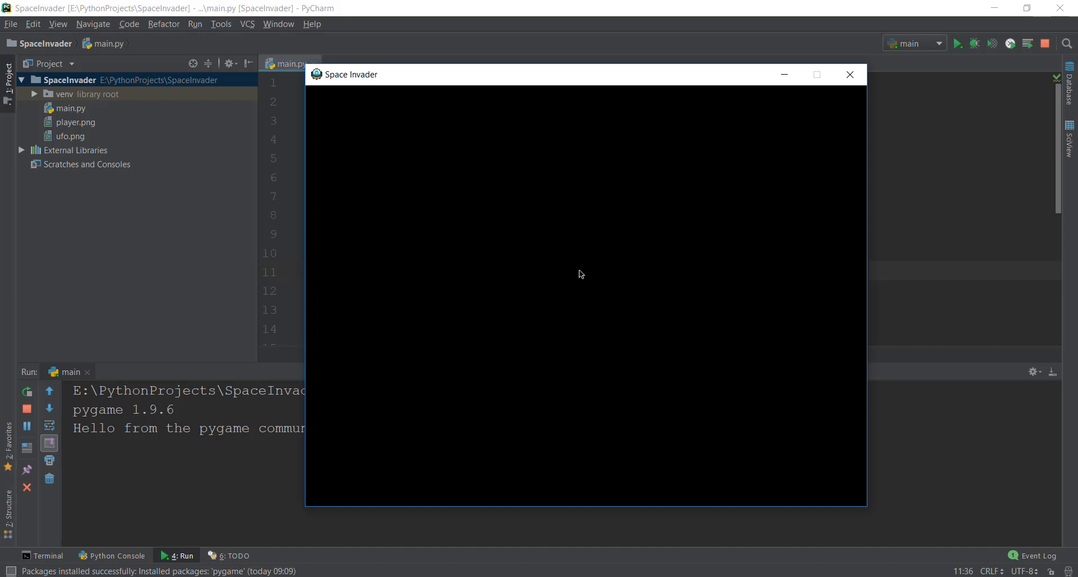
mouse_move(569, 267)
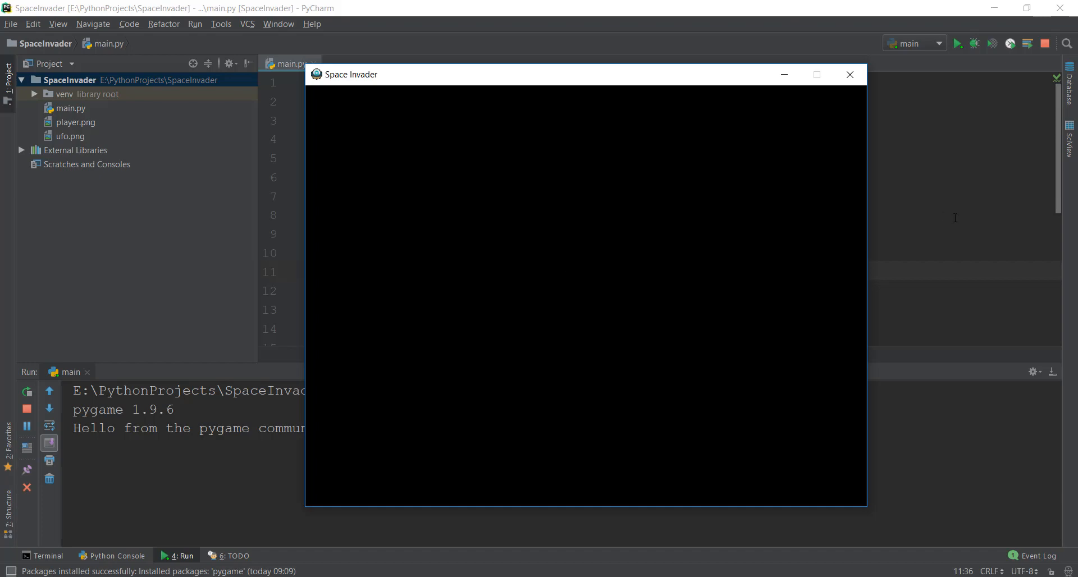
Close the game window and open player.png, the 64x64 spaceship image
click(849, 74)
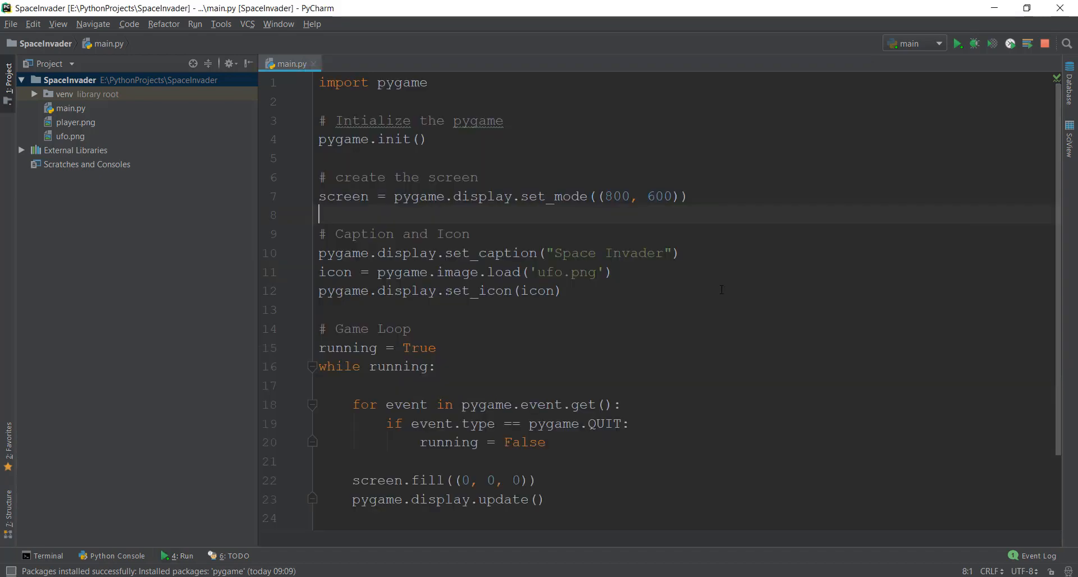
mouse_move(157, 206)
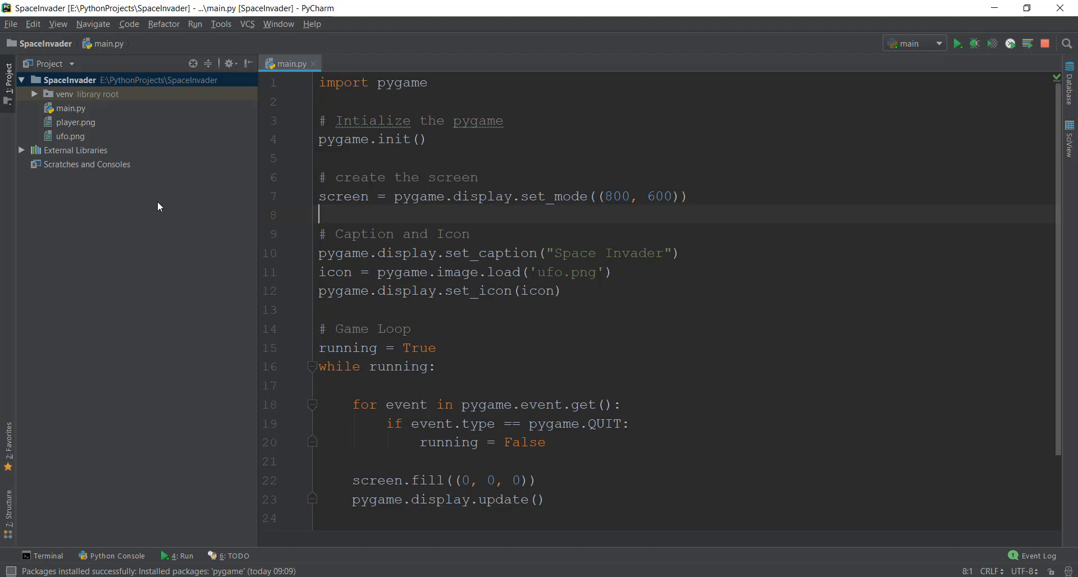
double_click(76, 122)
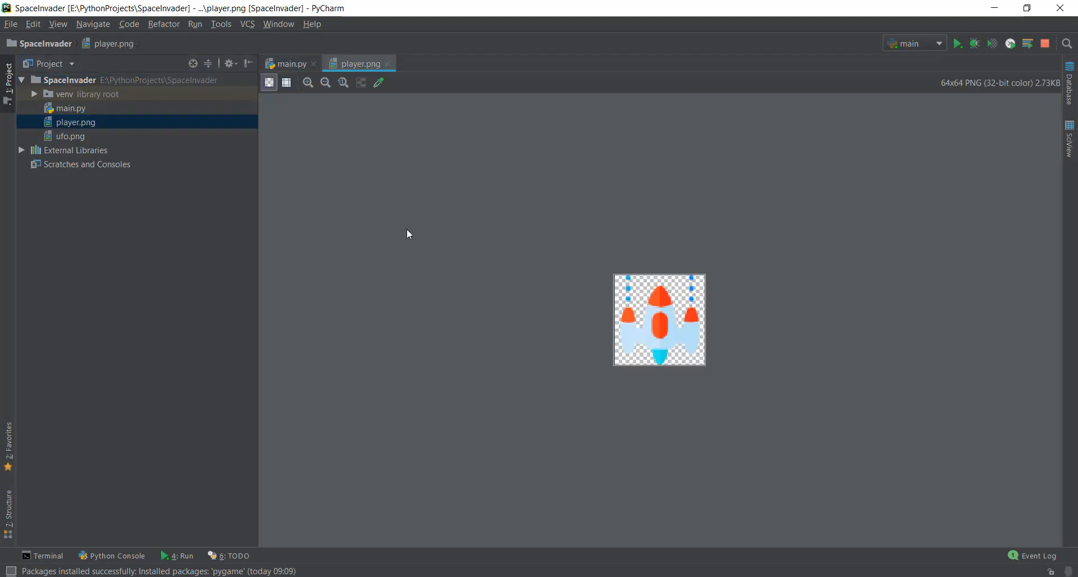
mouse_move(696, 332)
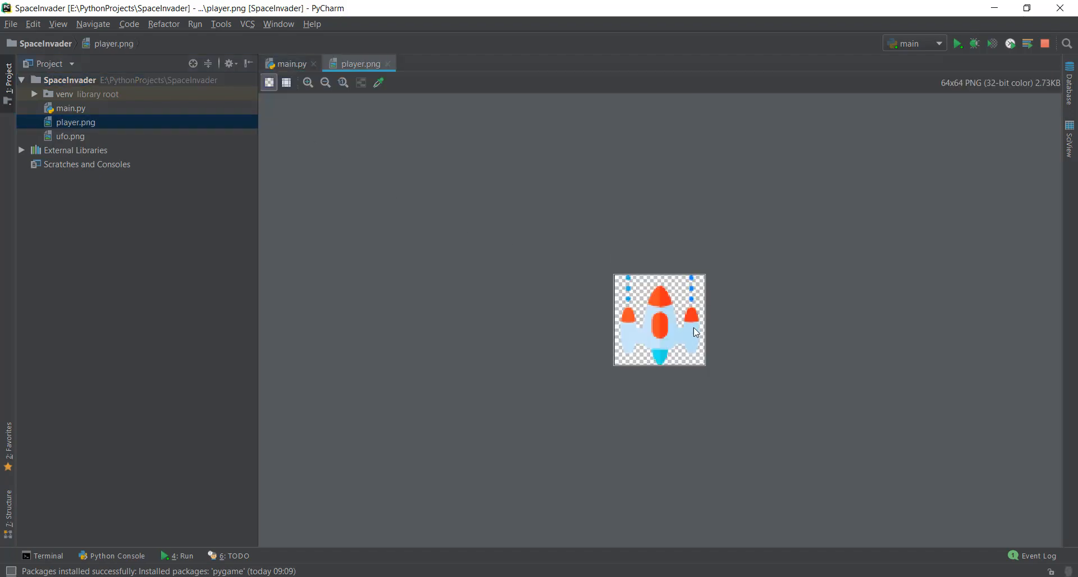
mouse_move(640, 313)
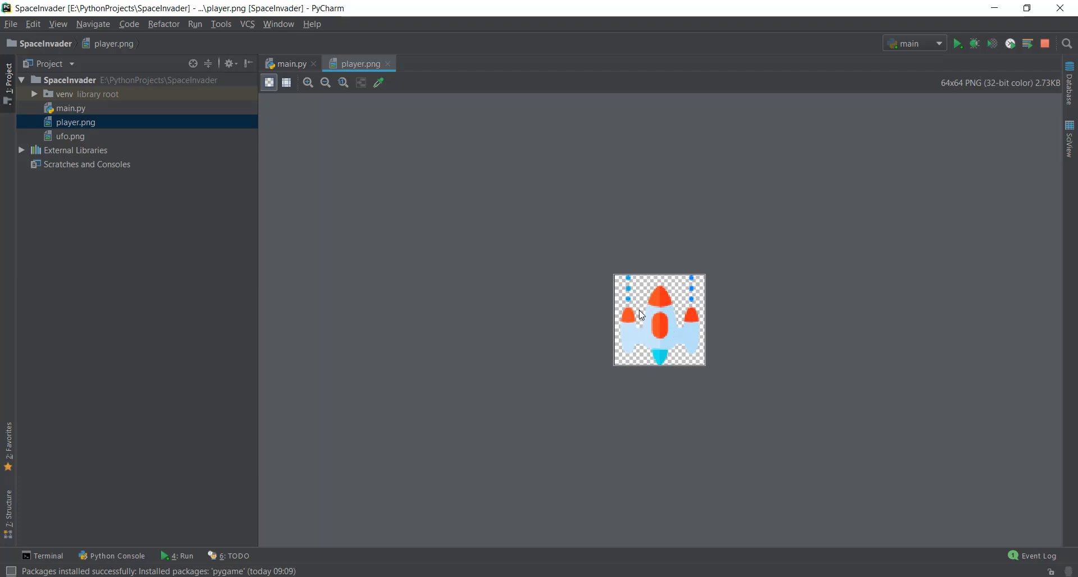
mouse_move(453, 449)
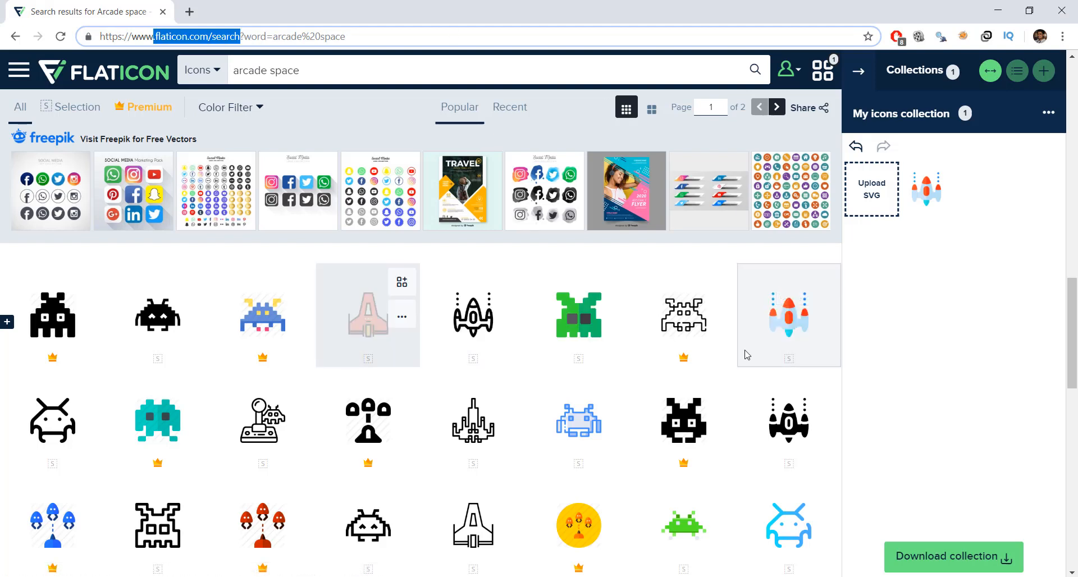
mouse_move(943, 237)
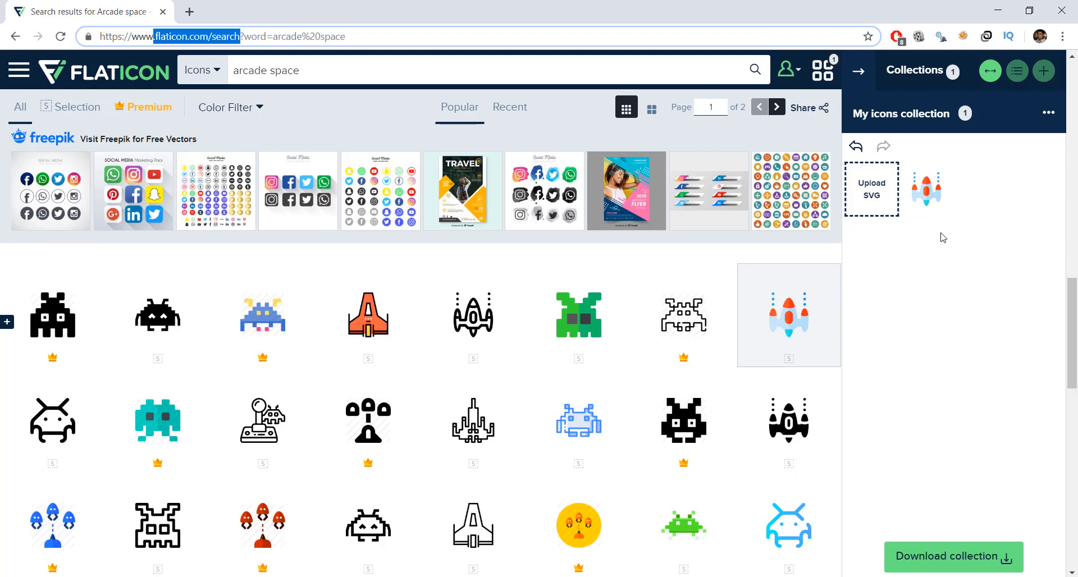
Download the collected Flaticon spaceship icon as a 64 px PNG
click(952, 556)
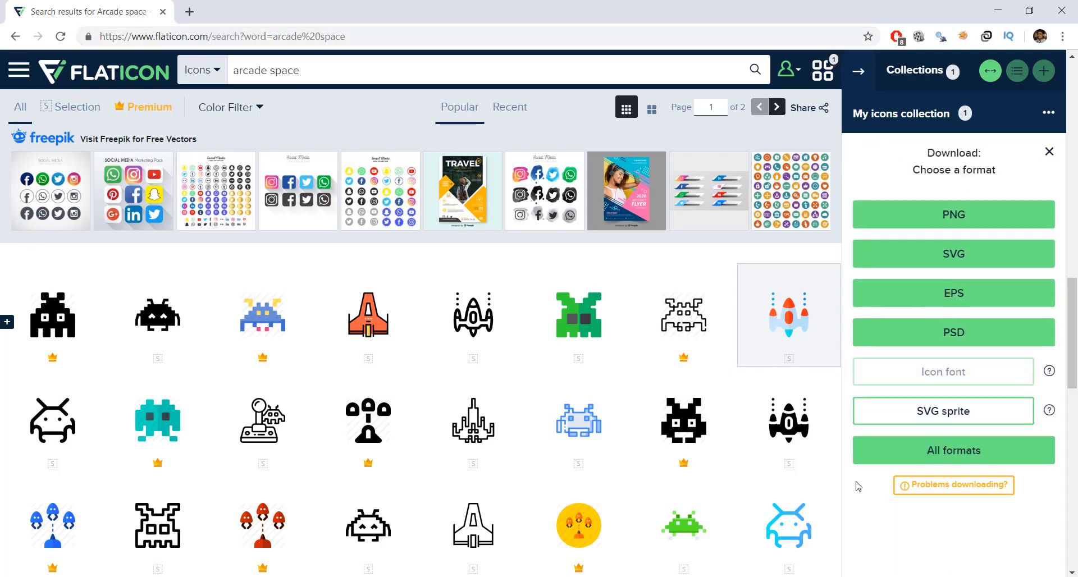
click(275, 70)
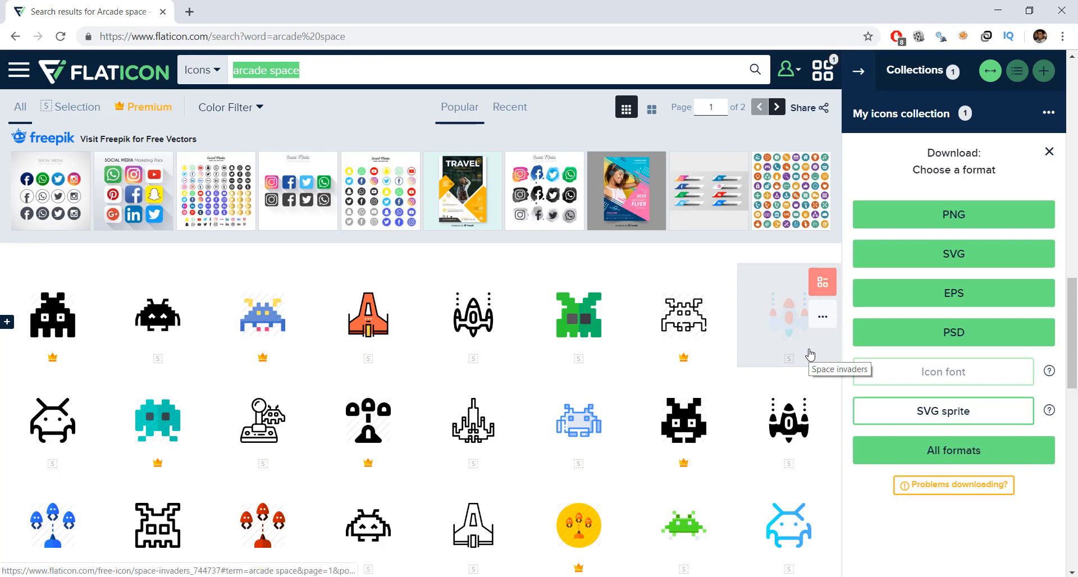
click(953, 215)
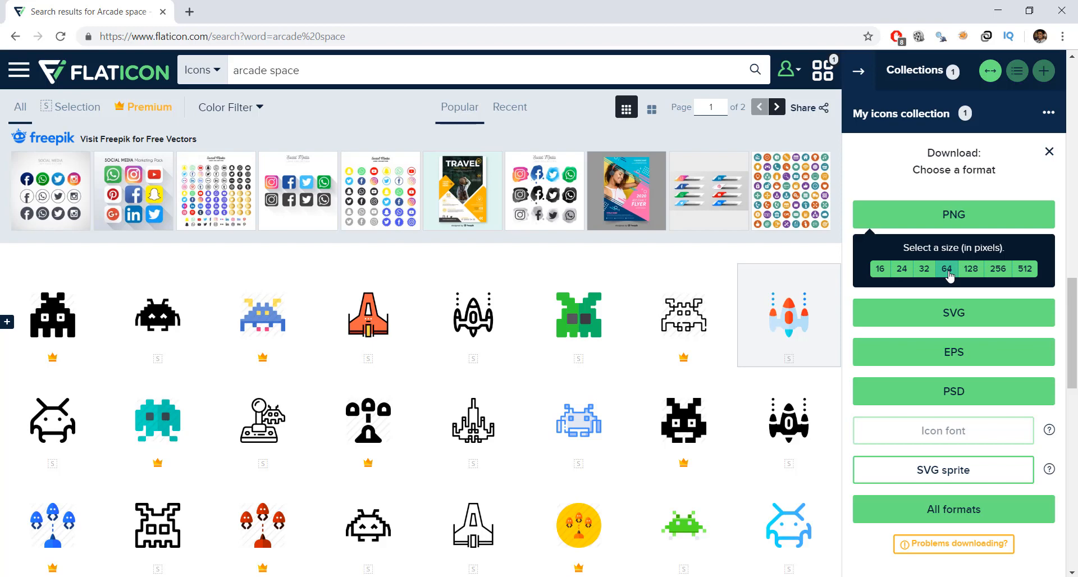
mouse_move(954, 267)
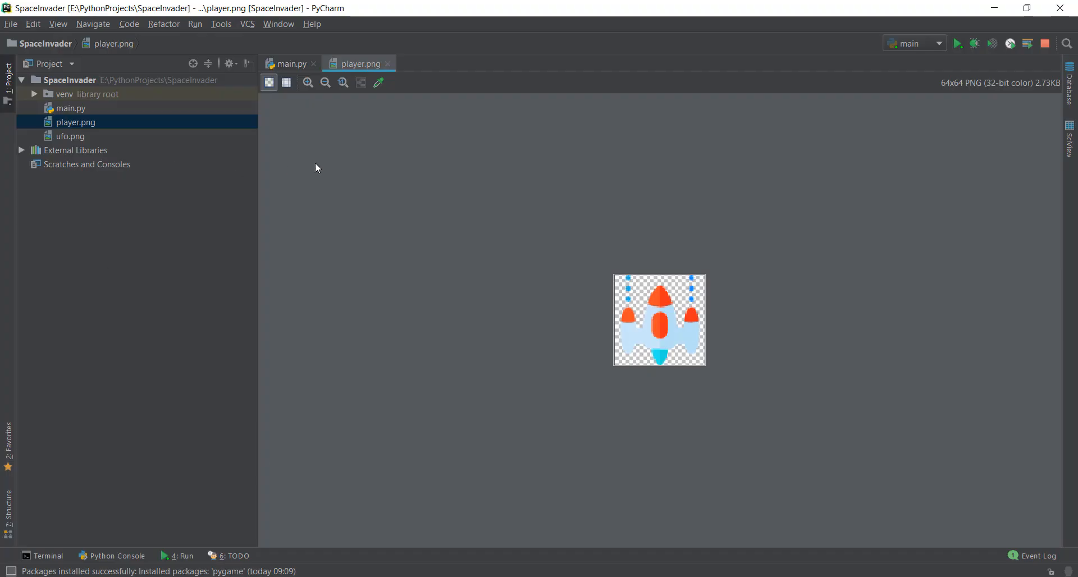
Close the player.png tab and select a few characters on line 7 of main.py
click(290, 63)
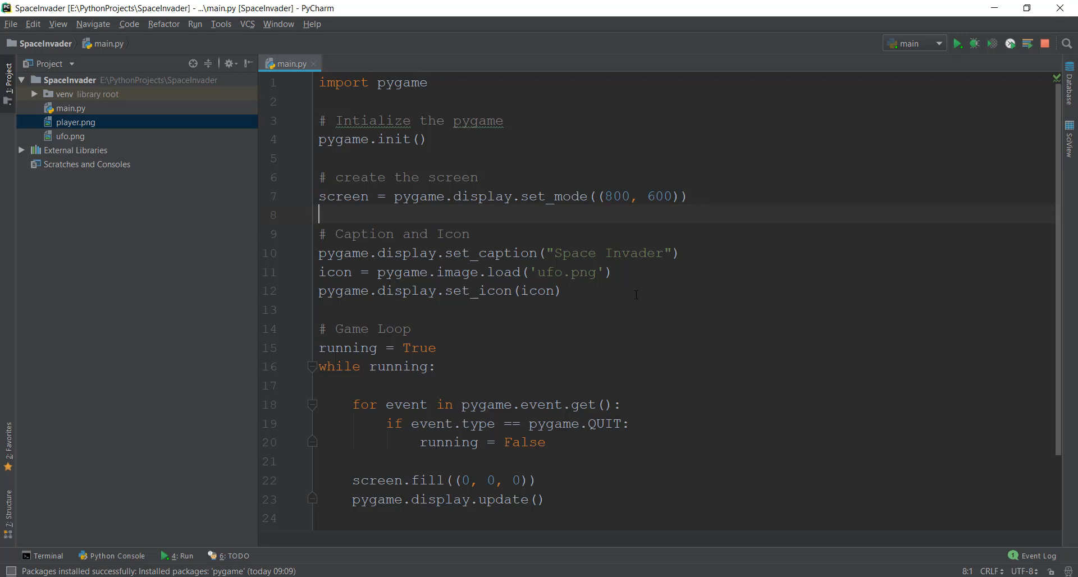
click(561, 290)
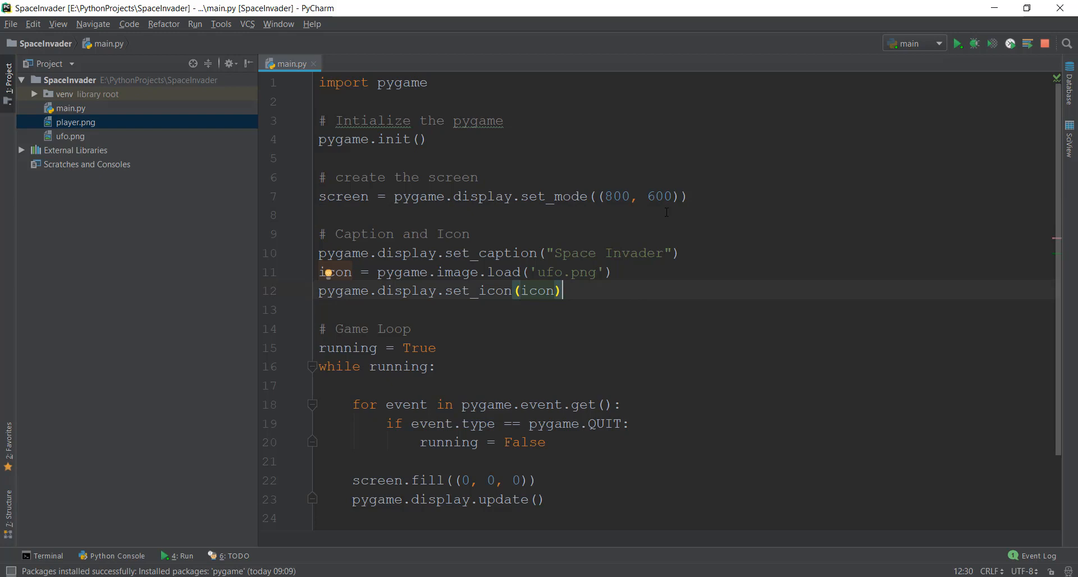
drag(606, 196, 673, 196)
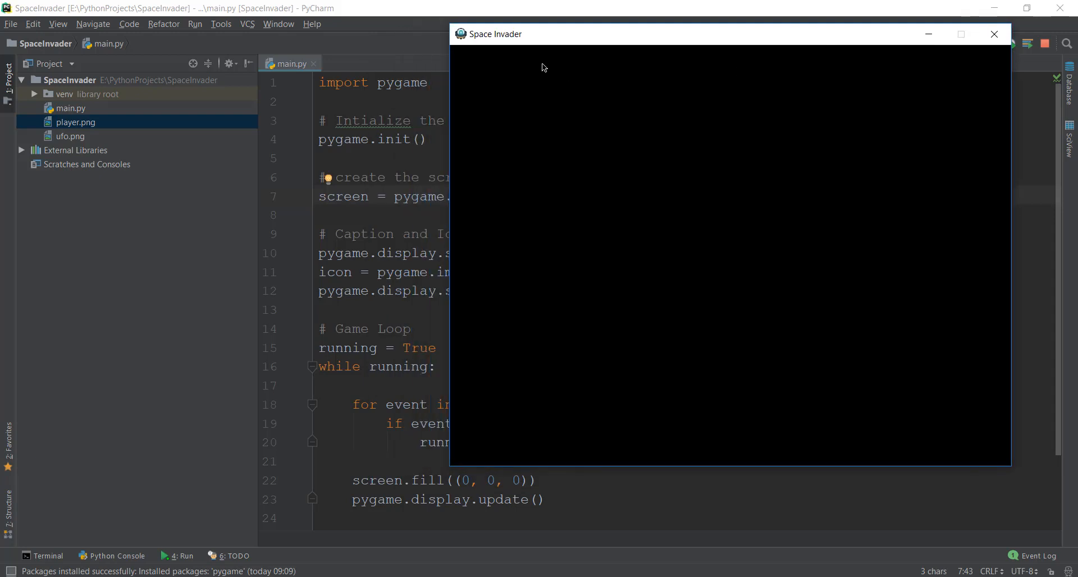
mouse_move(492, 89)
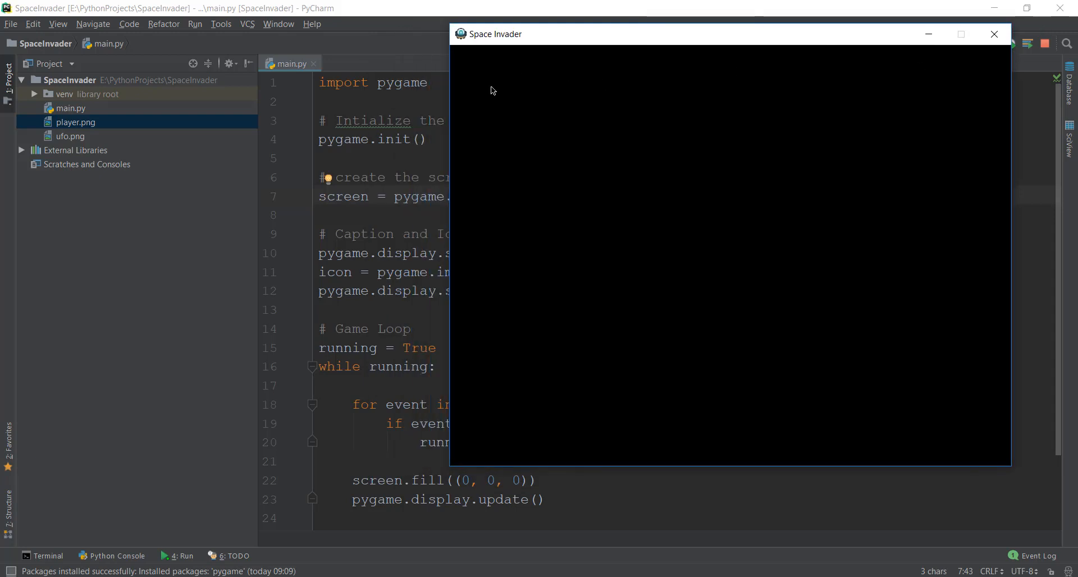
mouse_move(646, 92)
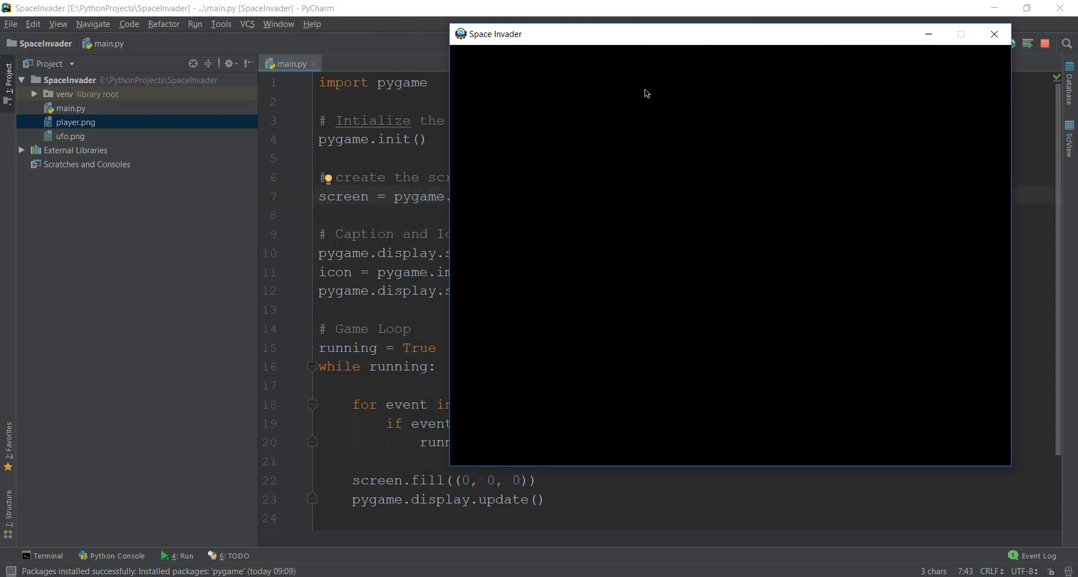
mouse_move(455, 53)
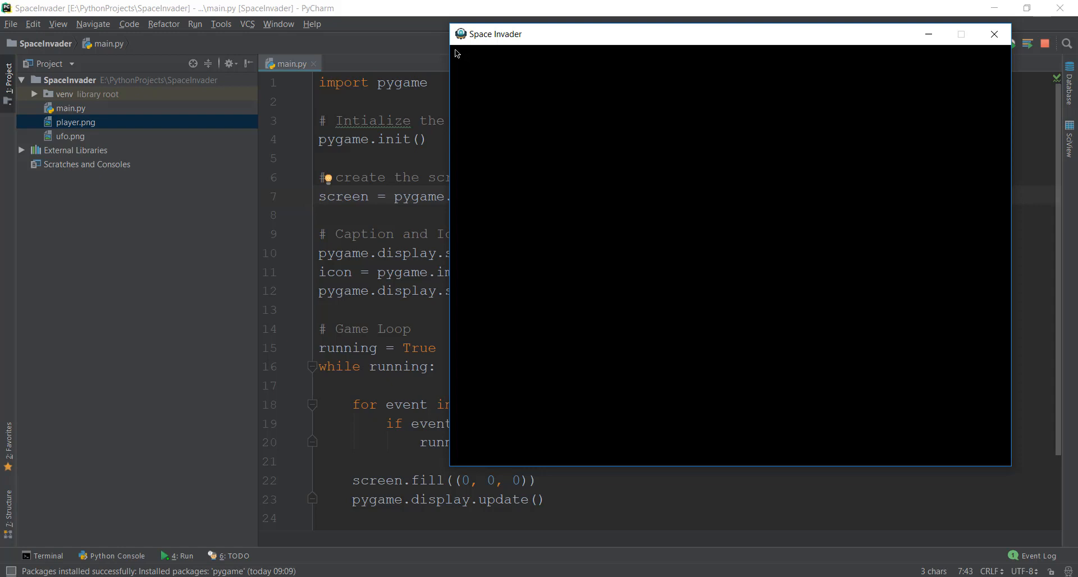
mouse_move(952, 62)
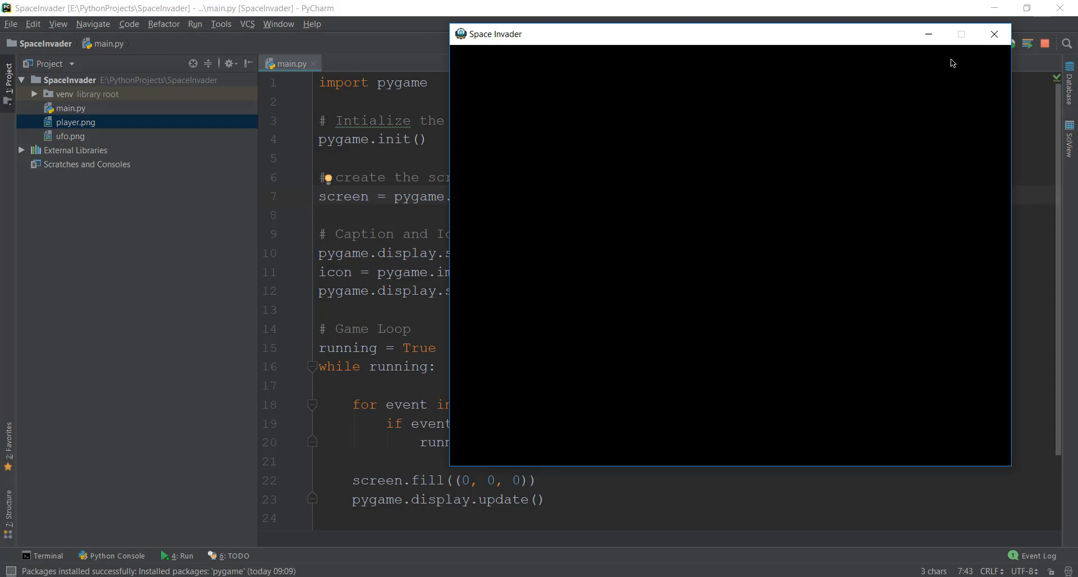
mouse_move(453, 49)
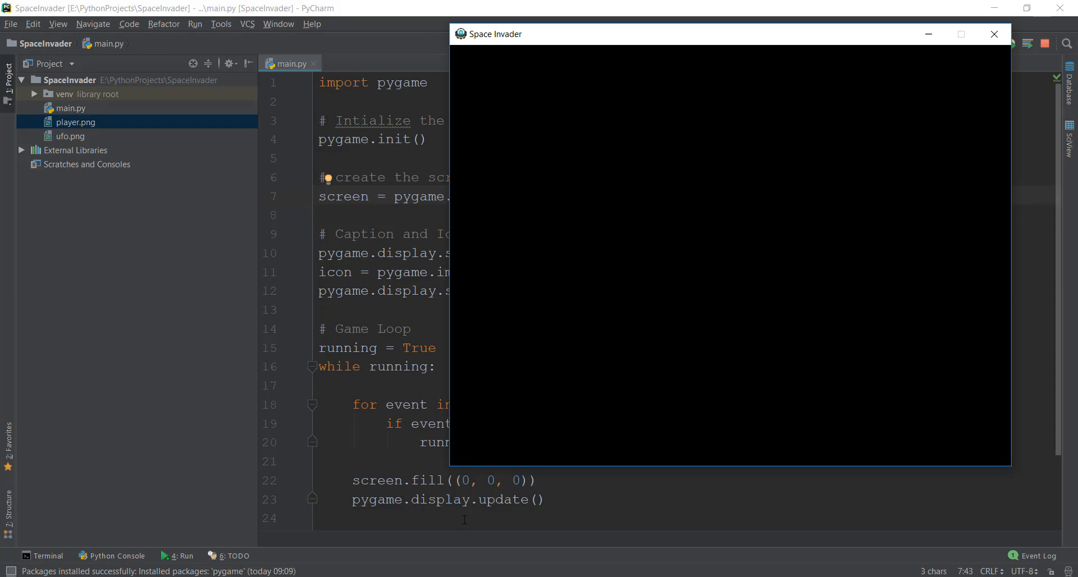
mouse_move(454, 48)
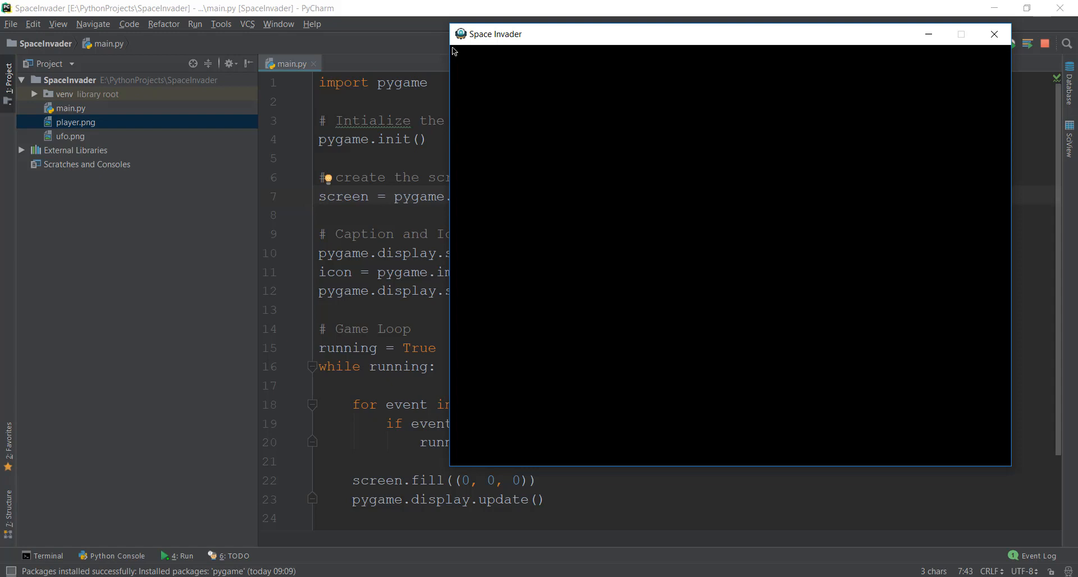
mouse_move(543, 53)
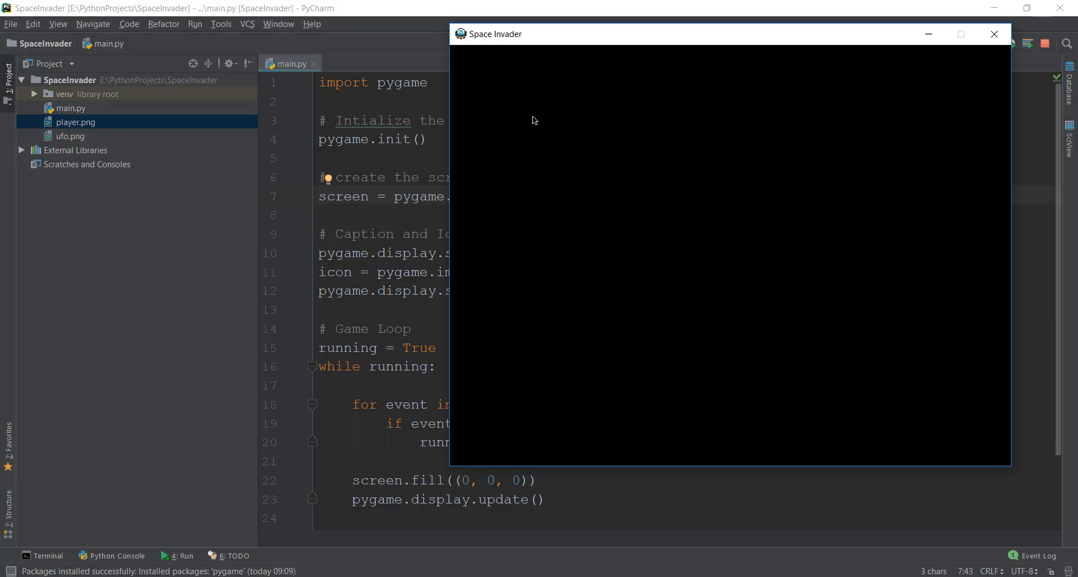
mouse_move(453, 138)
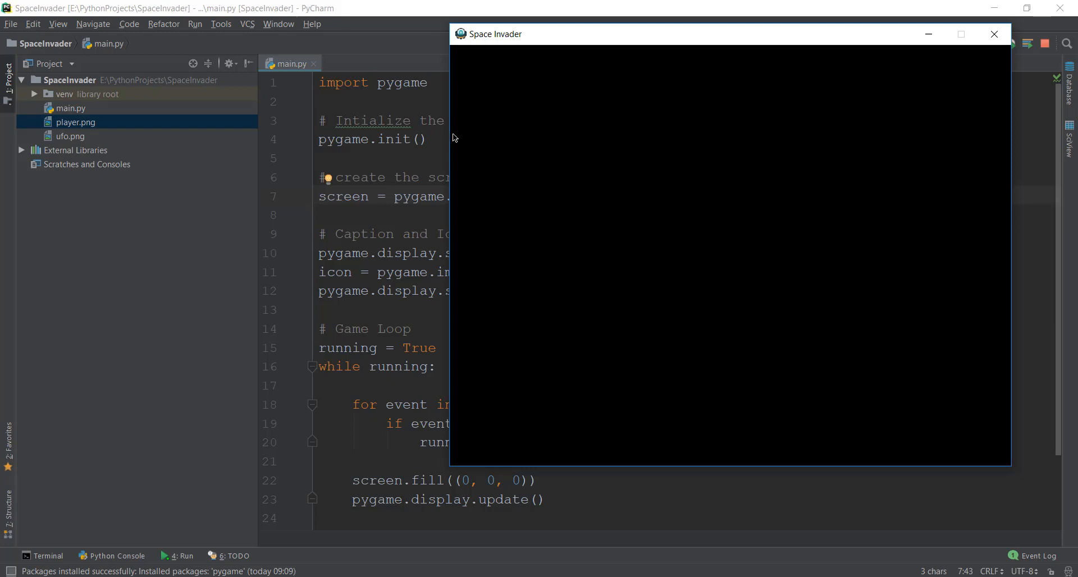
mouse_move(465, 470)
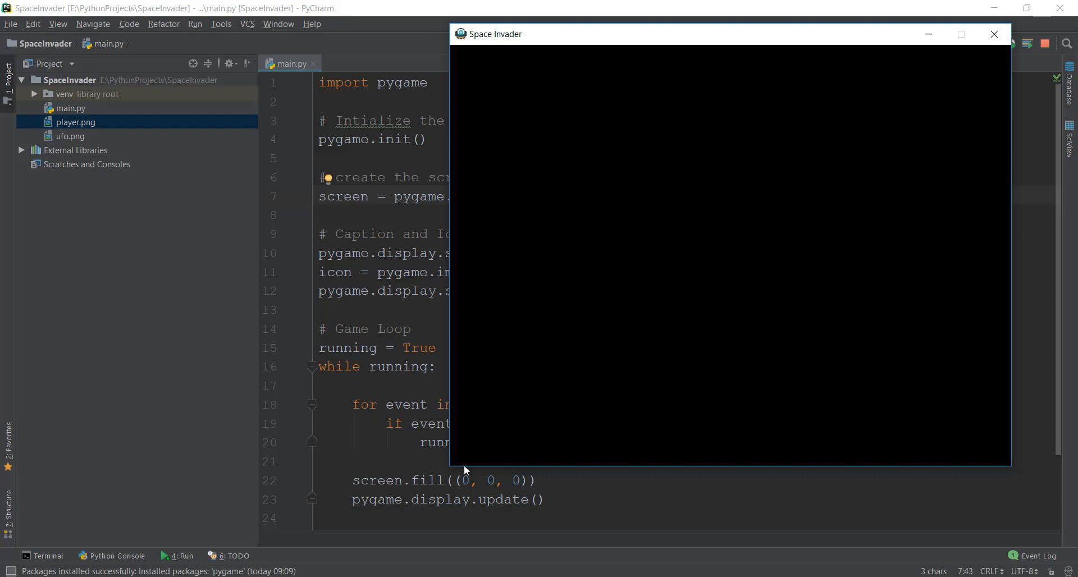
mouse_move(446, 160)
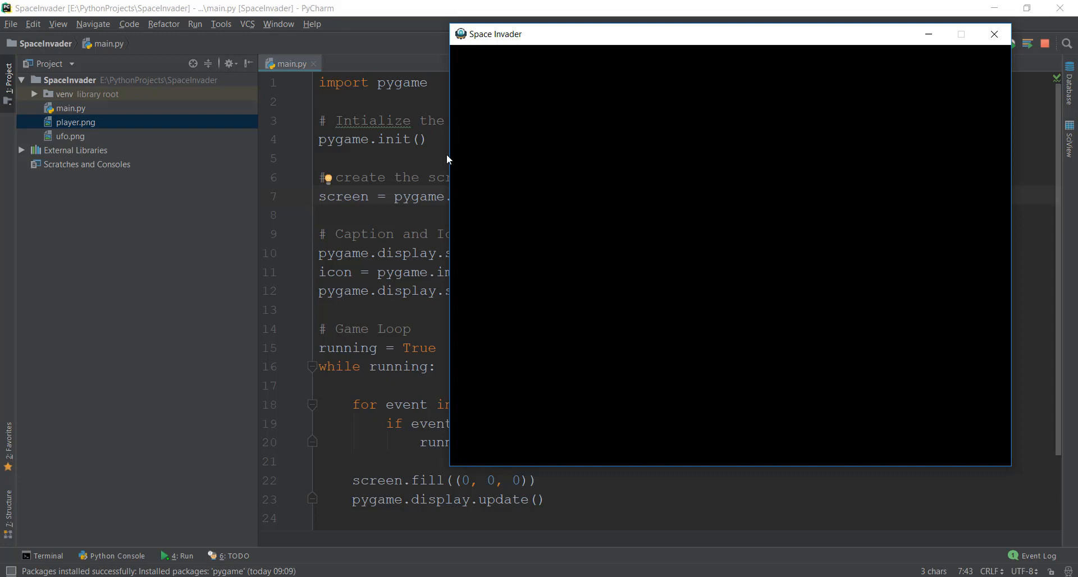
mouse_move(456, 469)
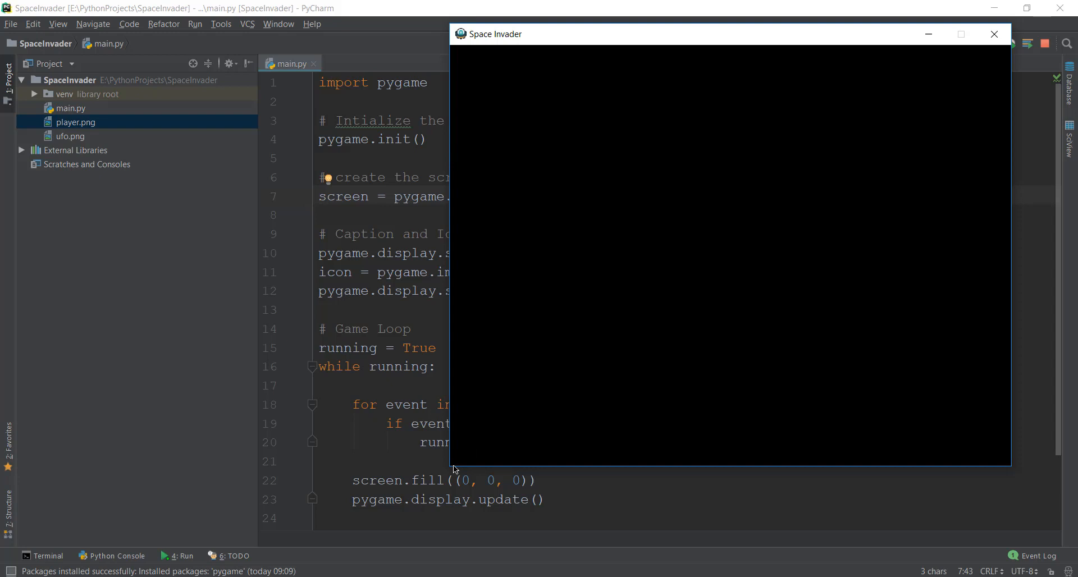
mouse_move(641, 167)
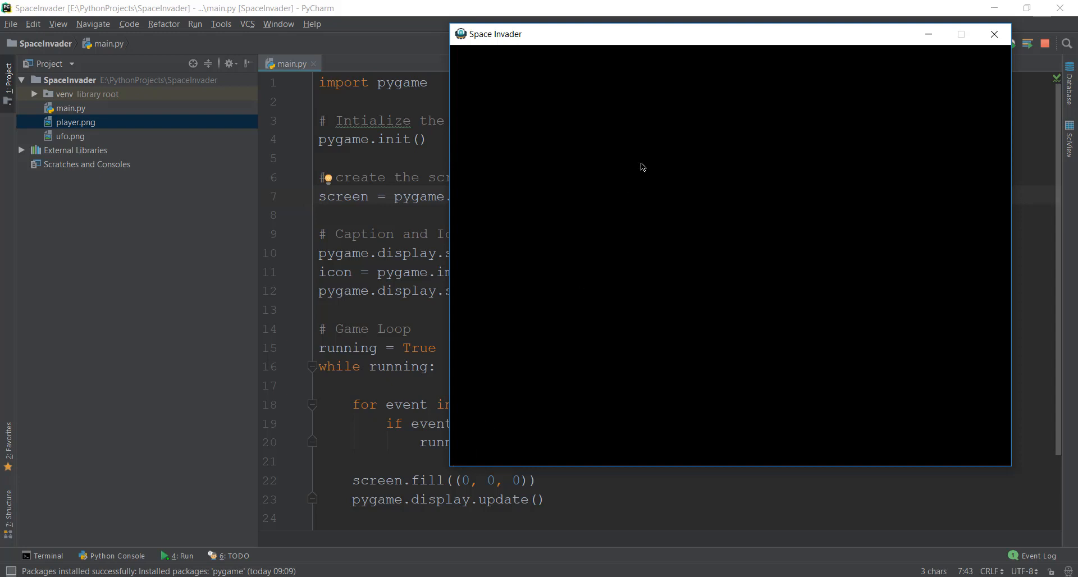
mouse_move(750, 55)
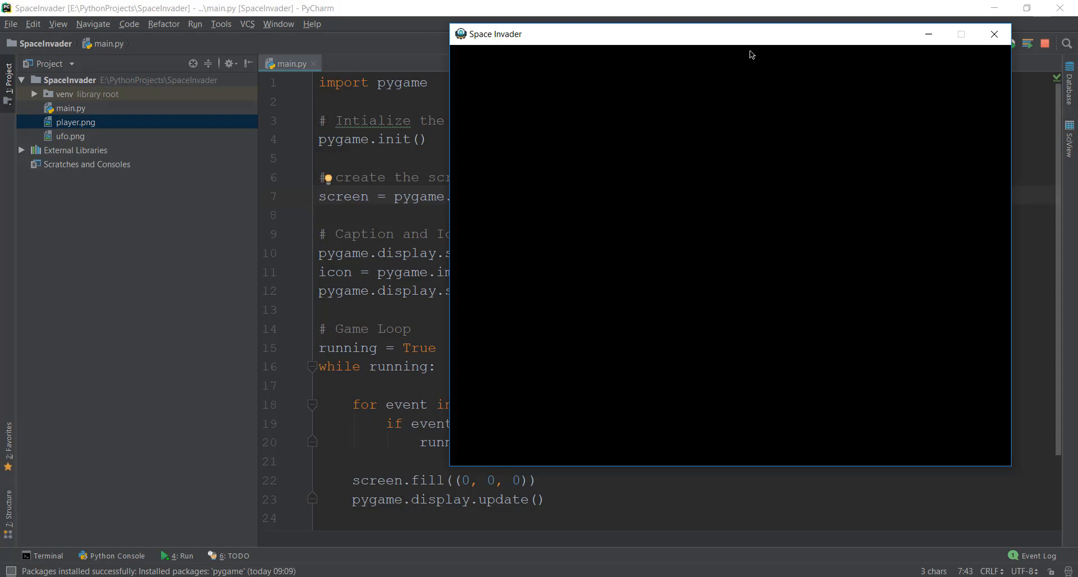
mouse_move(956, 218)
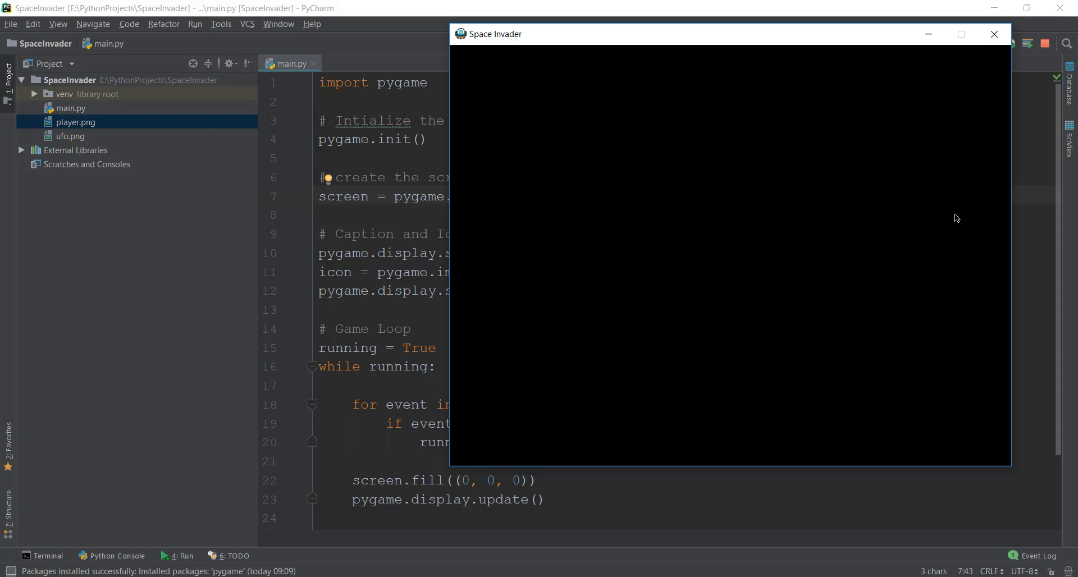
mouse_move(977, 214)
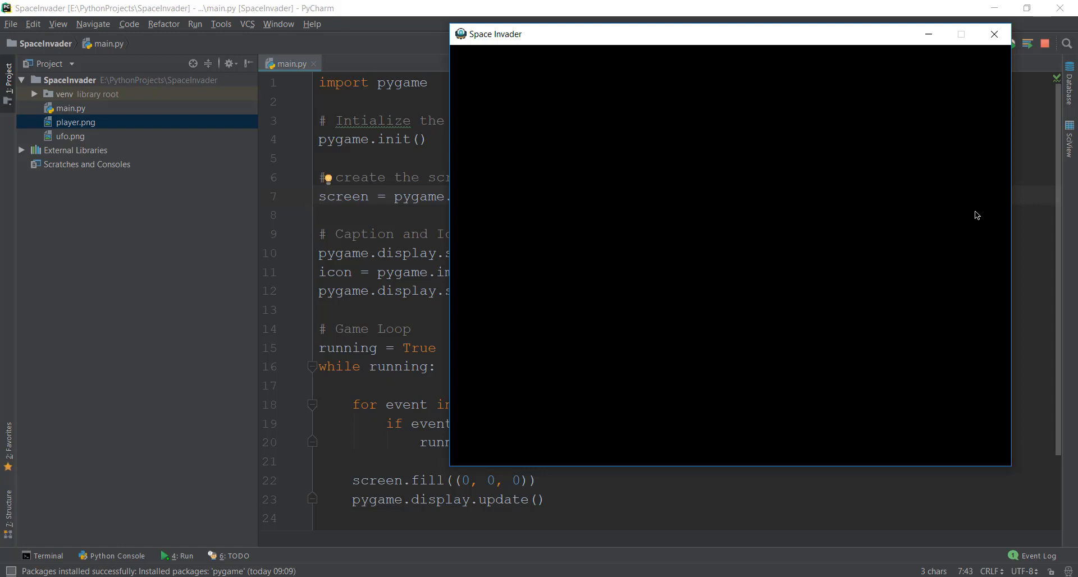
mouse_move(993, 259)
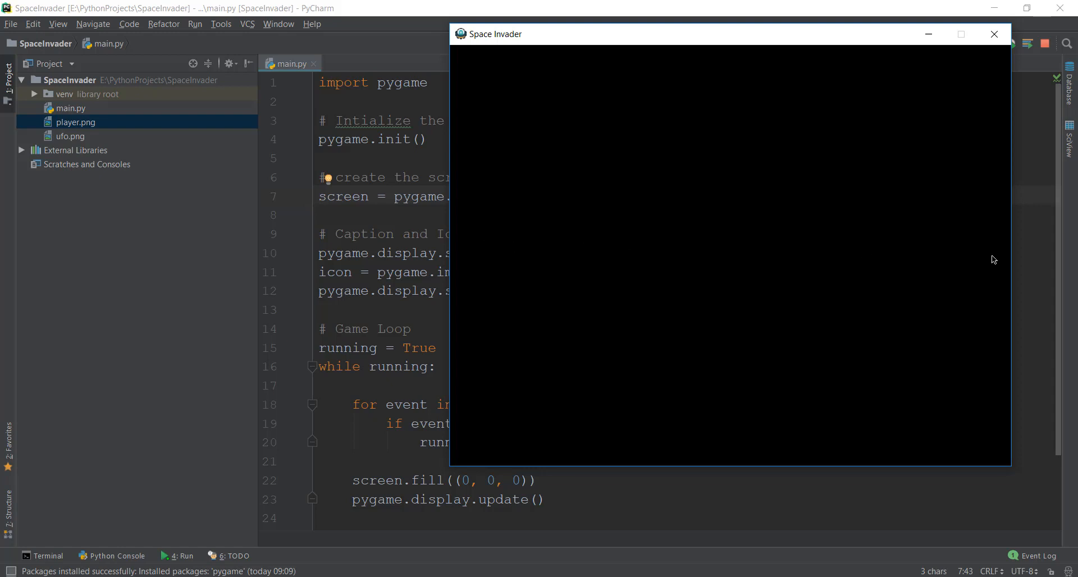
mouse_move(555, 170)
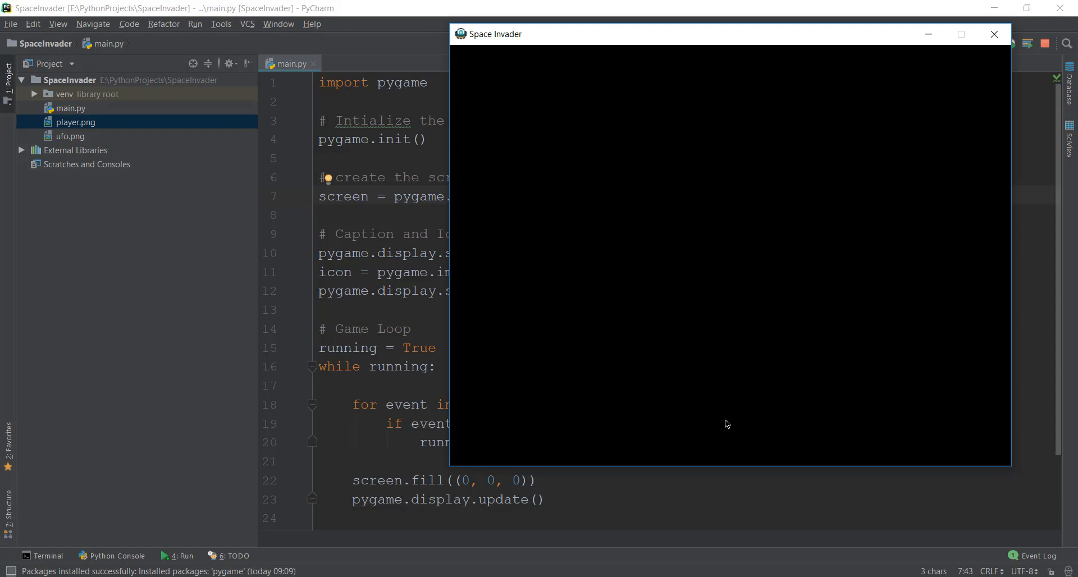
mouse_move(730, 451)
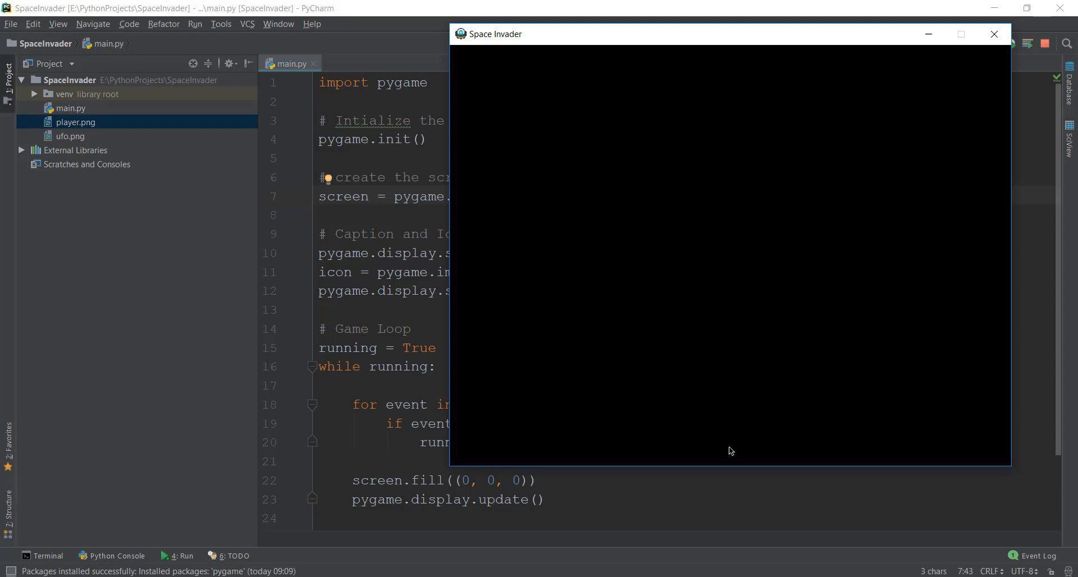
mouse_move(739, 467)
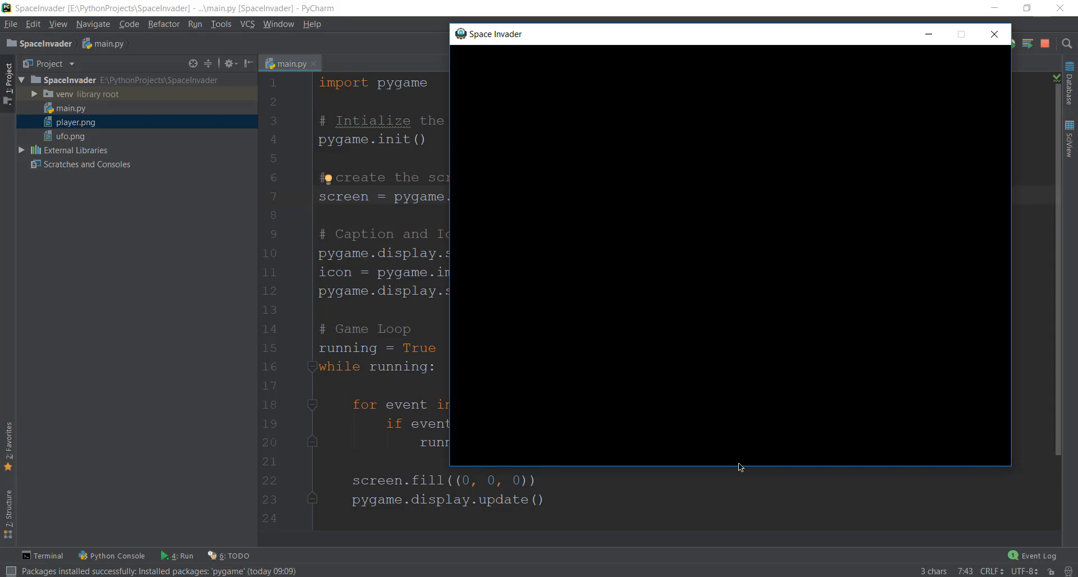
mouse_move(973, 275)
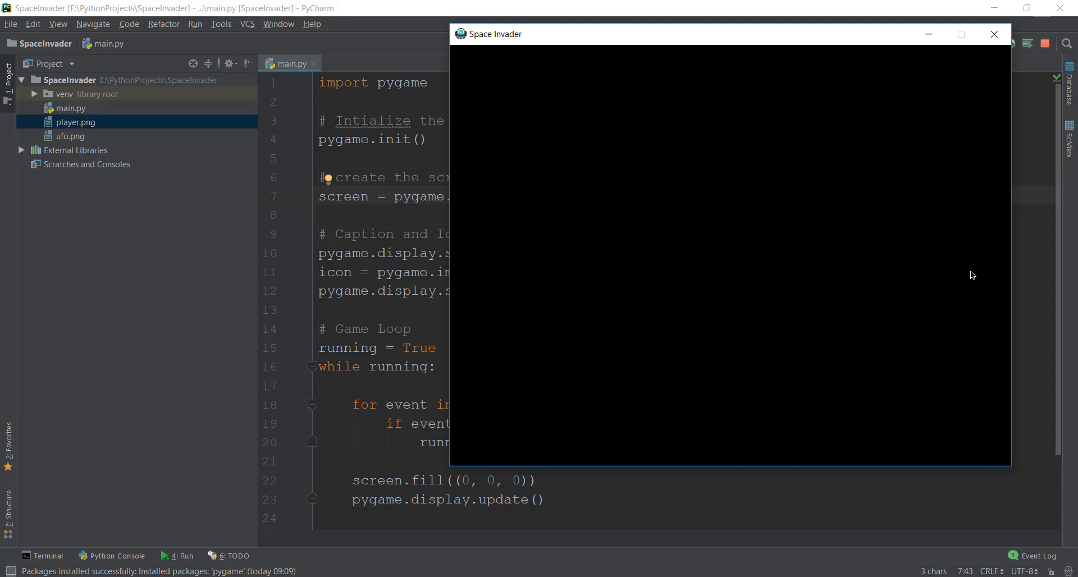
mouse_move(640, 259)
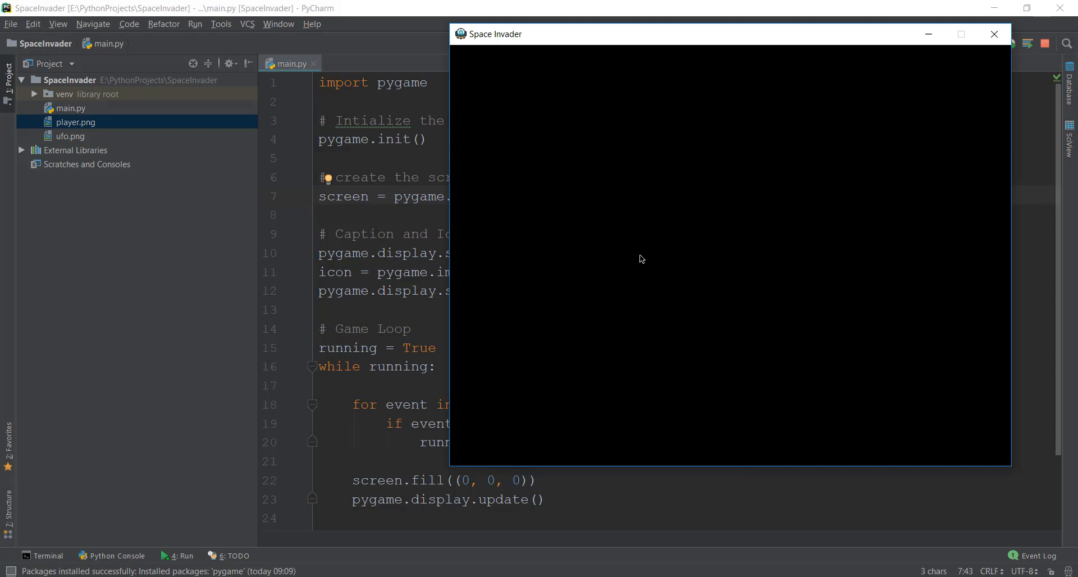
mouse_move(608, 230)
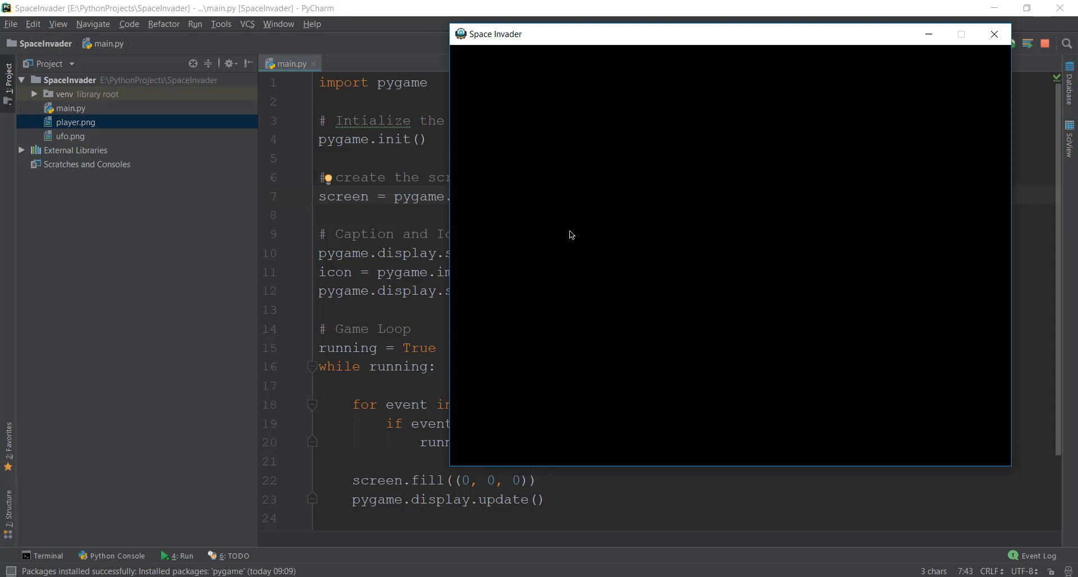
mouse_move(703, 267)
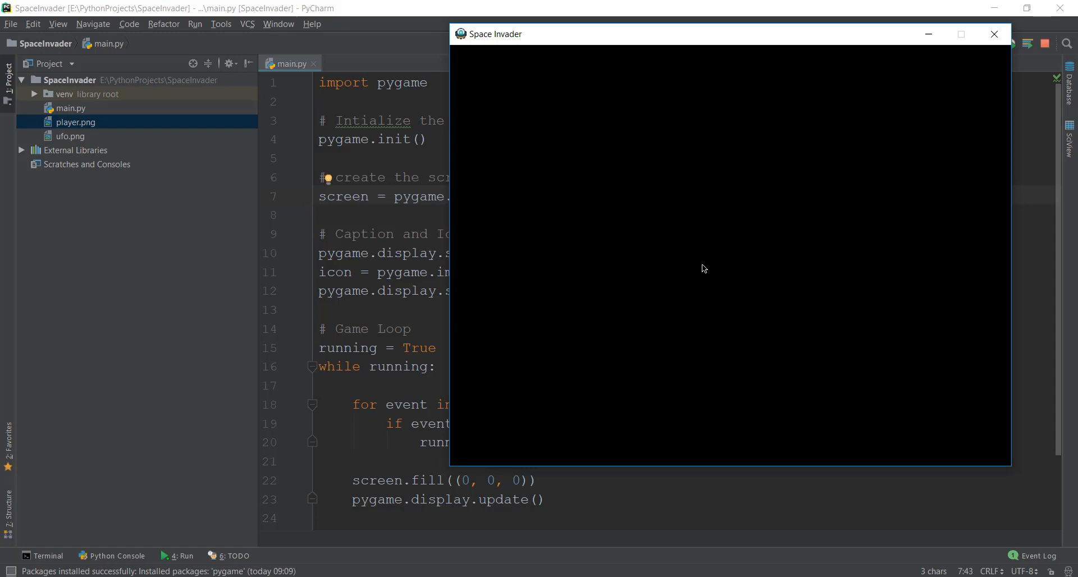
mouse_move(727, 367)
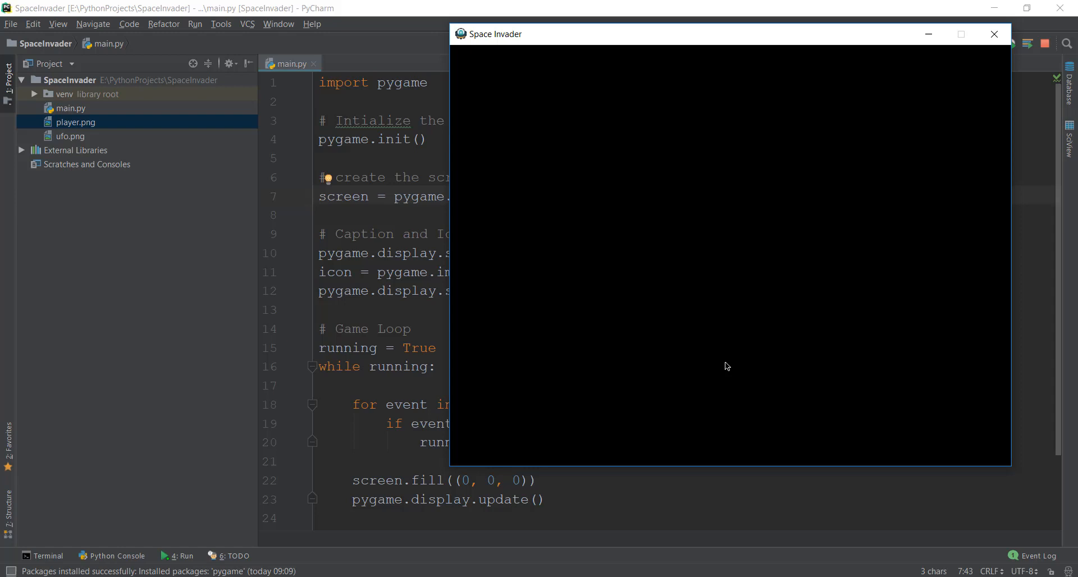
Close the game and add a # Player section with playerImg loading the image
click(993, 34)
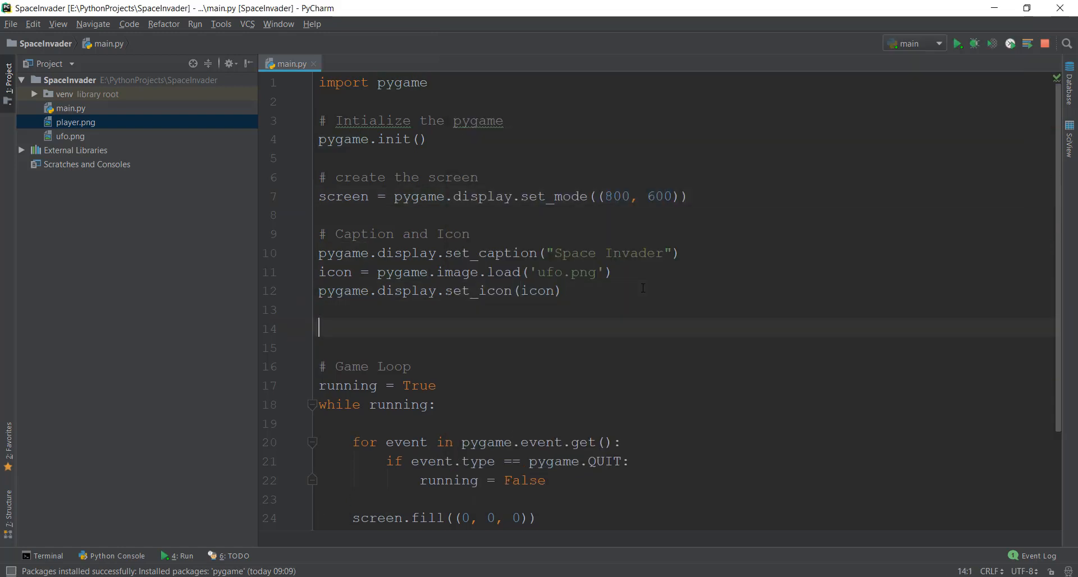
text(# Player)
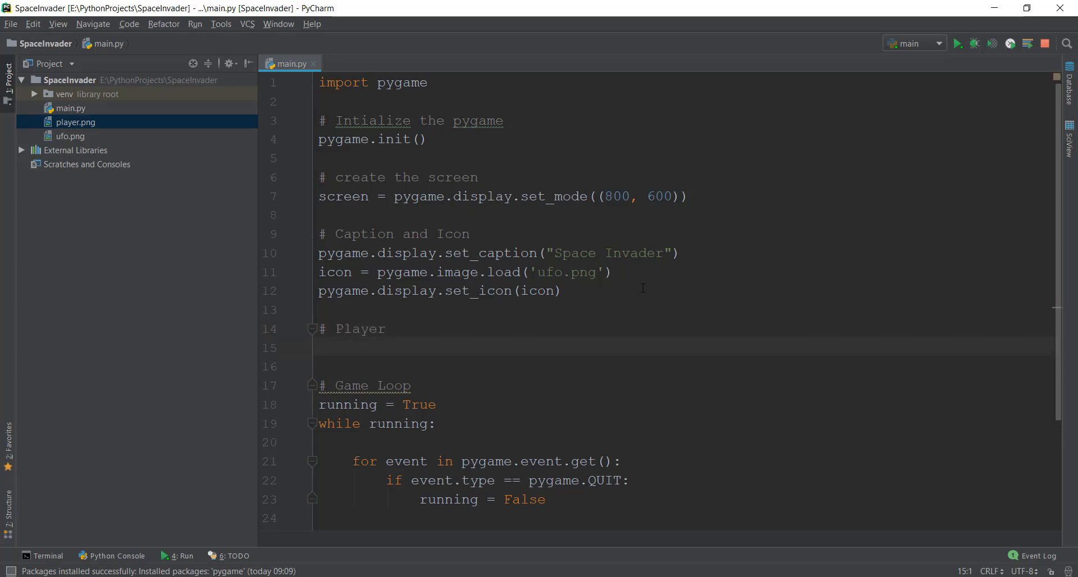
text(player)
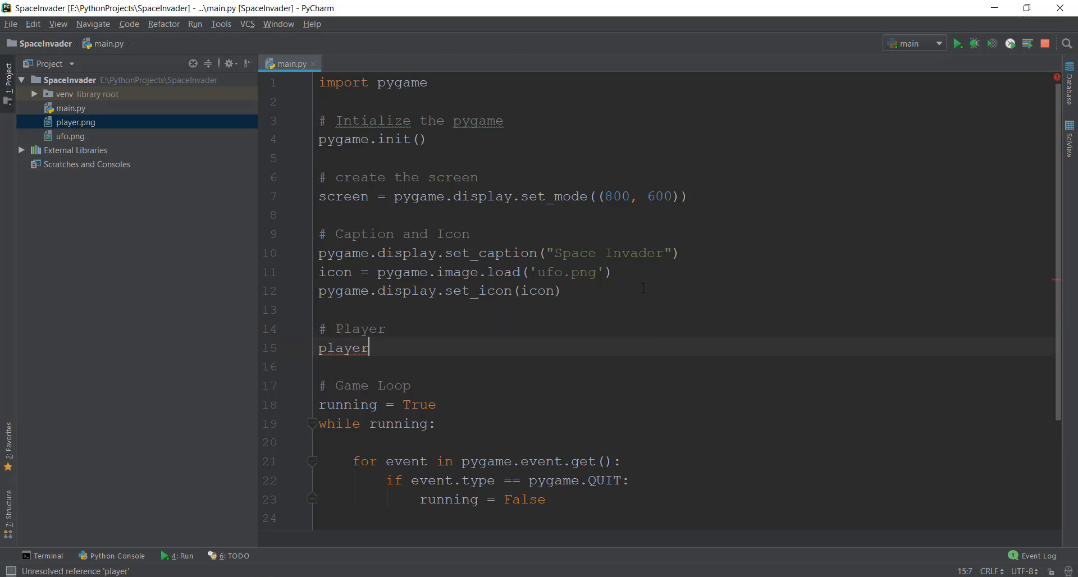
text(Img =)
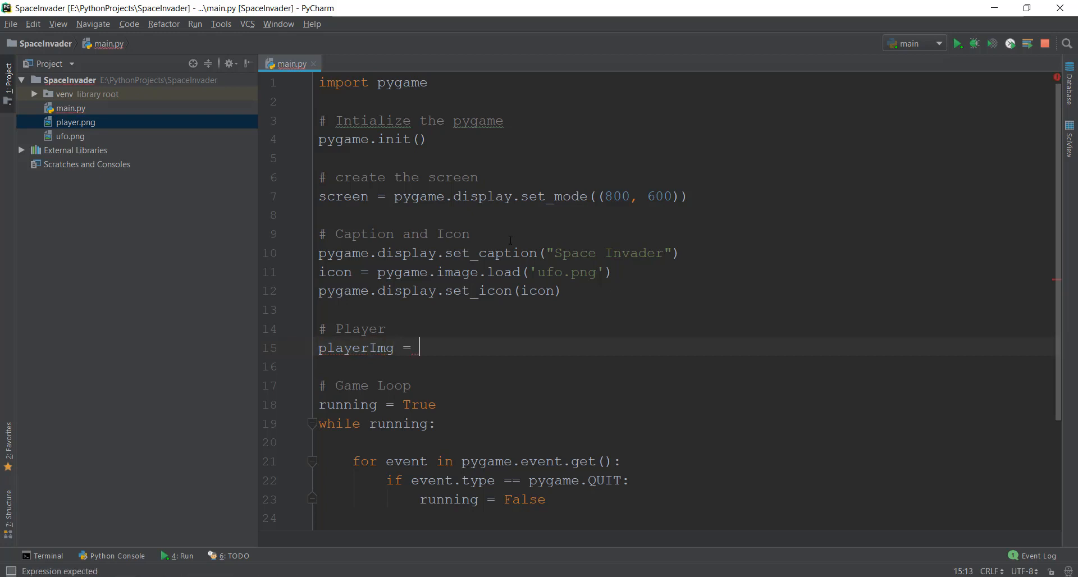
drag(378, 272, 612, 272)
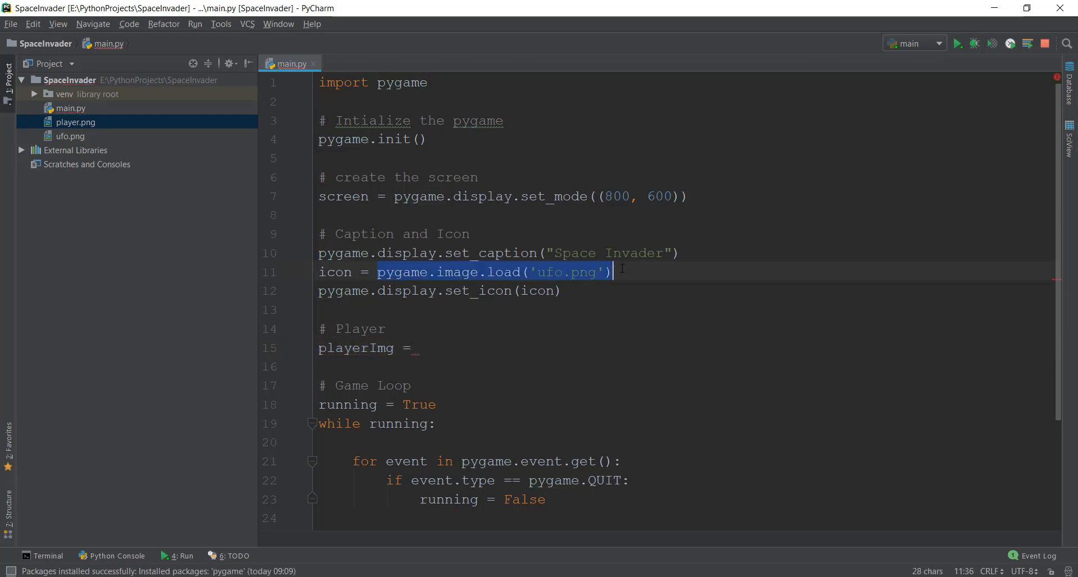
text(pygame.image.load('ufo.png'))
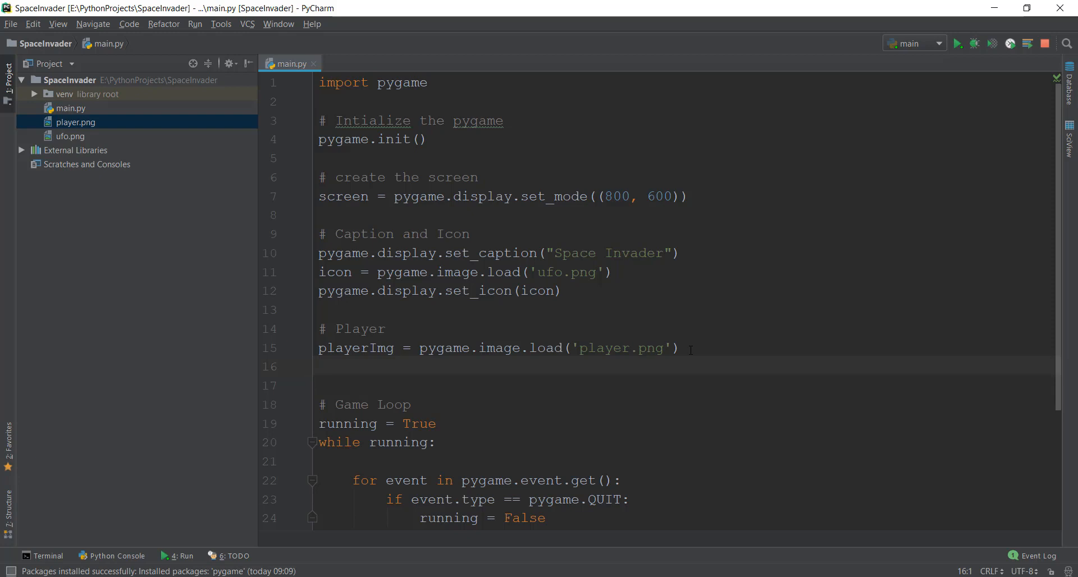
Set the player position with playerX = 370 and playerY = 480
text(playerX)
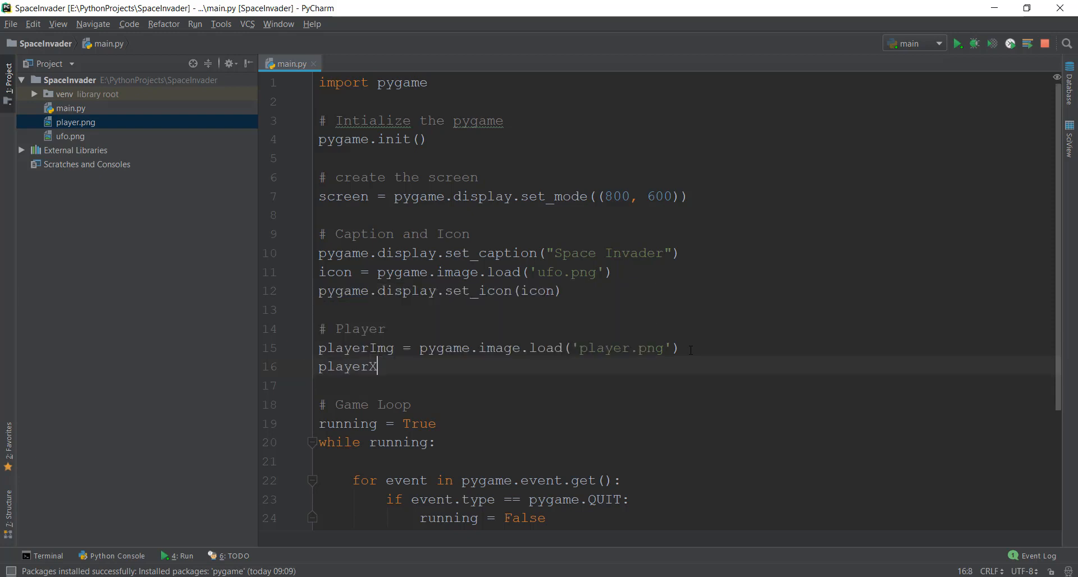
text(=)
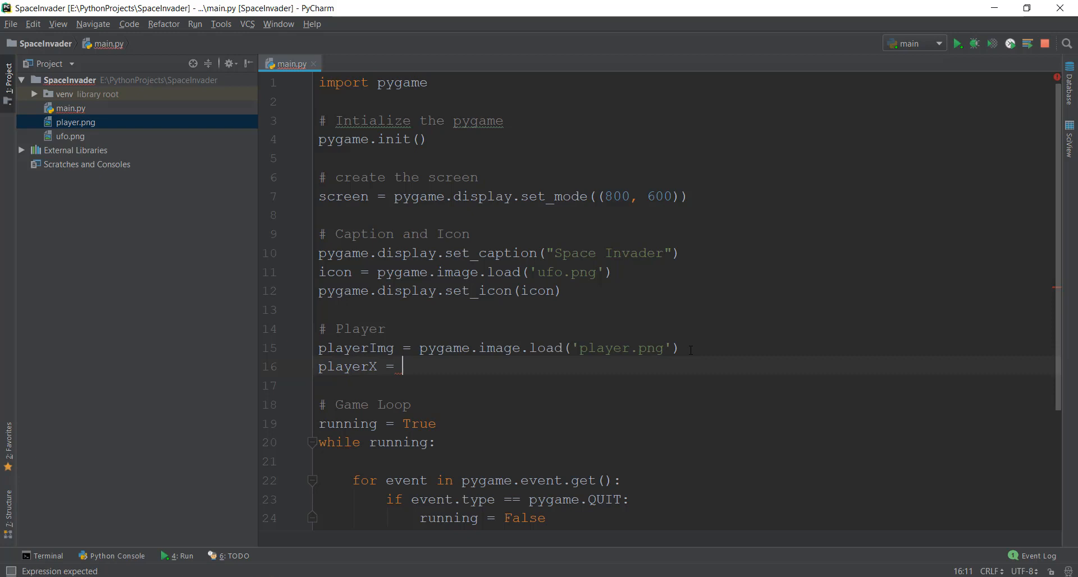
text(370)
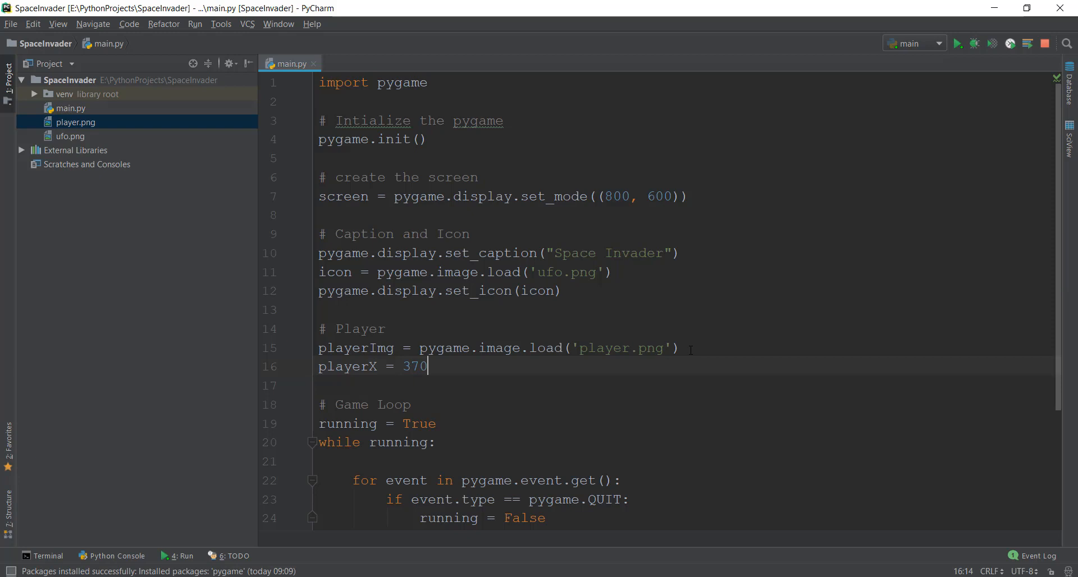
key(enter)
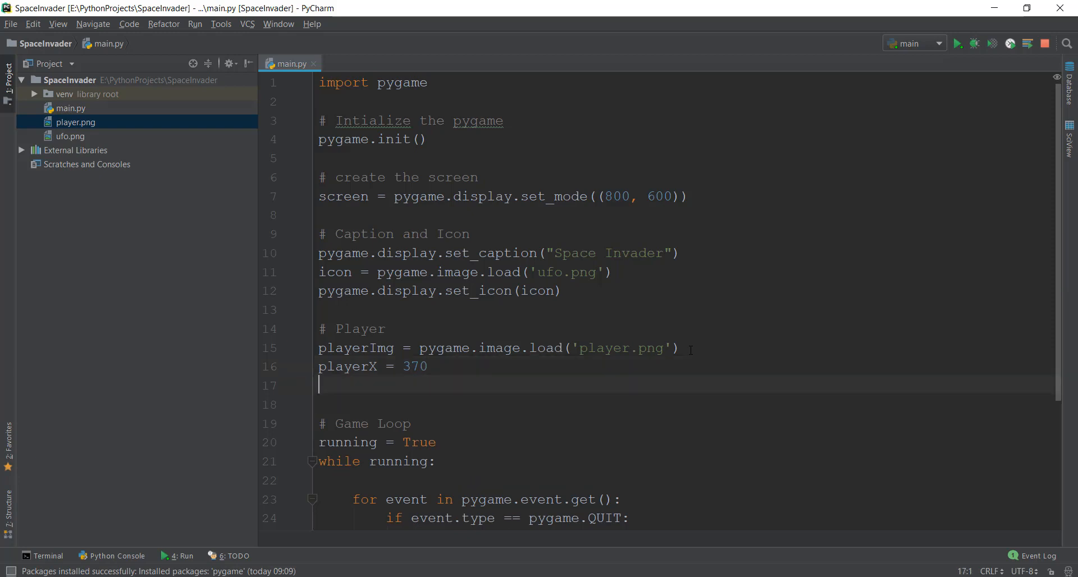
text(playerY =)
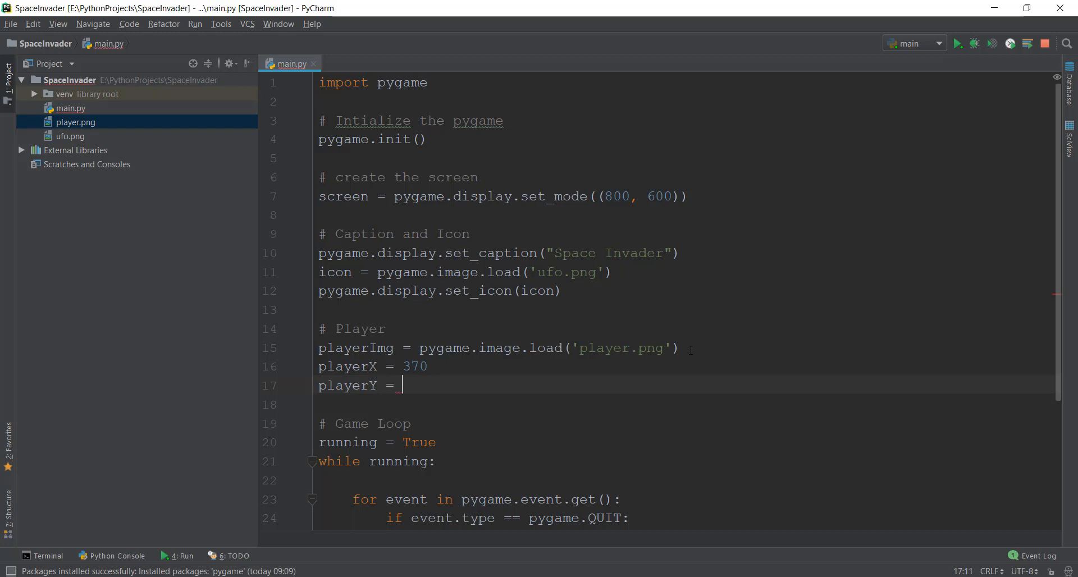
text(4)
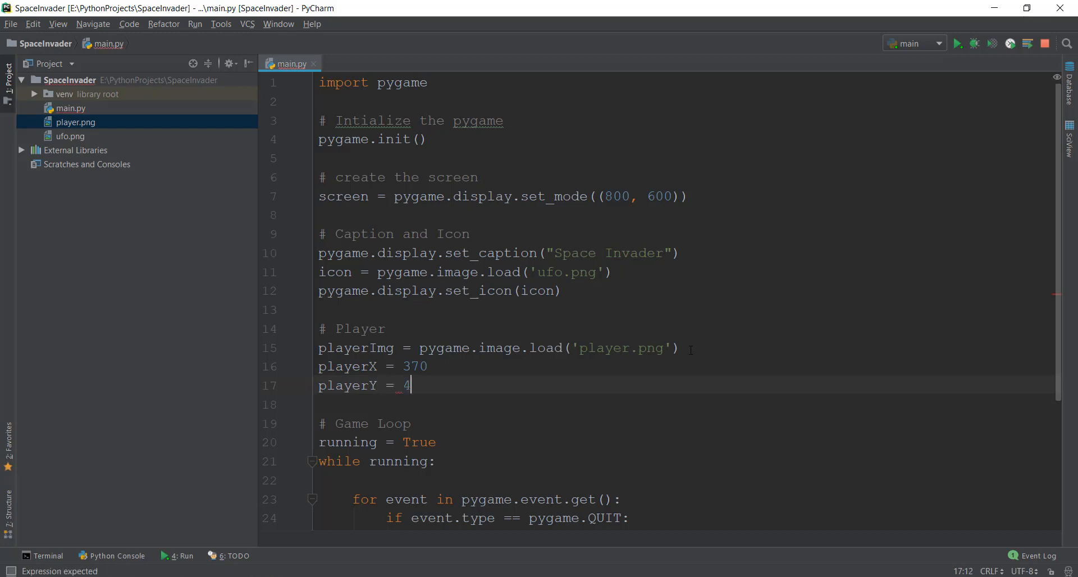
text(80)
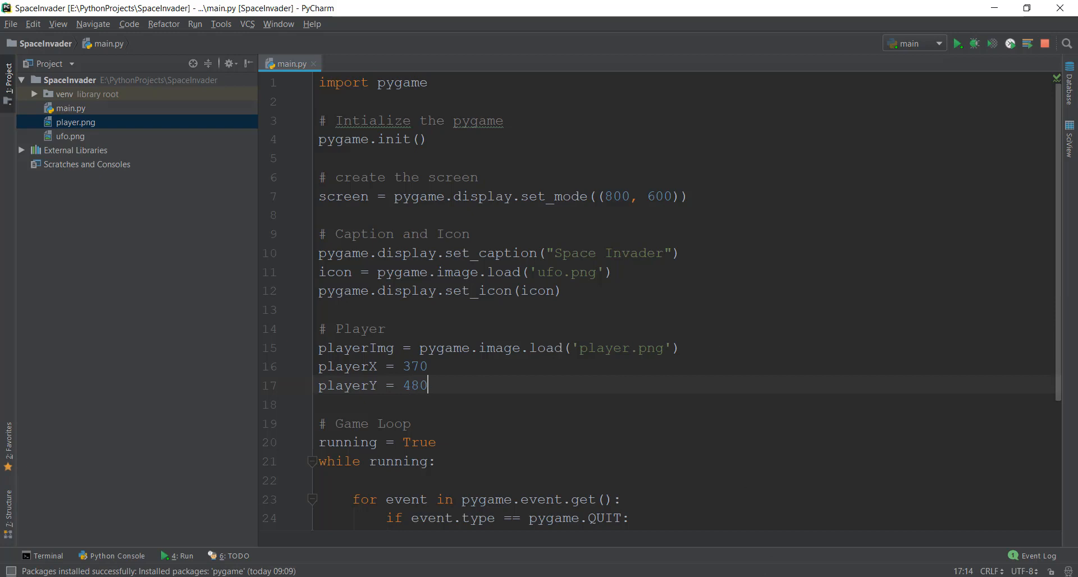
Run the game to test the Player section, then close the Space Invader window
click(956, 44)
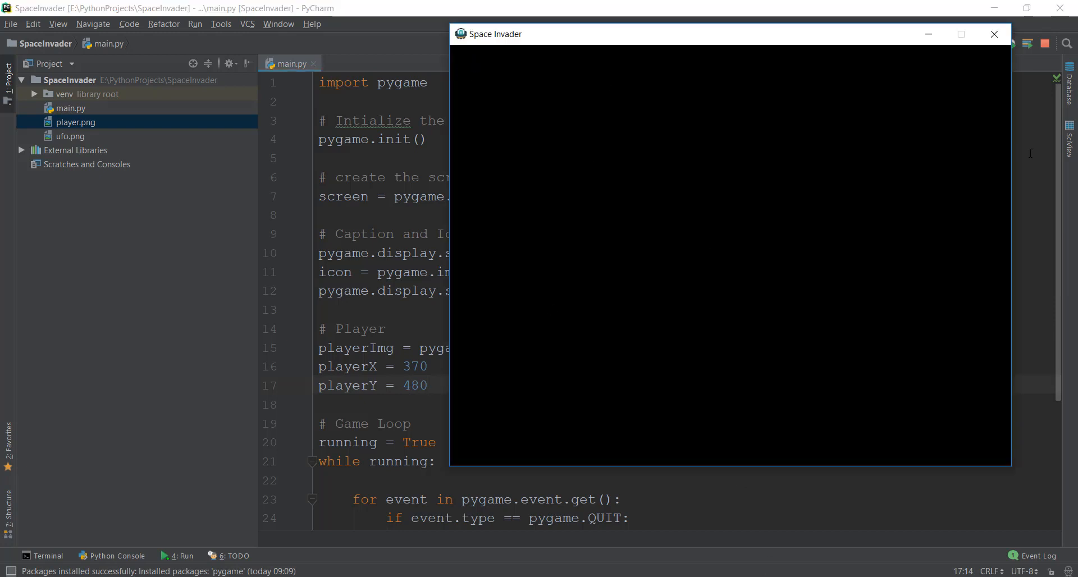
mouse_move(728, 389)
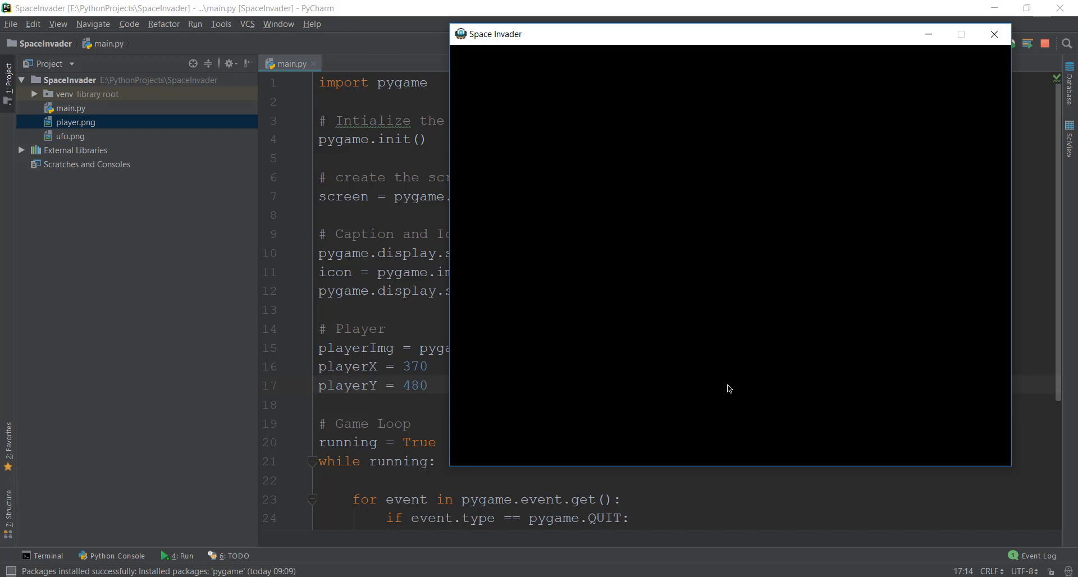
mouse_move(727, 403)
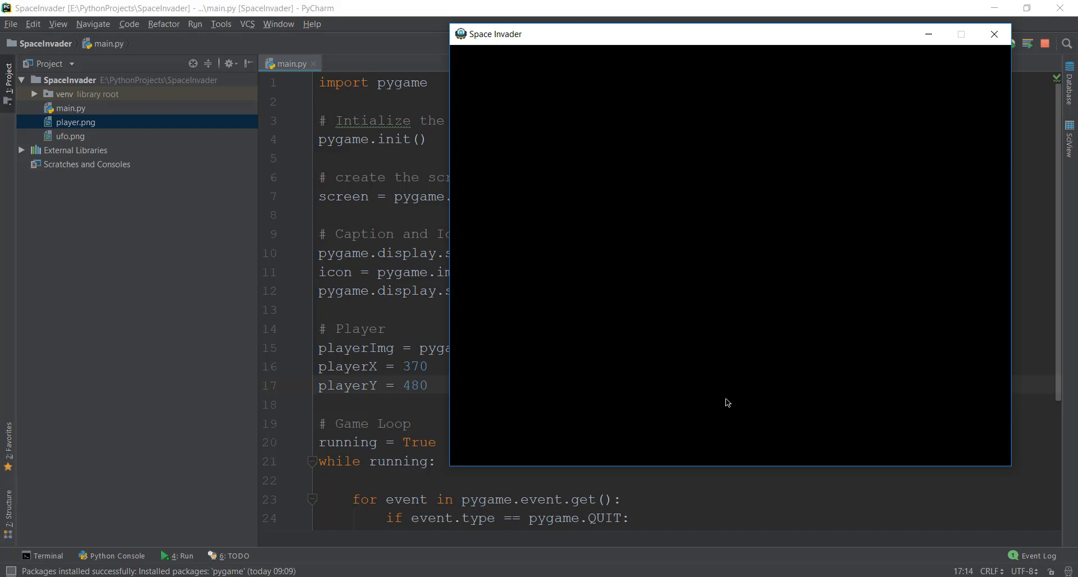
mouse_move(983, 387)
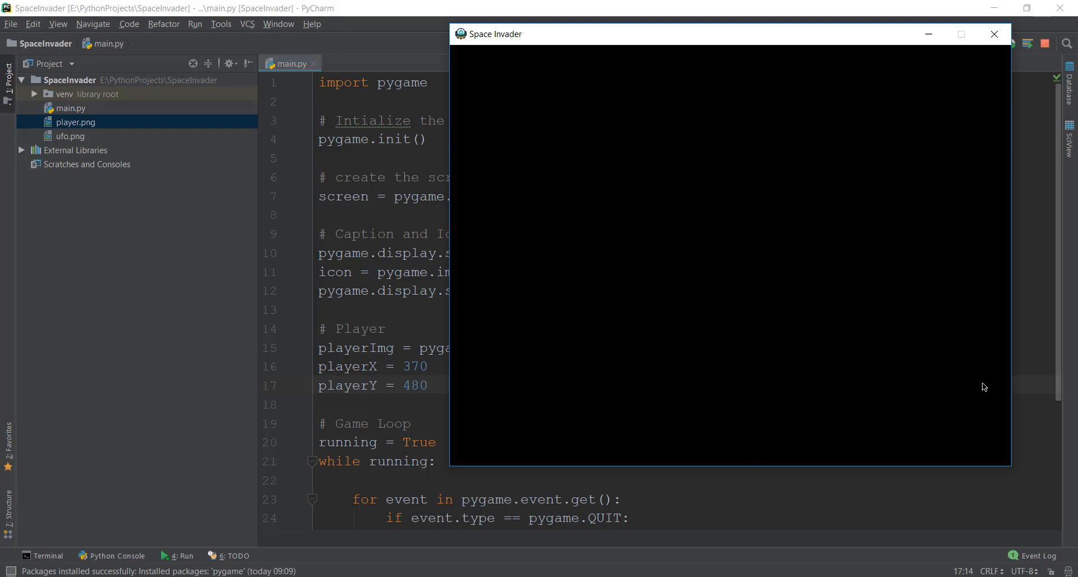
mouse_move(744, 388)
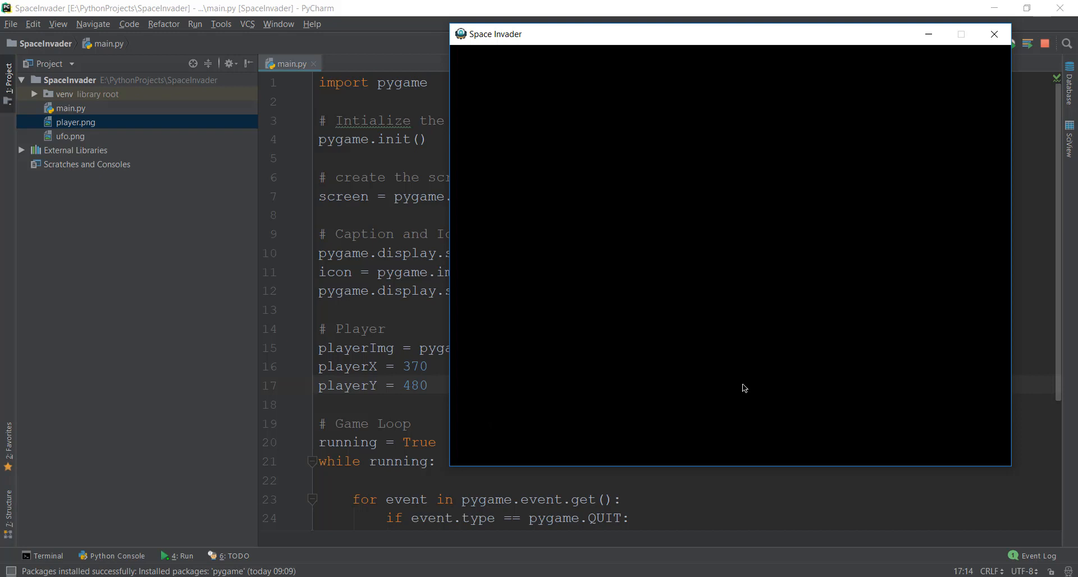
mouse_move(679, 372)
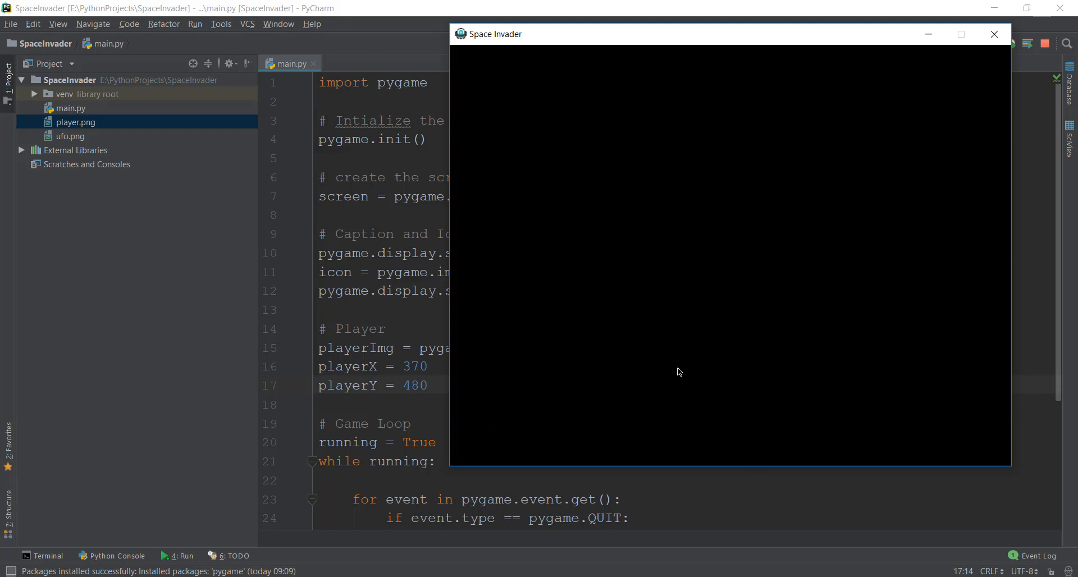
mouse_move(710, 13)
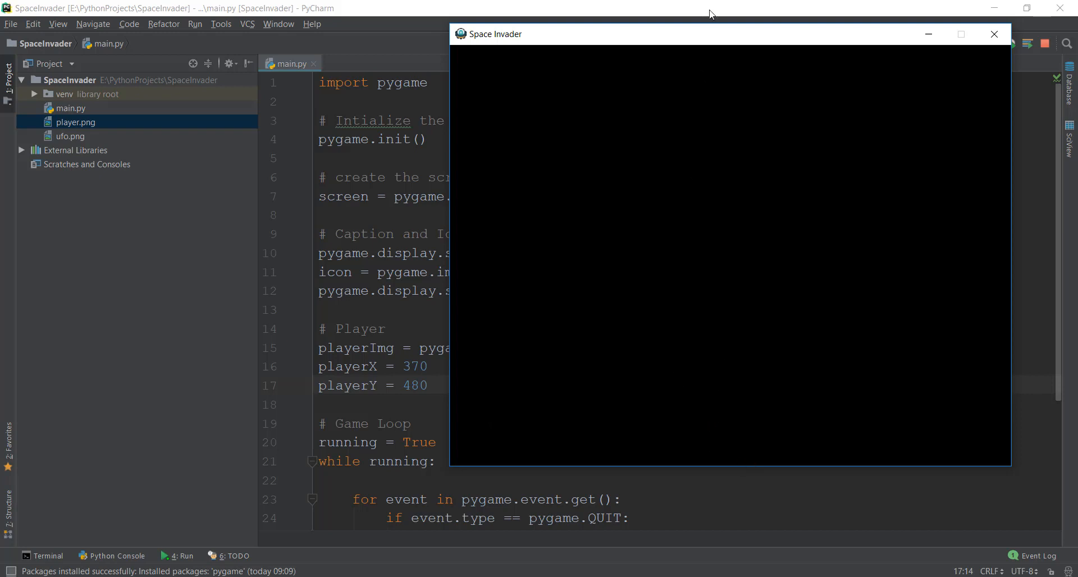
mouse_move(737, 415)
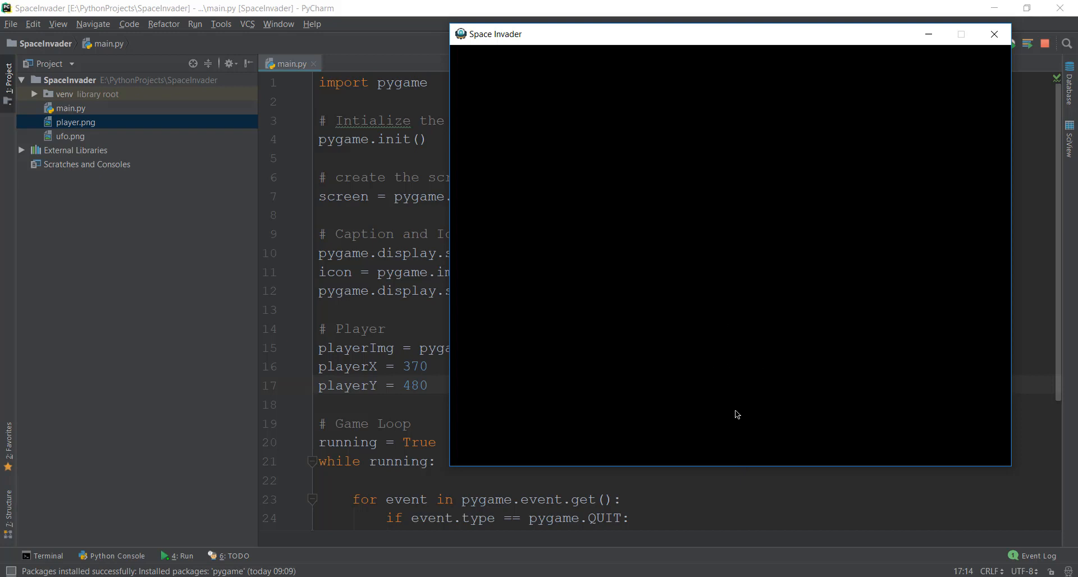
mouse_move(740, 419)
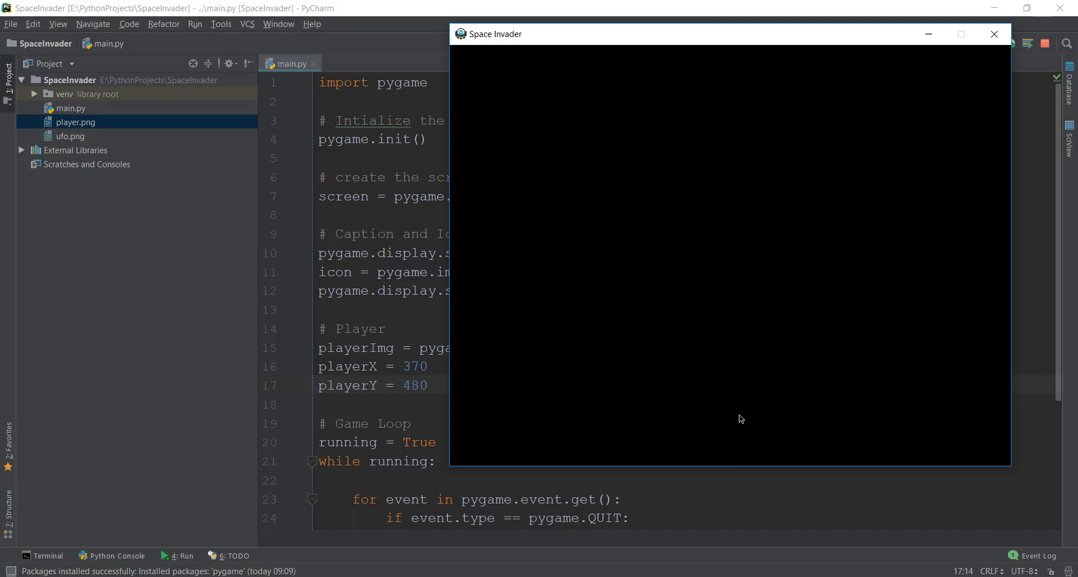
mouse_move(459, 465)
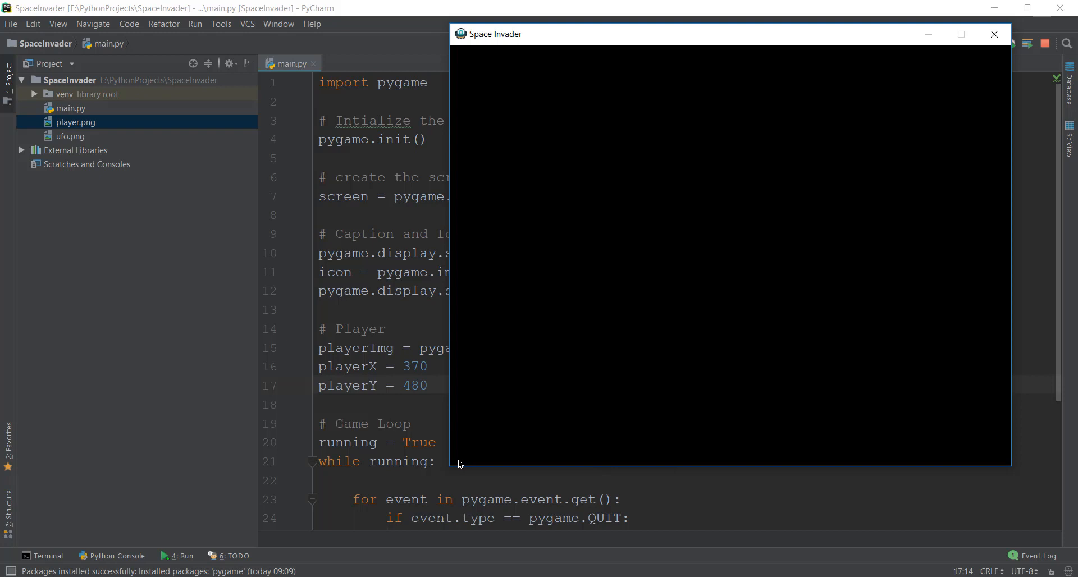
mouse_move(877, 472)
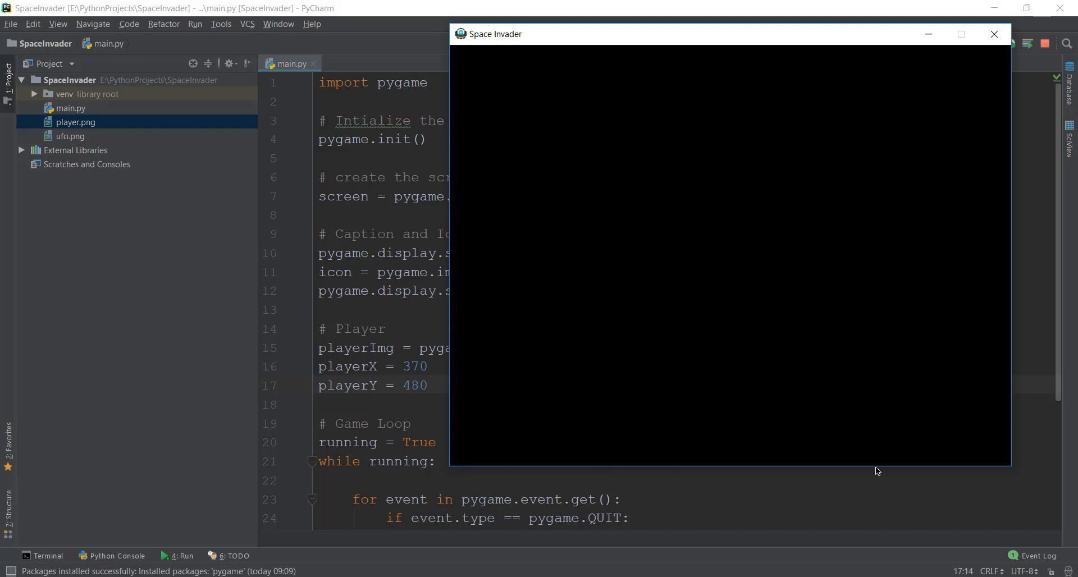
mouse_move(723, 468)
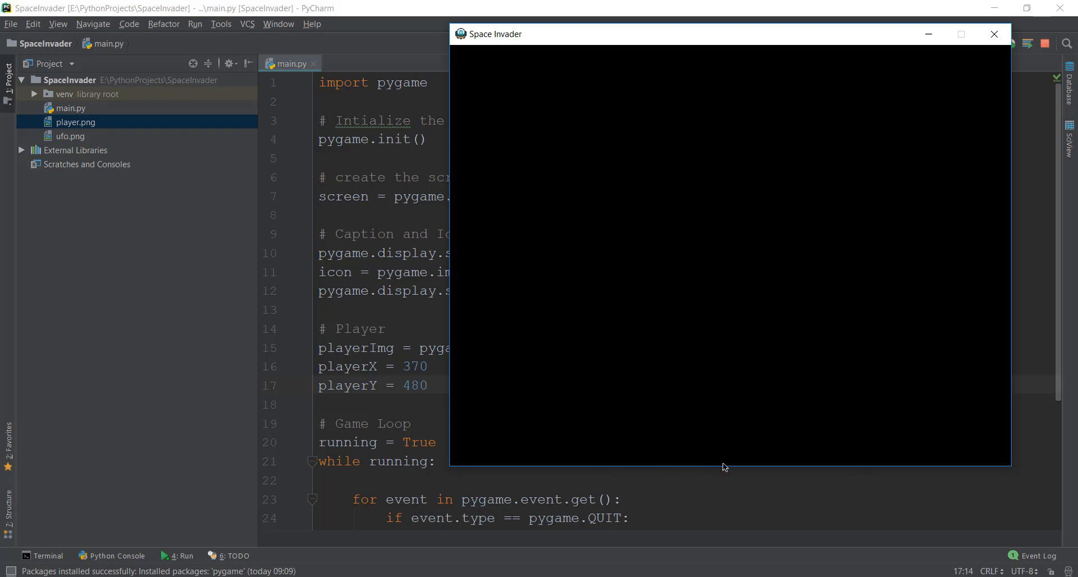
mouse_move(717, 419)
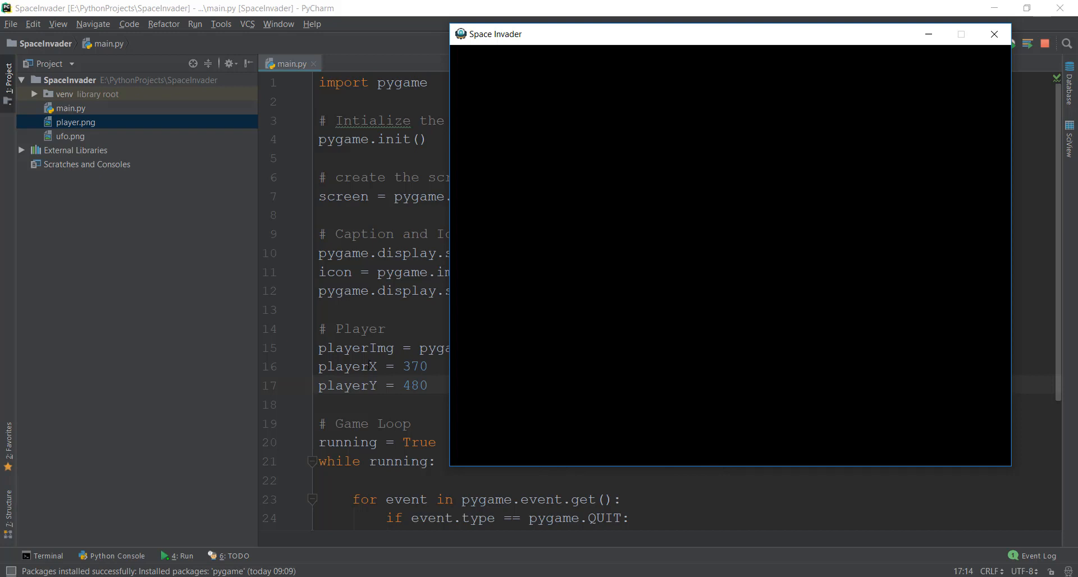
mouse_move(770, 360)
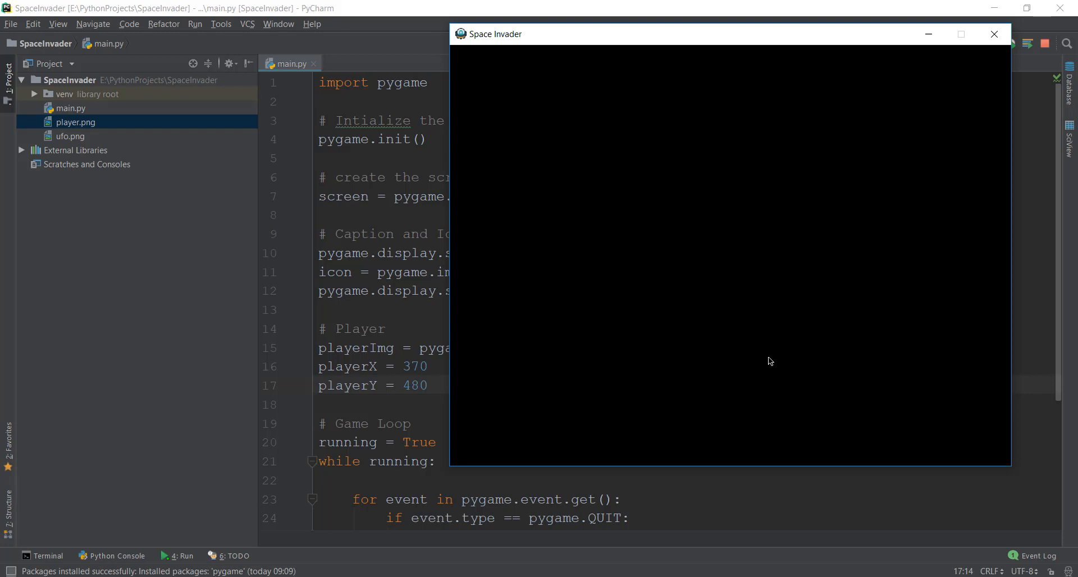
mouse_move(763, 374)
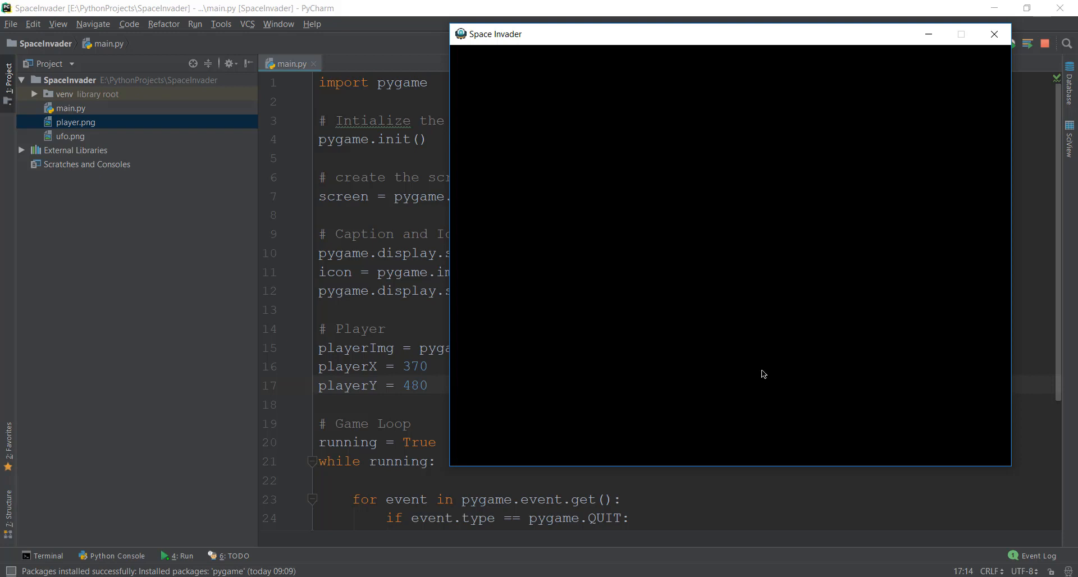
mouse_move(506, 362)
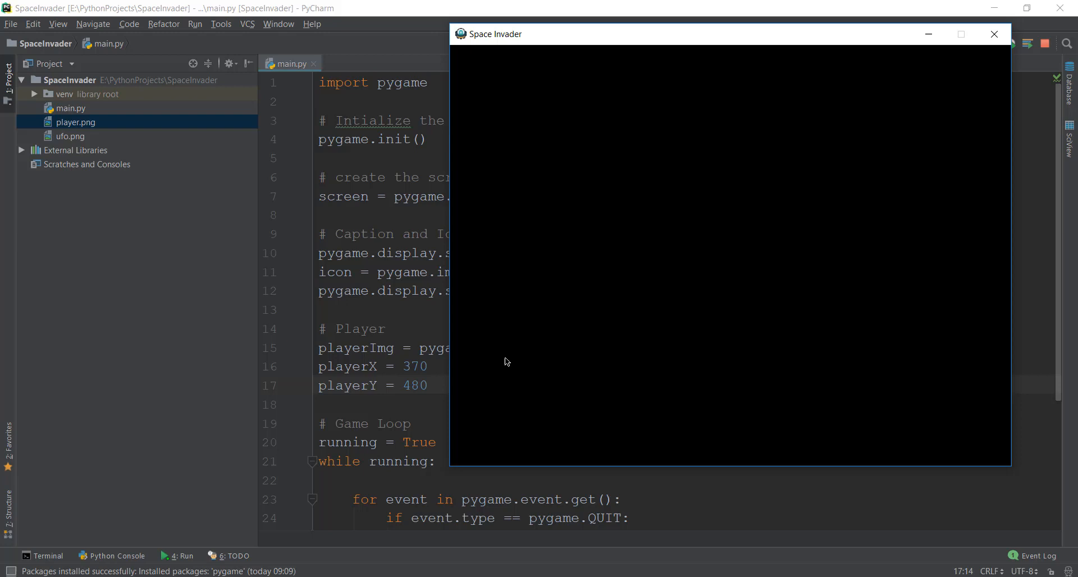
mouse_move(700, 386)
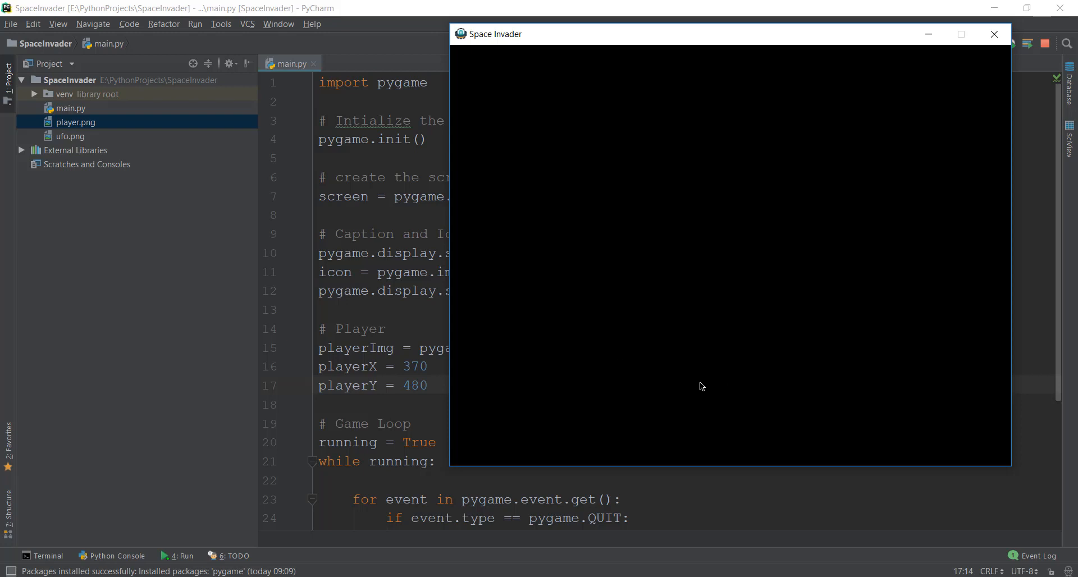
mouse_move(710, 386)
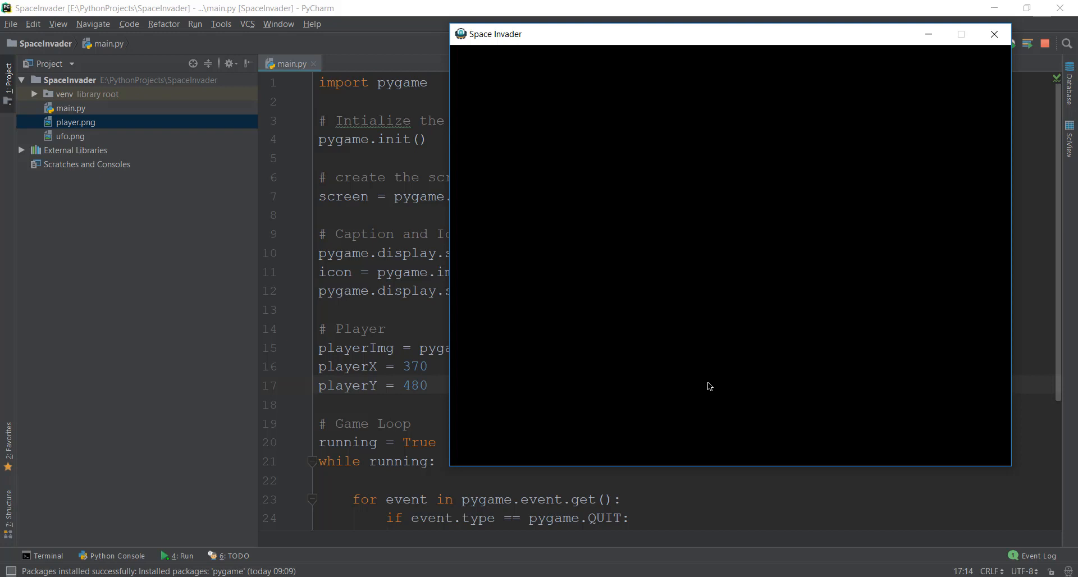
mouse_move(721, 388)
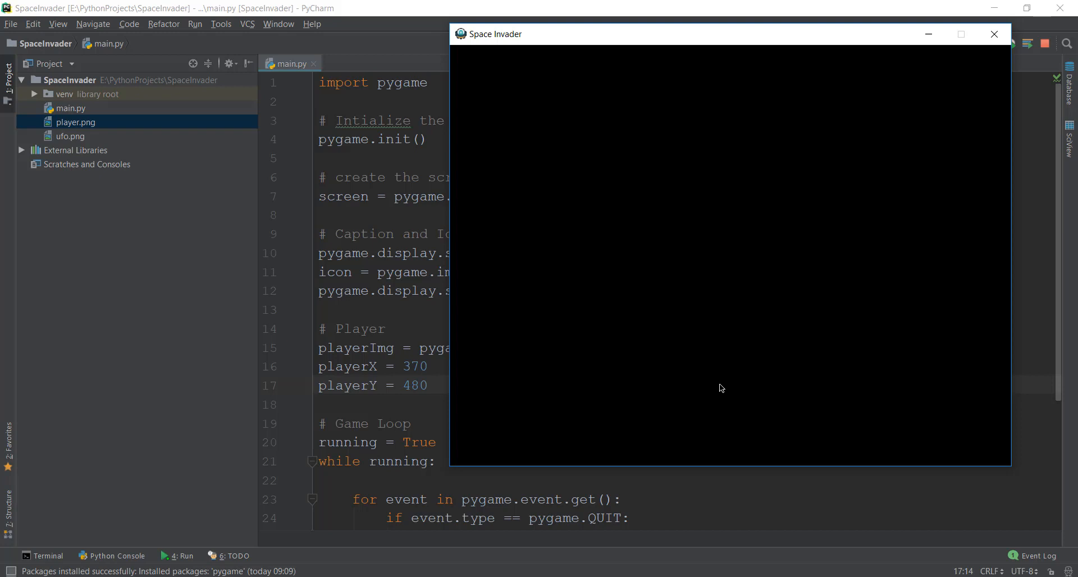
mouse_move(737, 386)
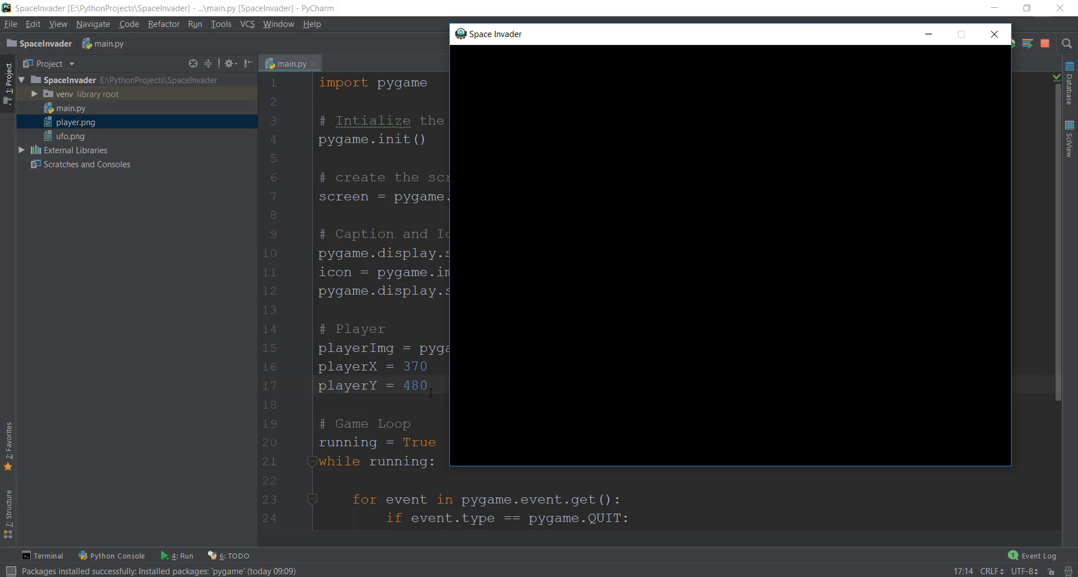
click(992, 34)
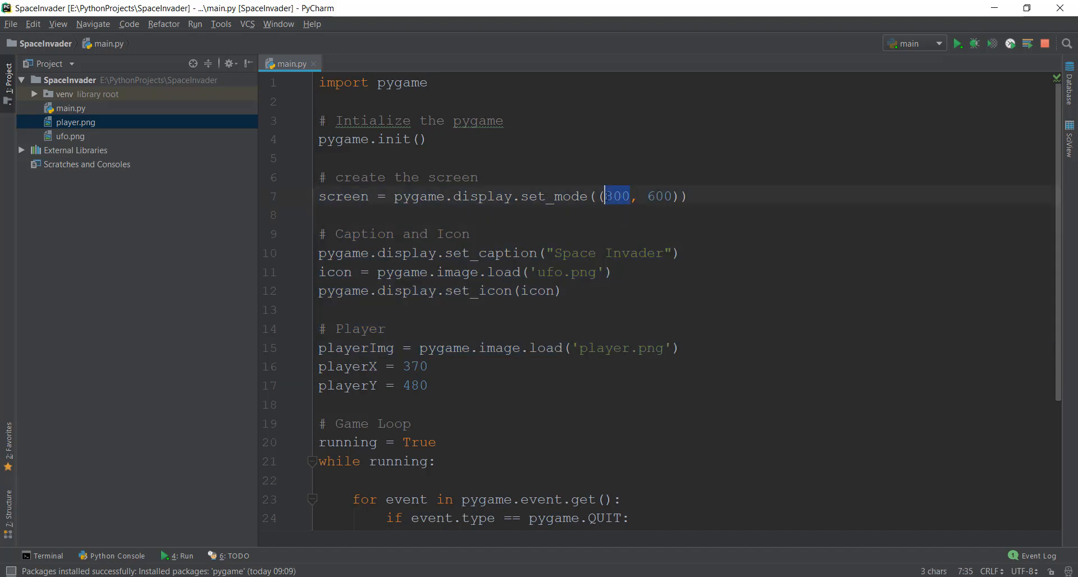
text(800)
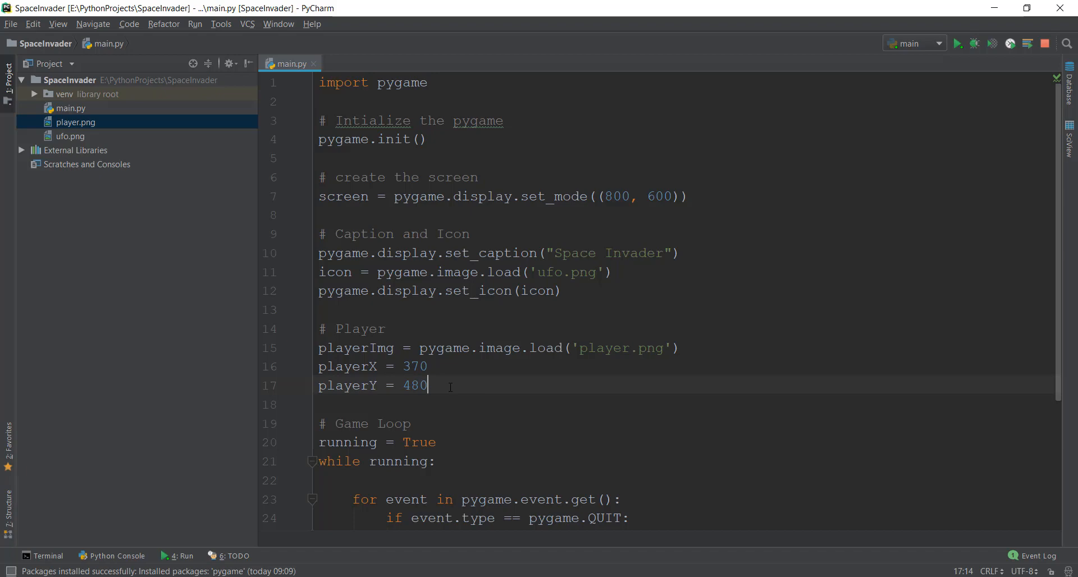
Define a player() function below playerY whose body starts with screen.blit()
text(def player)
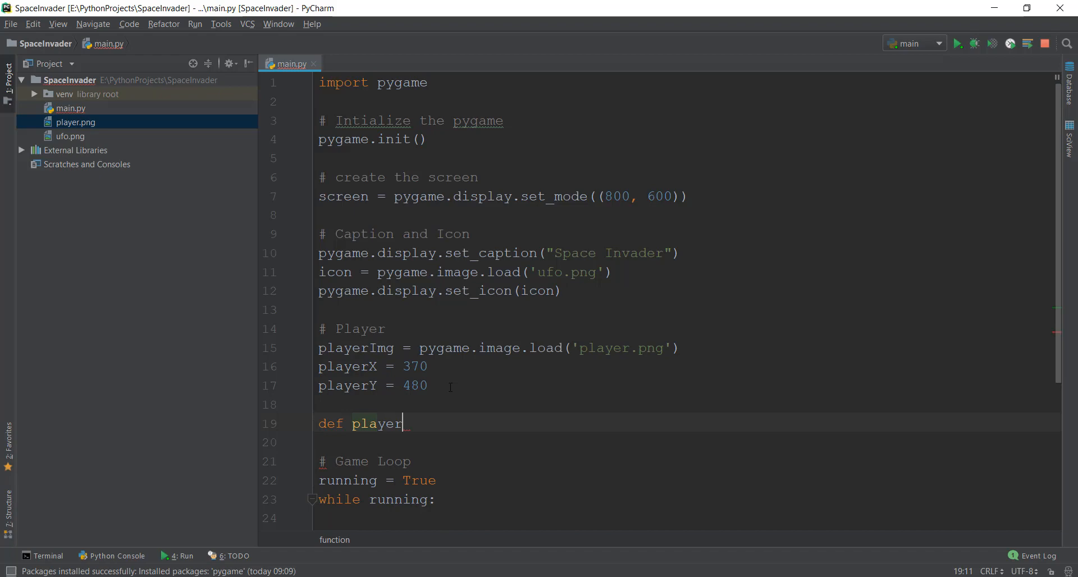
text(():)
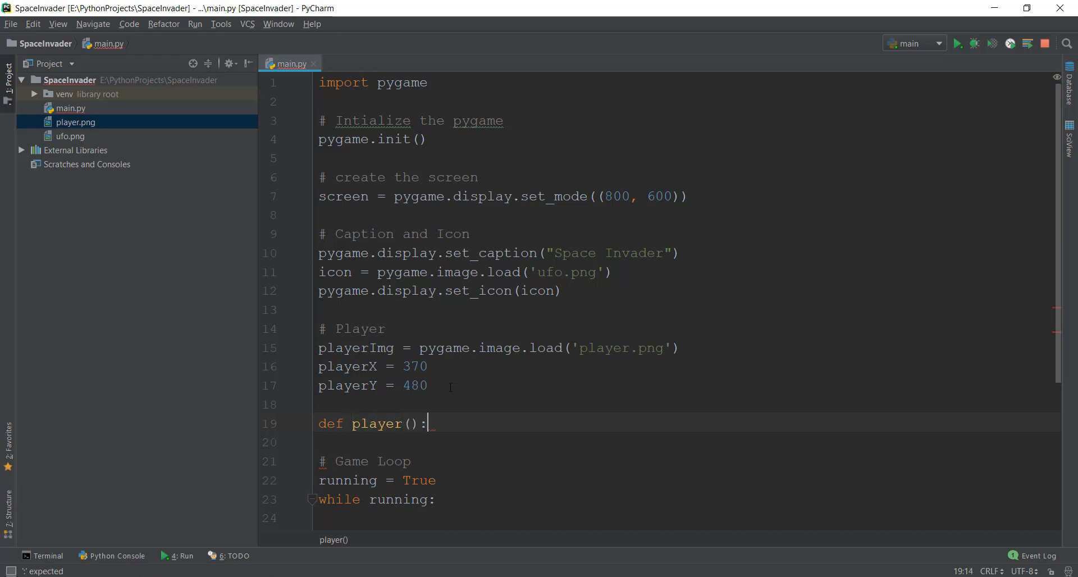
scroll(down, 3)
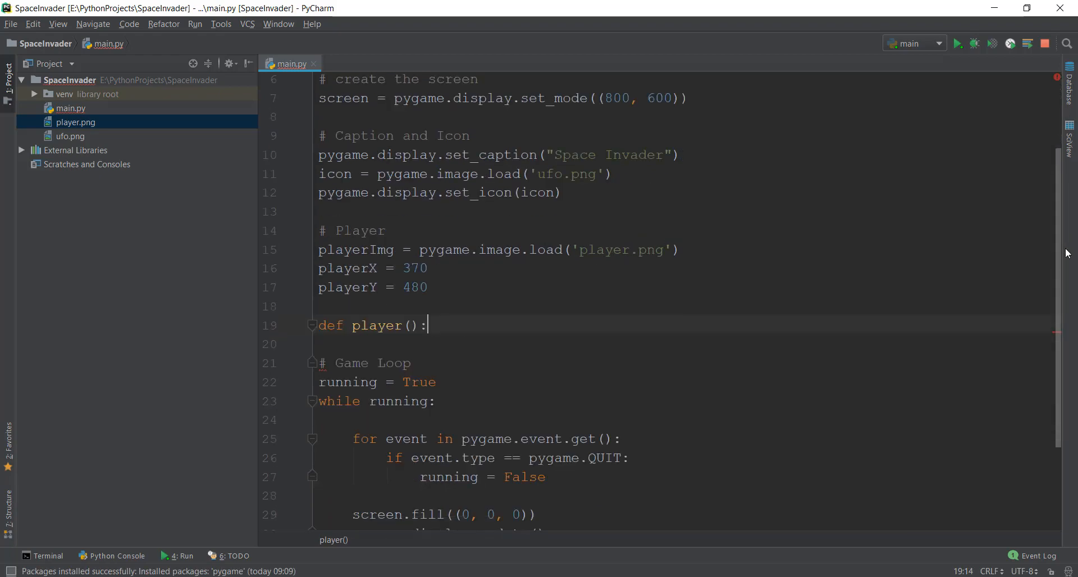
key(enter)
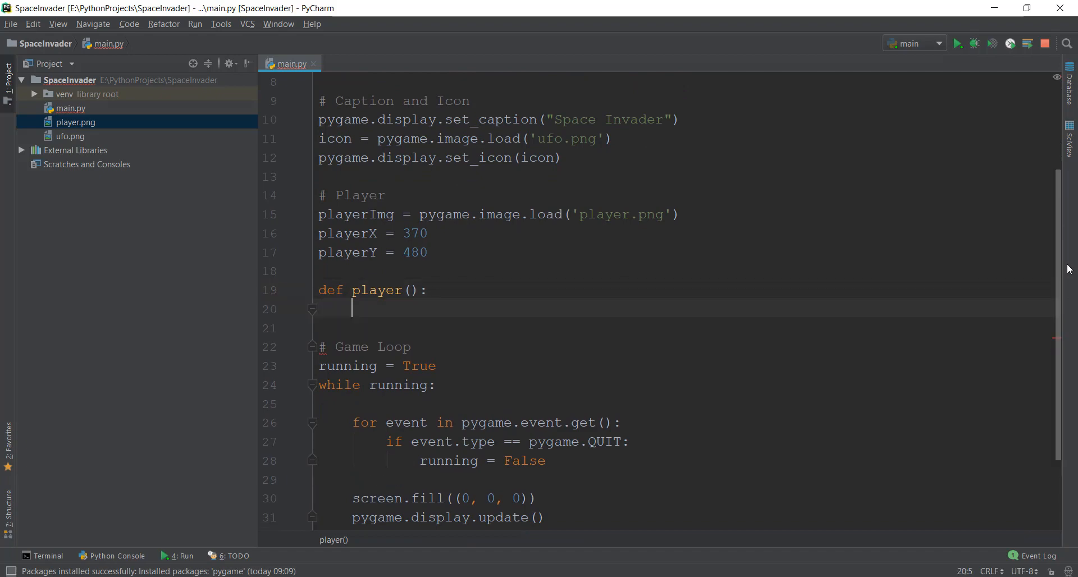
text(screen.bli)
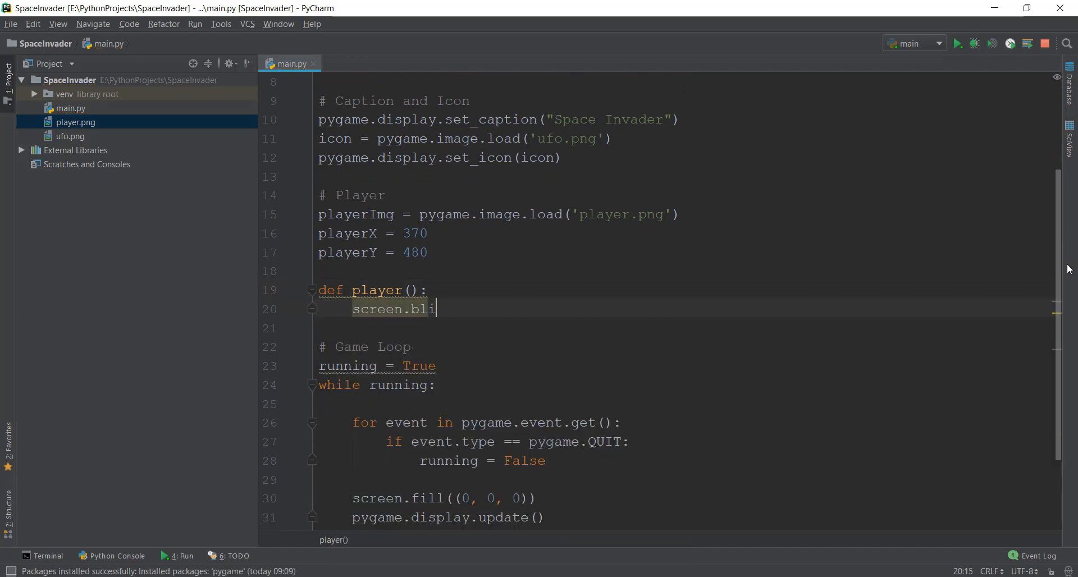
text(t())
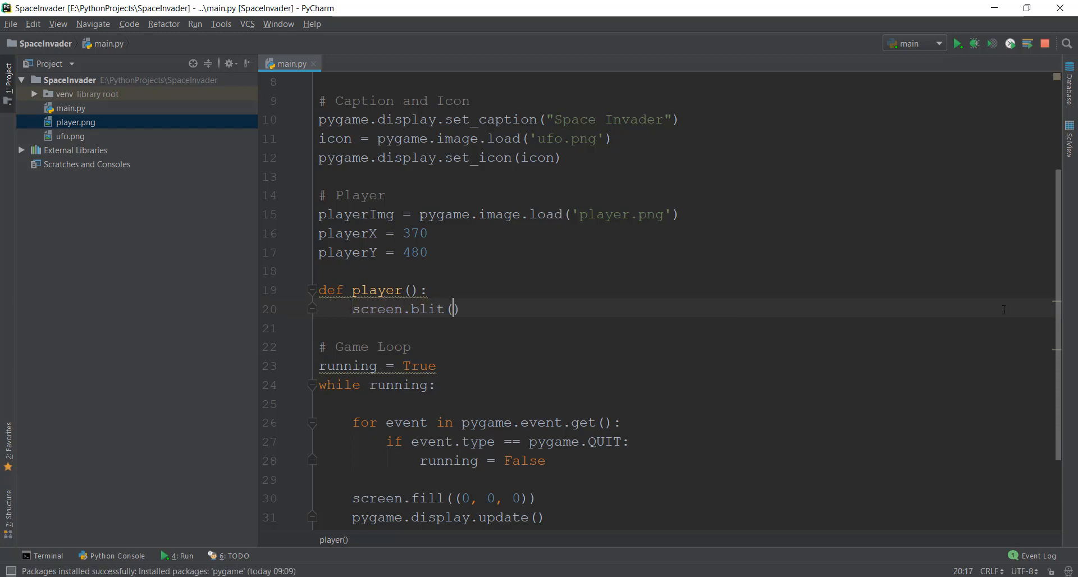
mouse_move(439, 269)
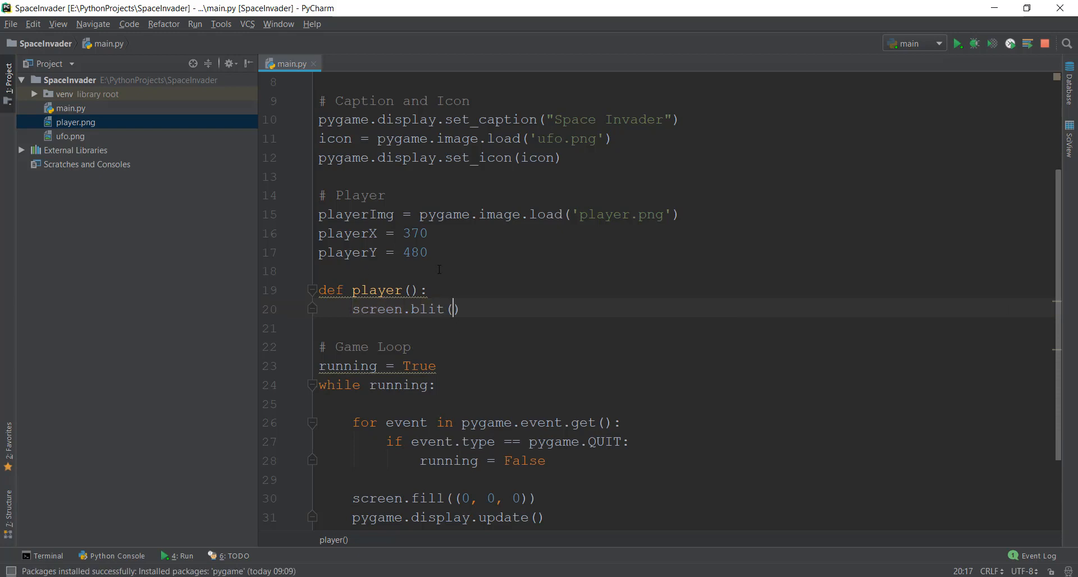
Relaunch the Space Invader game, still showing a black screen
click(958, 42)
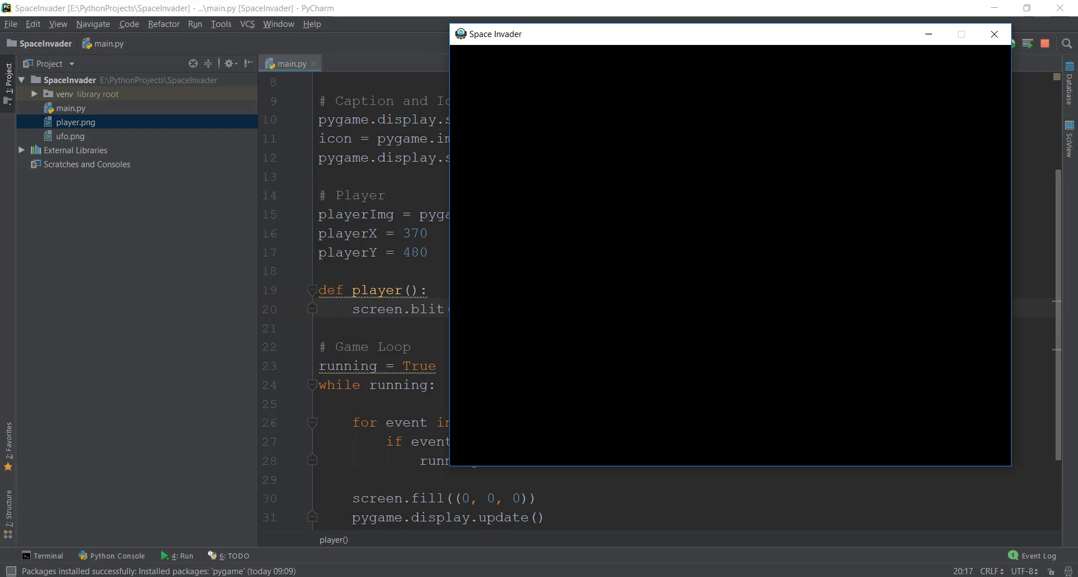
mouse_move(677, 205)
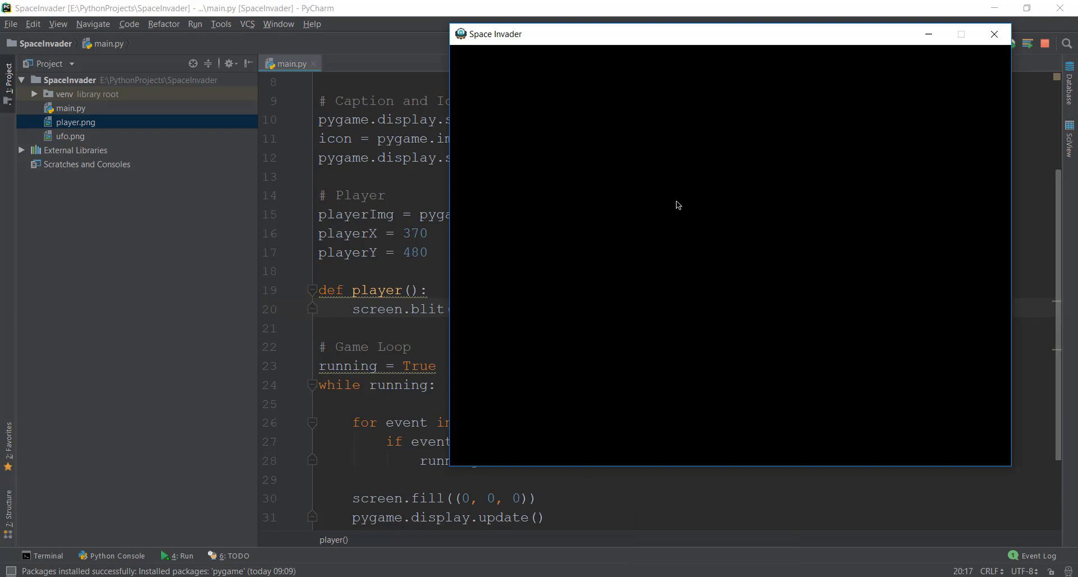
mouse_move(671, 205)
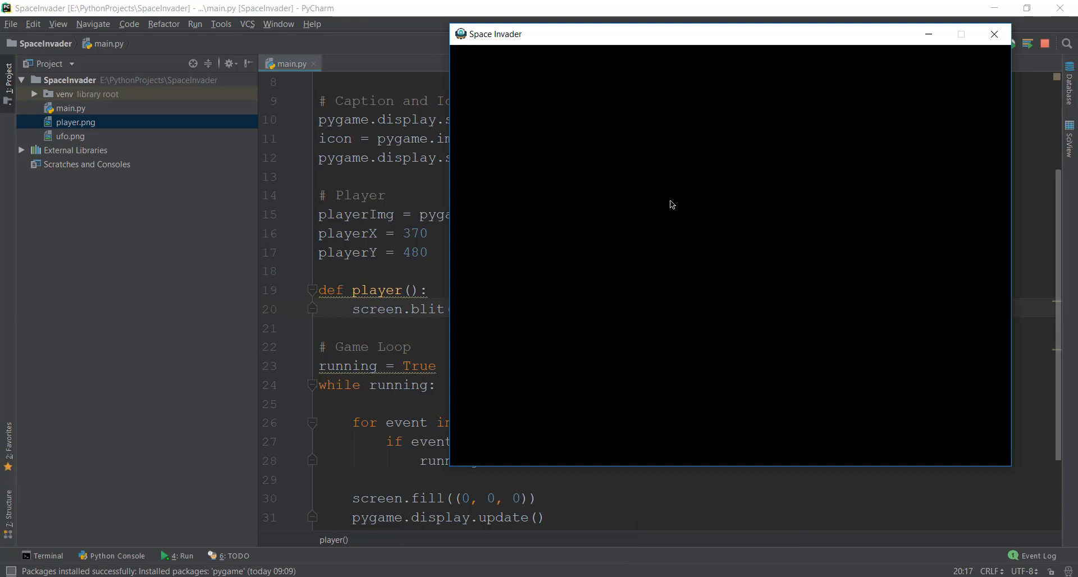
mouse_move(649, 224)
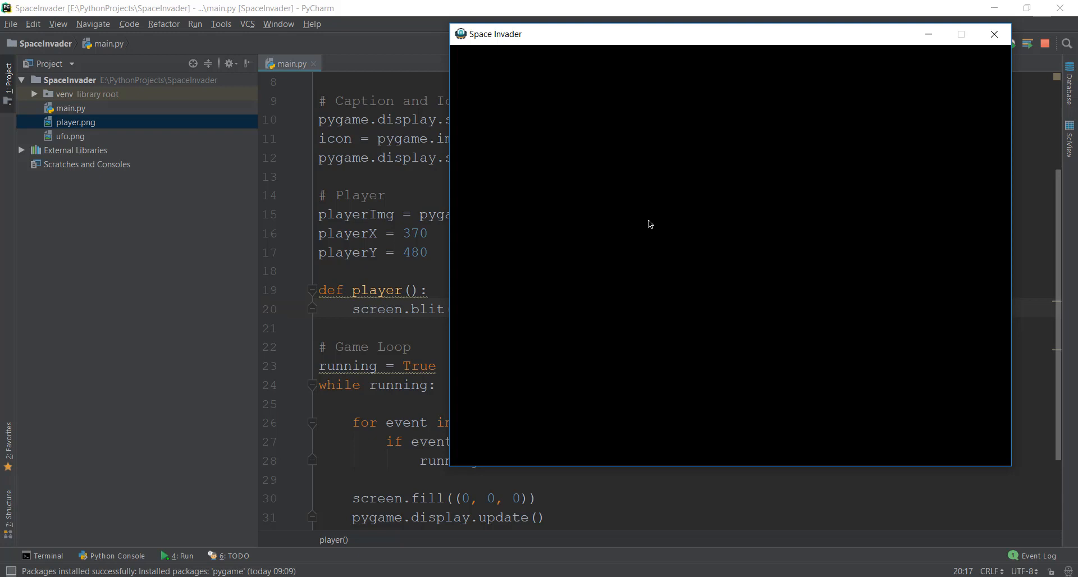
mouse_move(649, 221)
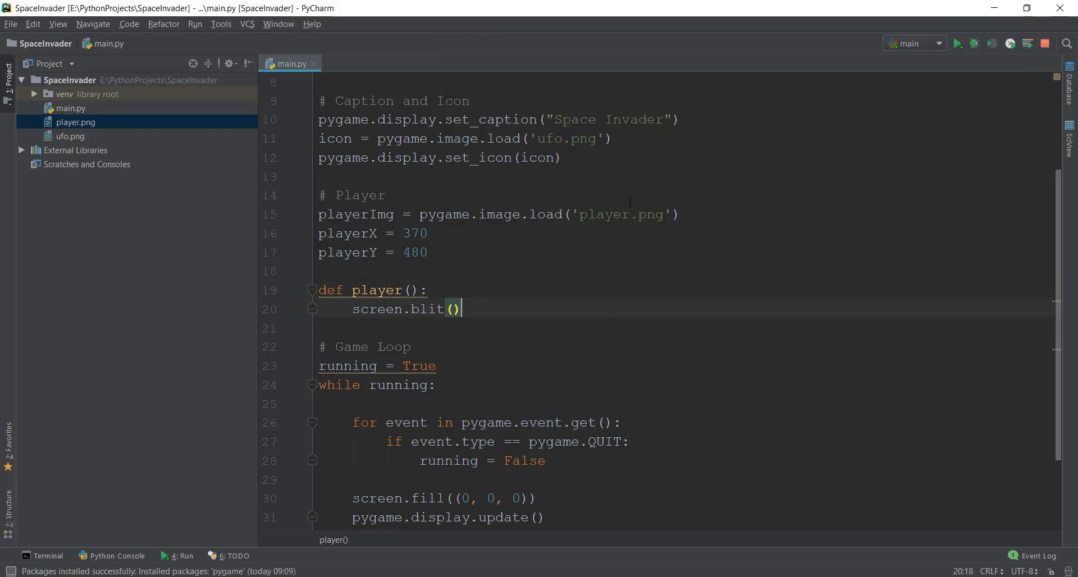
Make player() call screen.blit(playerImg, (playerX, playerY)) and reformat the code
click(956, 43)
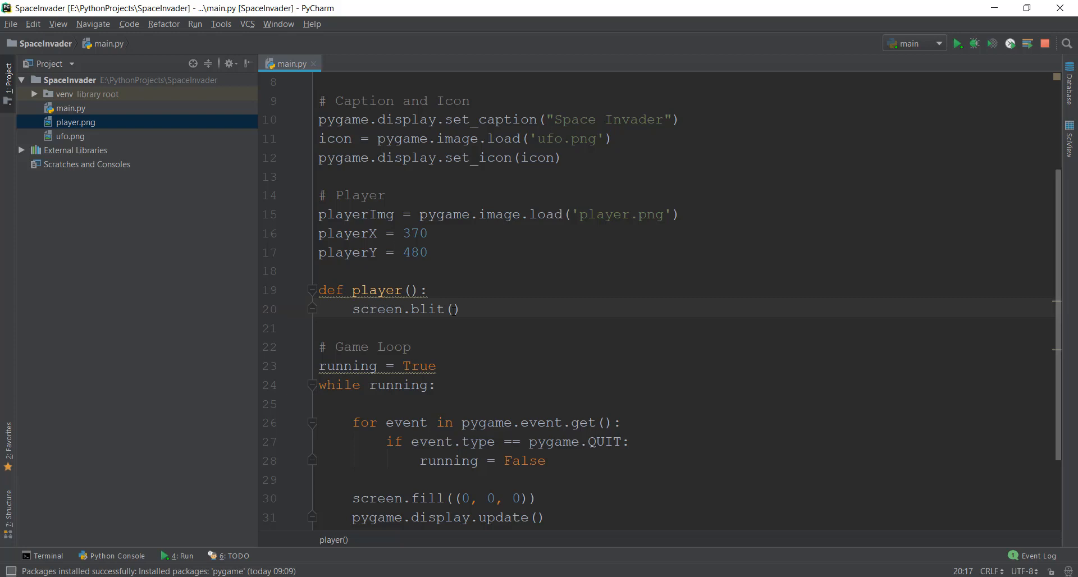
text(playerImg)
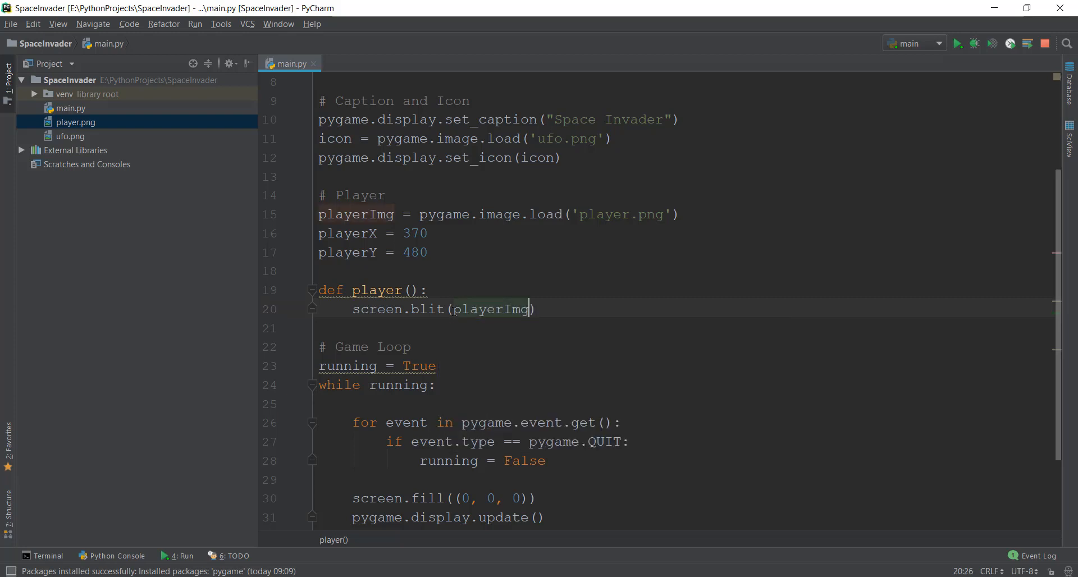
text(, ()
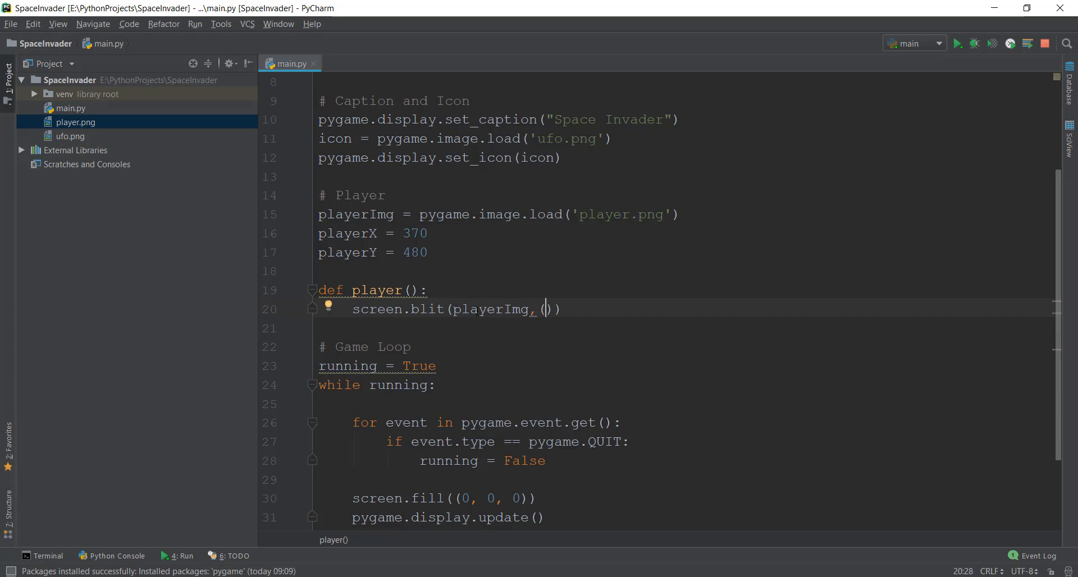
text(playerX,p)
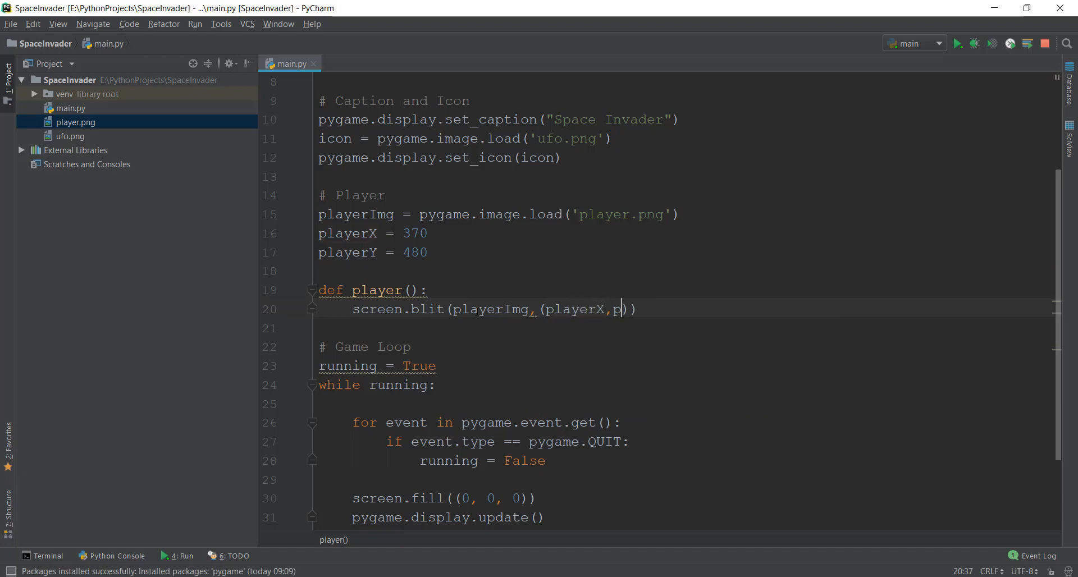
text(layerY)
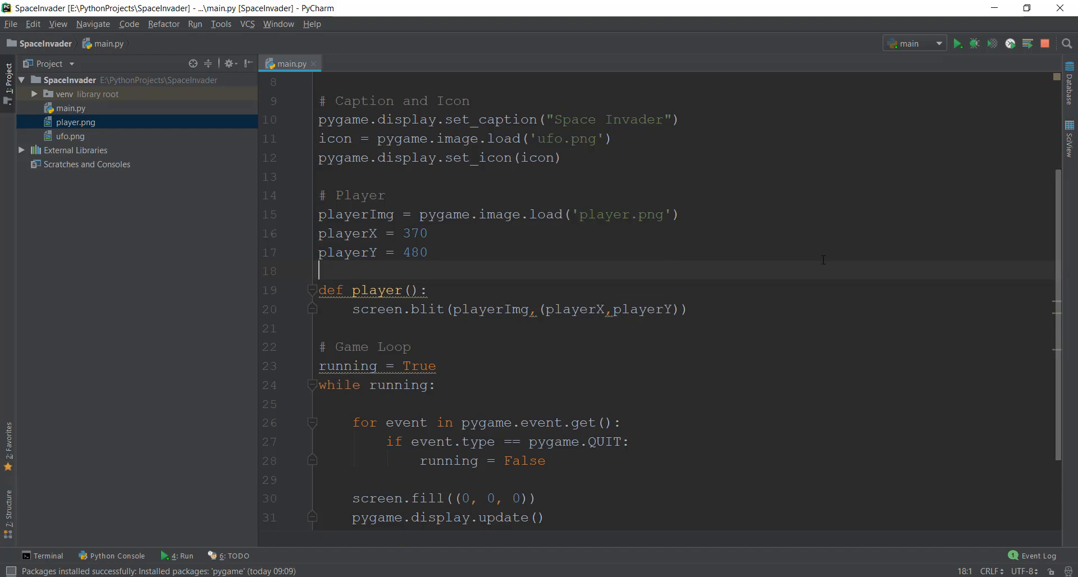
key(BackSpace)
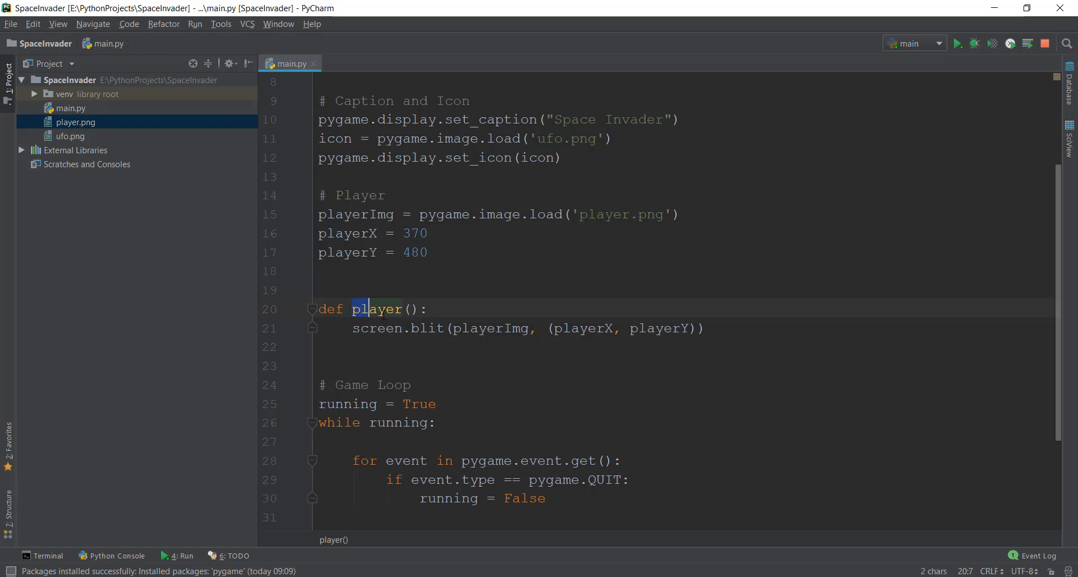
Add a player() call in the game loop just before pygame.display.update()
double_click(378, 309)
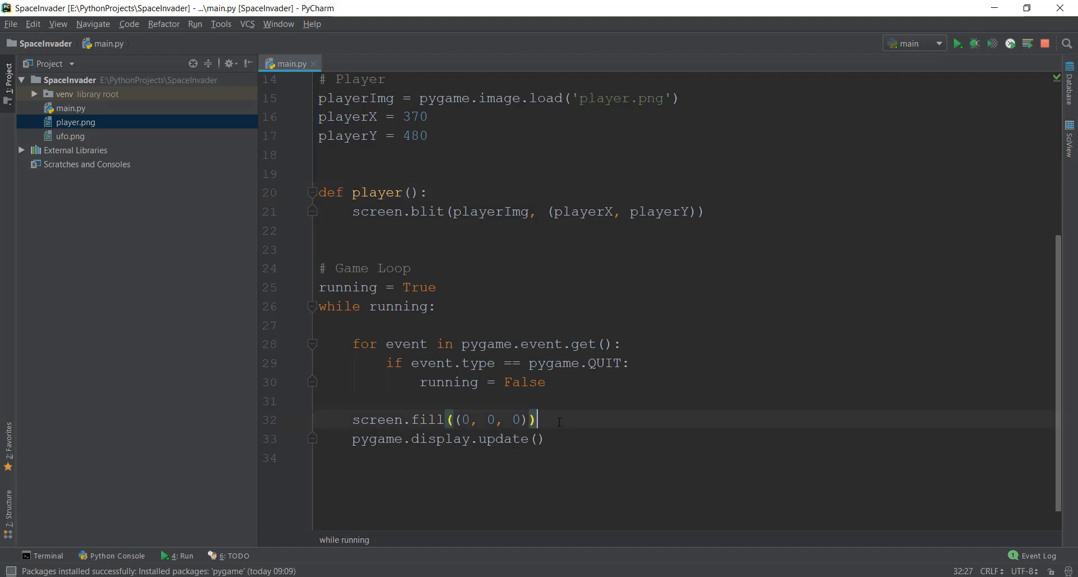
text(player()
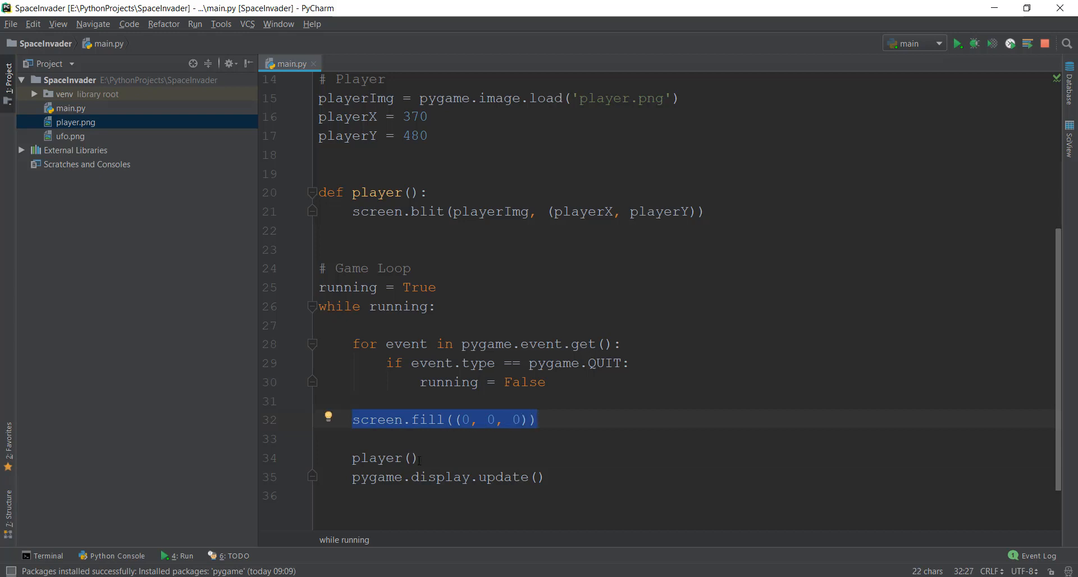
click(413, 458)
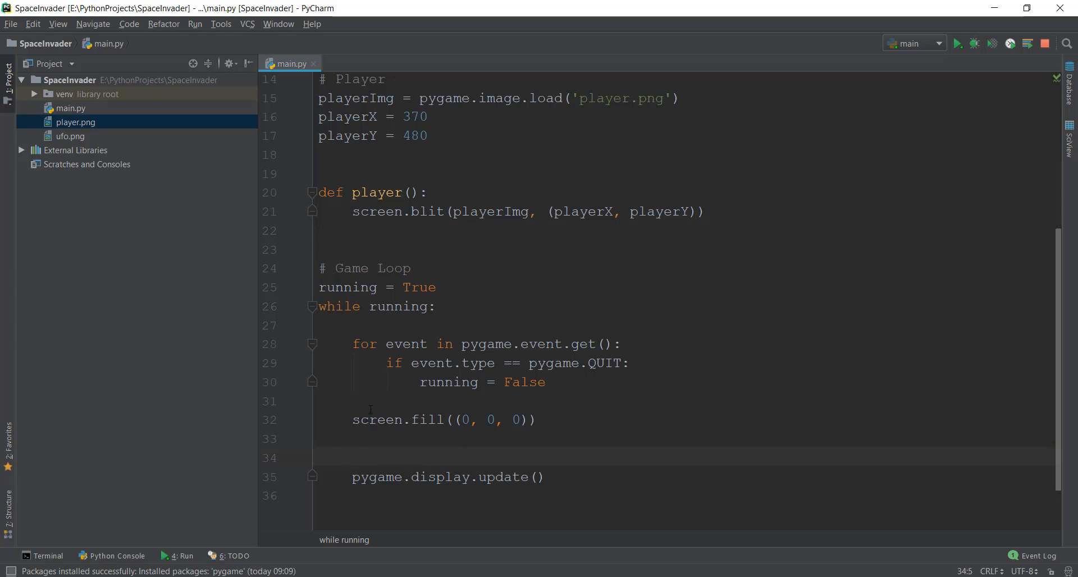
click(371, 420)
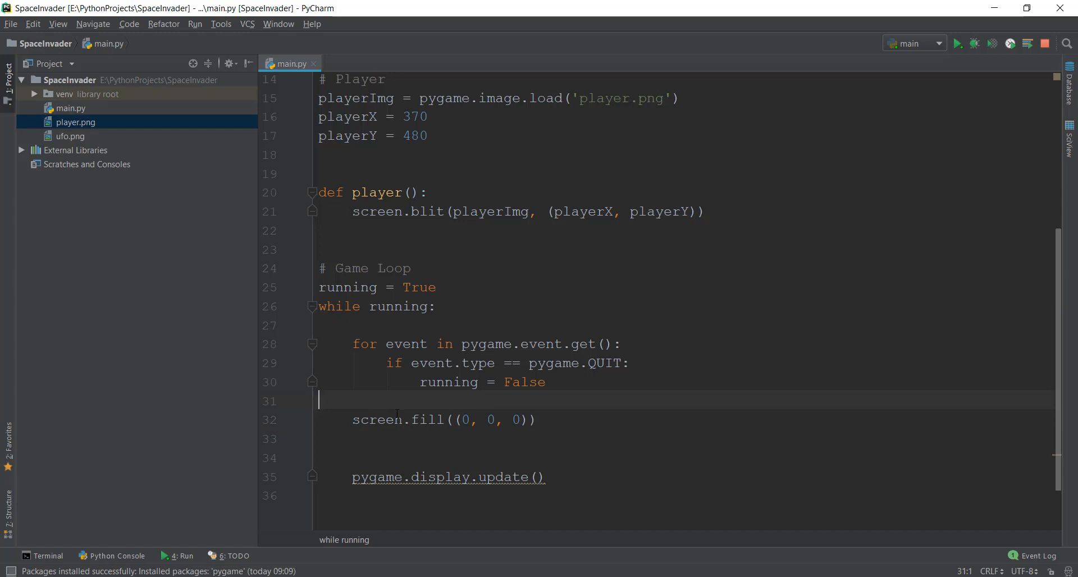
text(player())
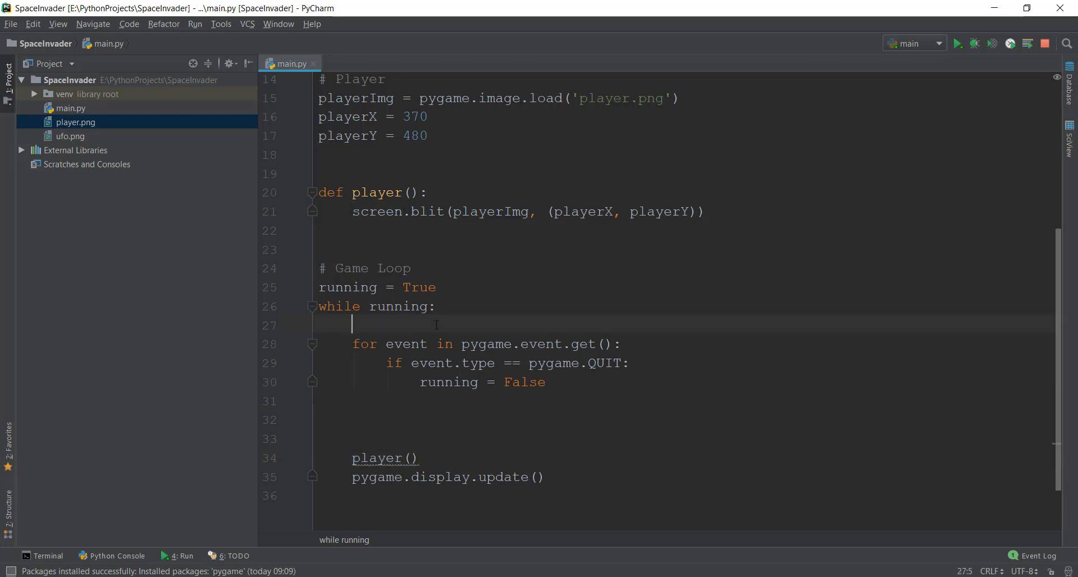
Move screen.fill((0, 0, 0)) to the top of the while loop, ahead of event handling
text(screen.fill((0, 0, 0)))
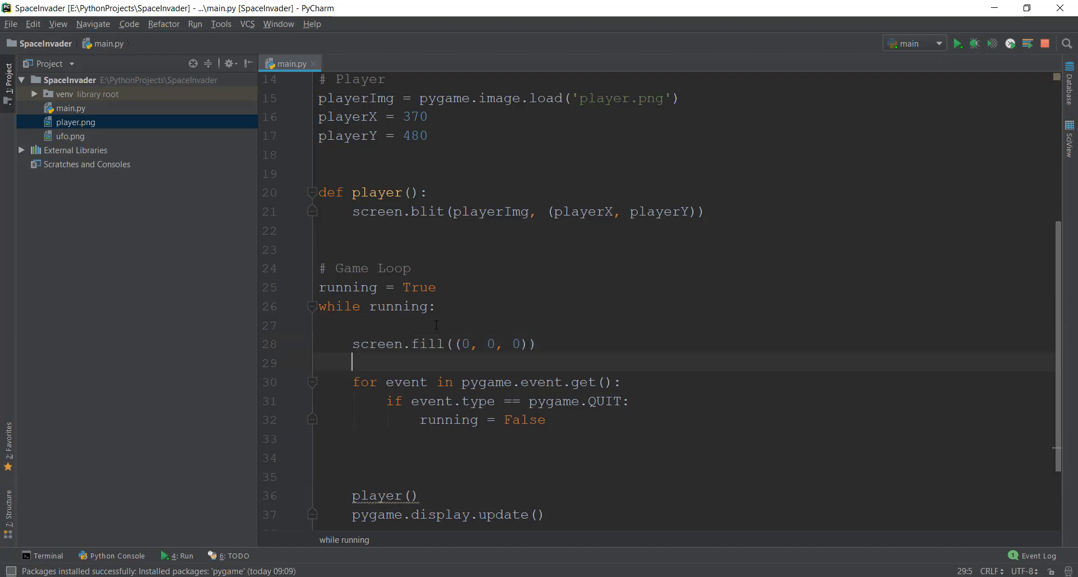
scroll(down, 3)
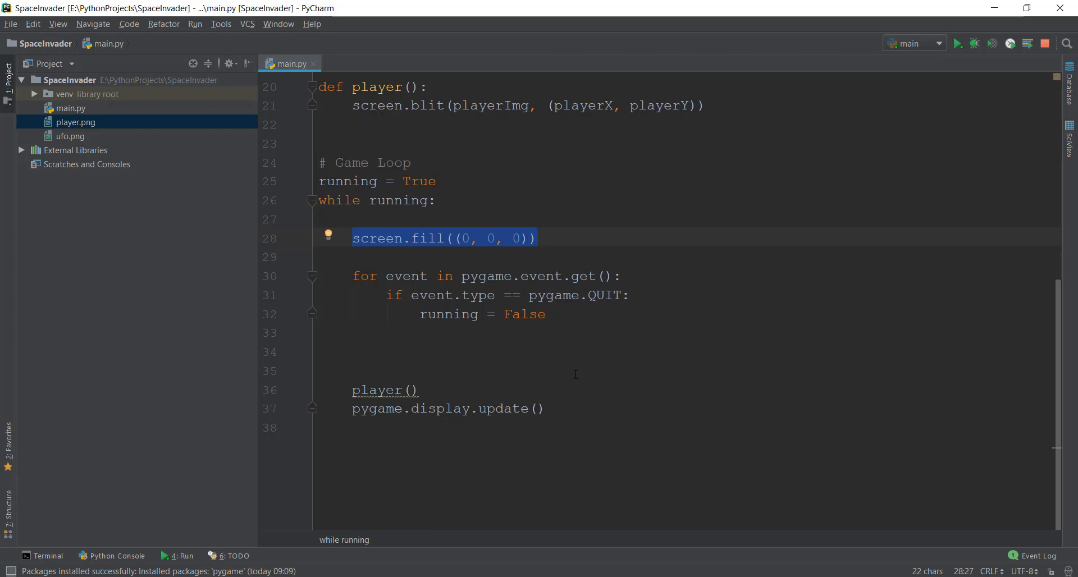
click(478, 408)
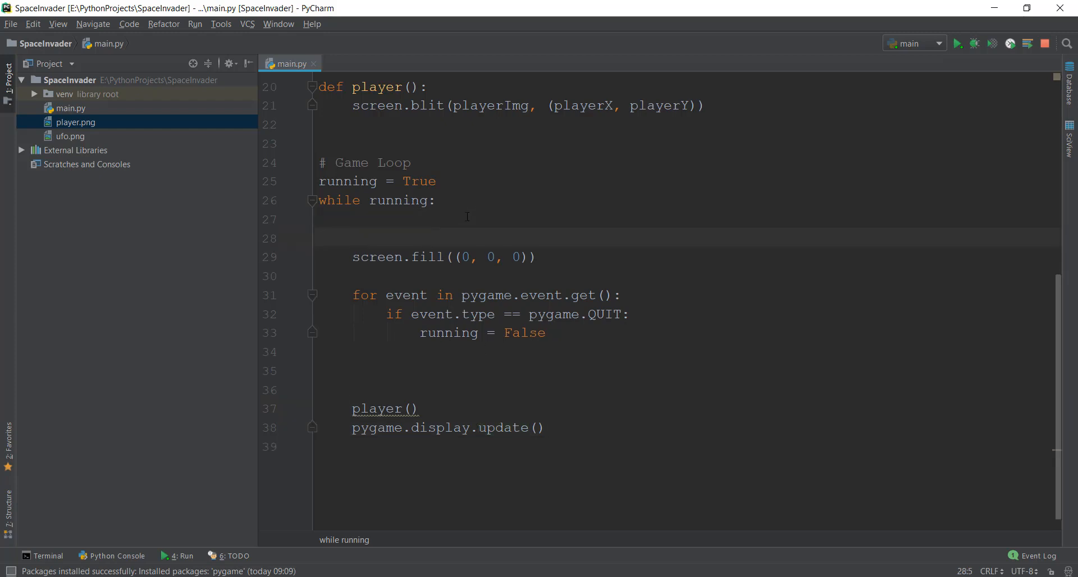
Add the comment '# RGB = Red, Green, Blue' above screen.fill((0, 0, 0))
text(# RGB)
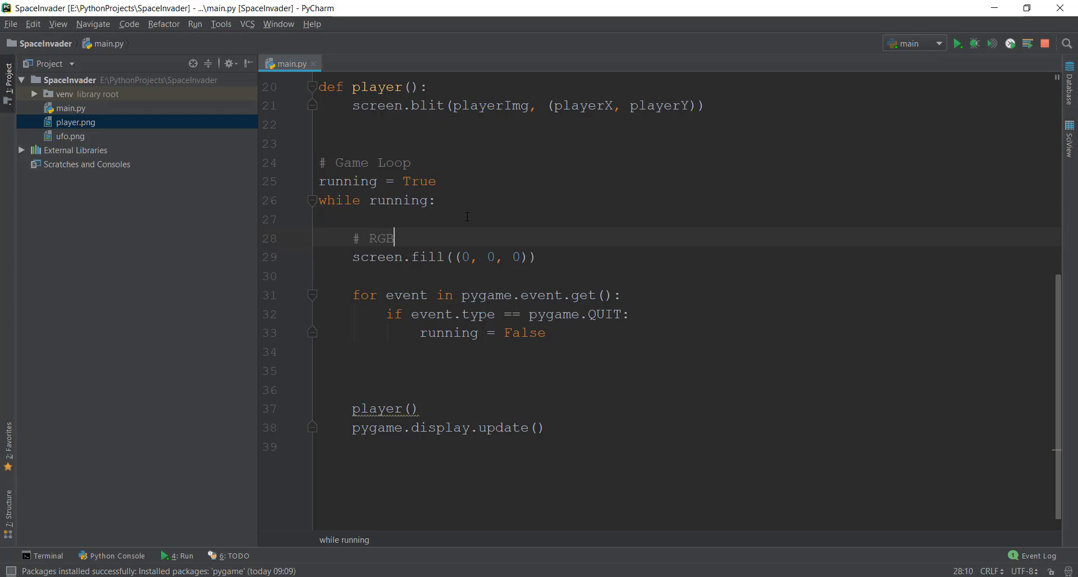
text(= Red)
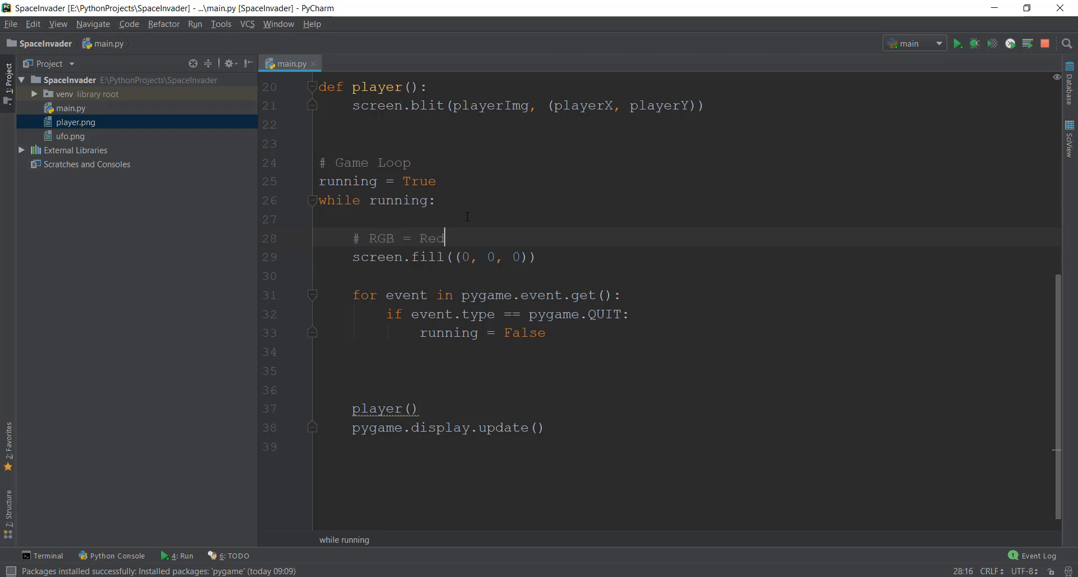
text(, Green)
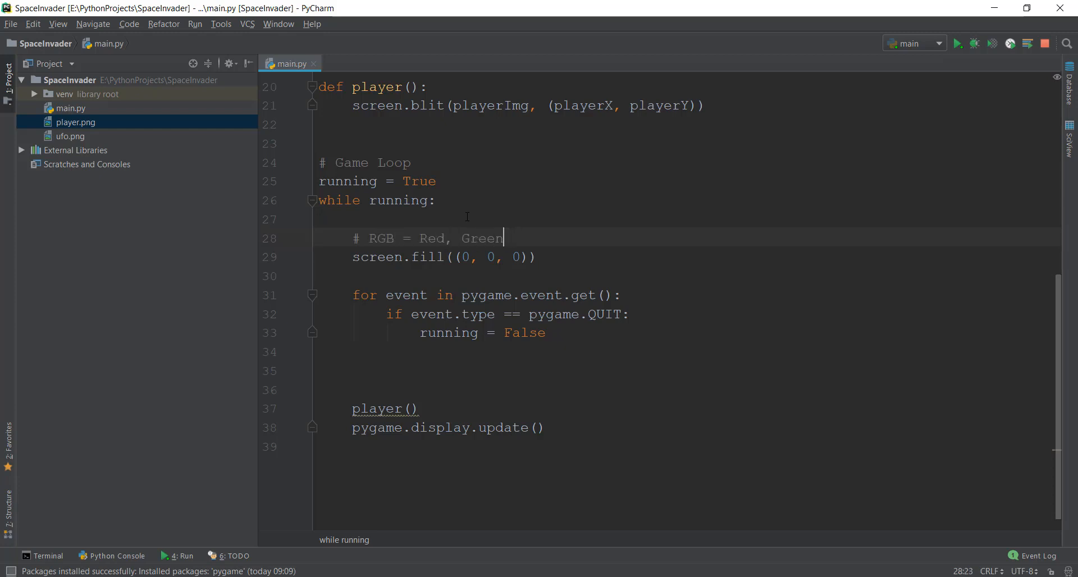
text(, Blue)
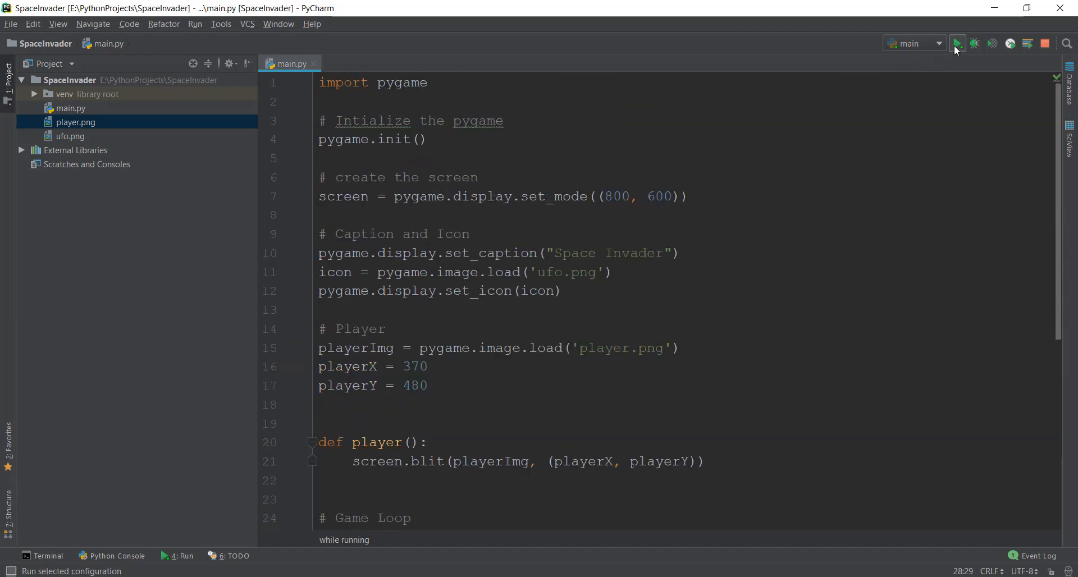
Run main.py to see the spaceship, then close the game window
click(956, 43)
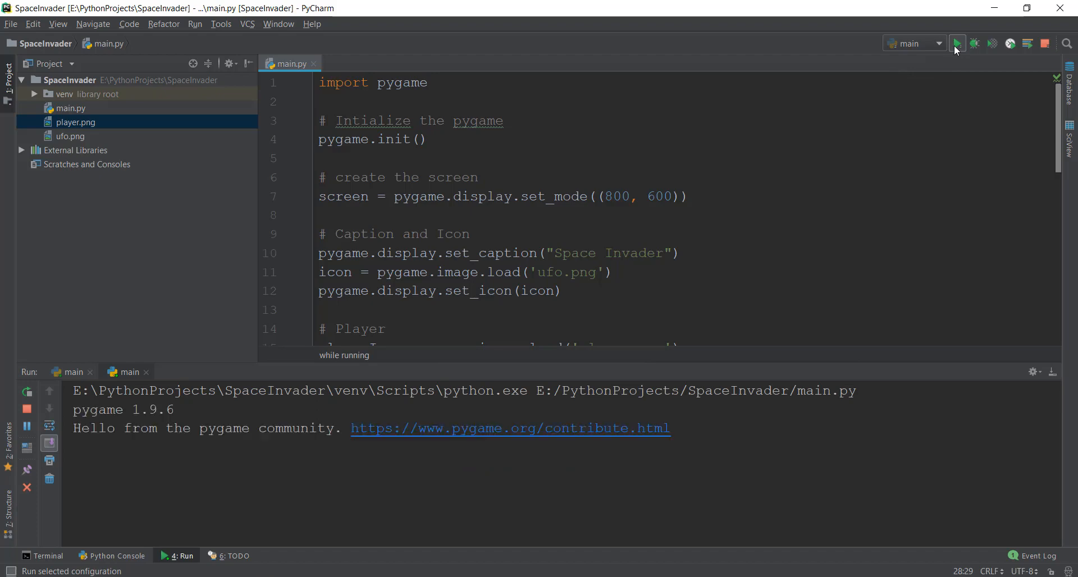
click(956, 43)
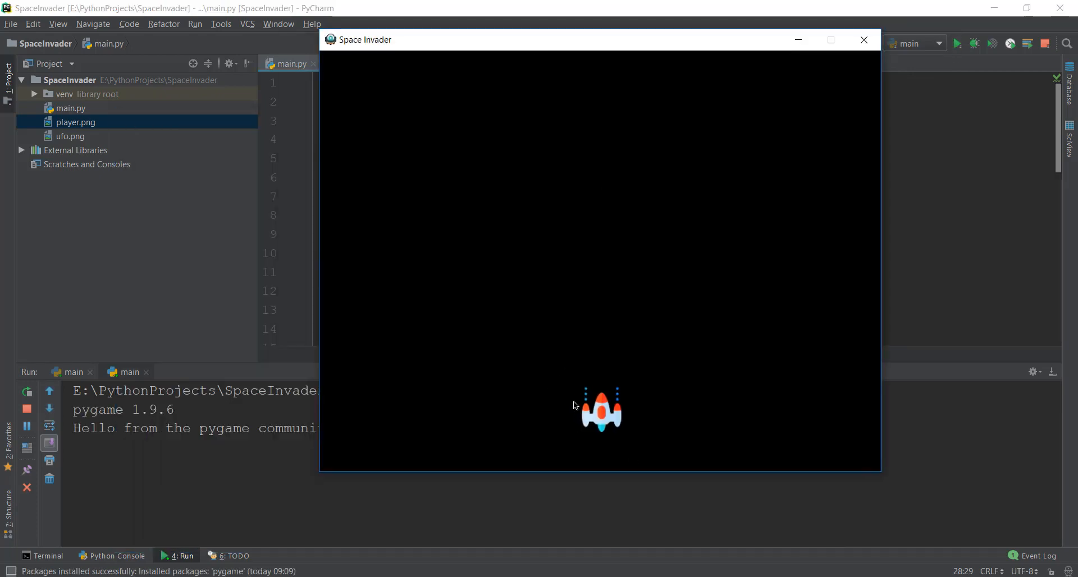
click(863, 39)
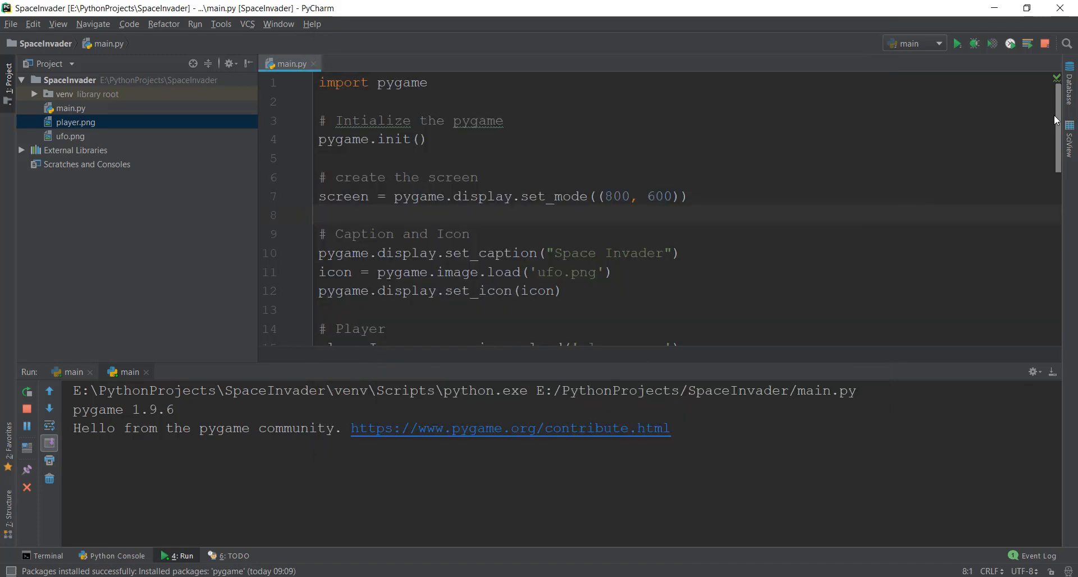
Scroll to the playerX variable and select it to inspect its value
scroll(down, 3)
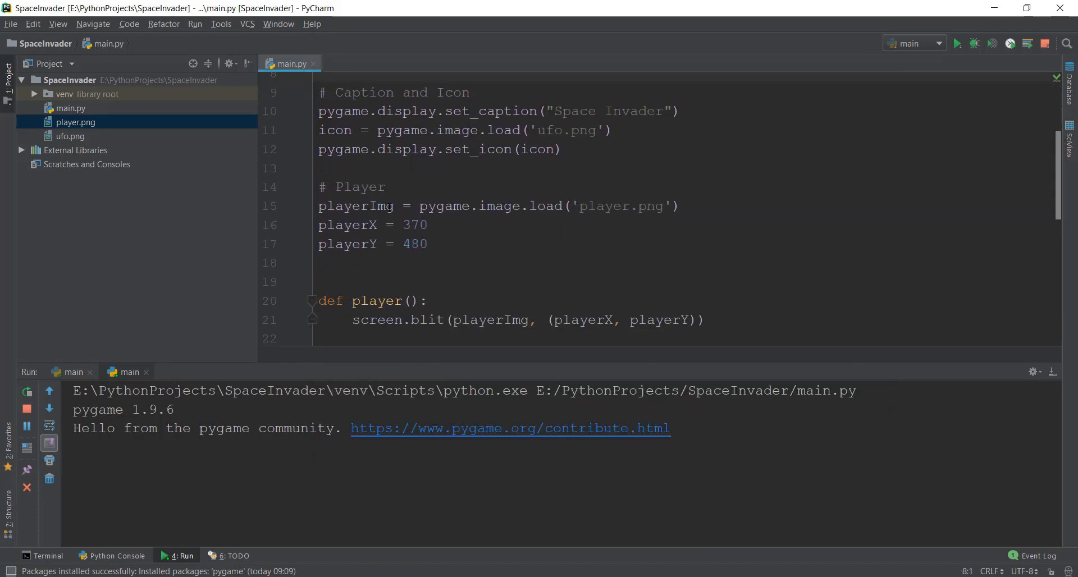
double_click(355, 206)
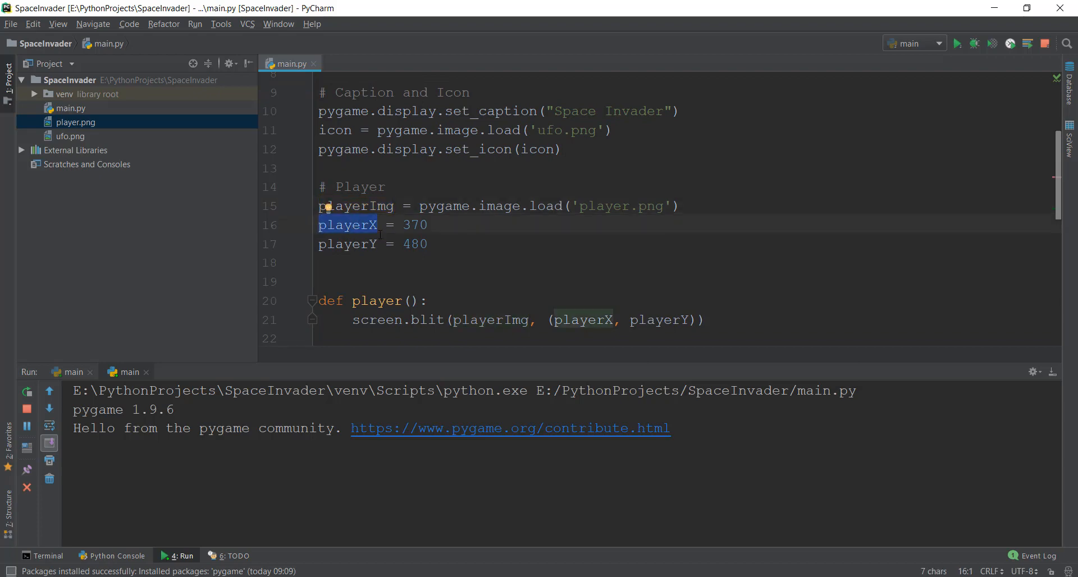
mouse_move(682, 220)
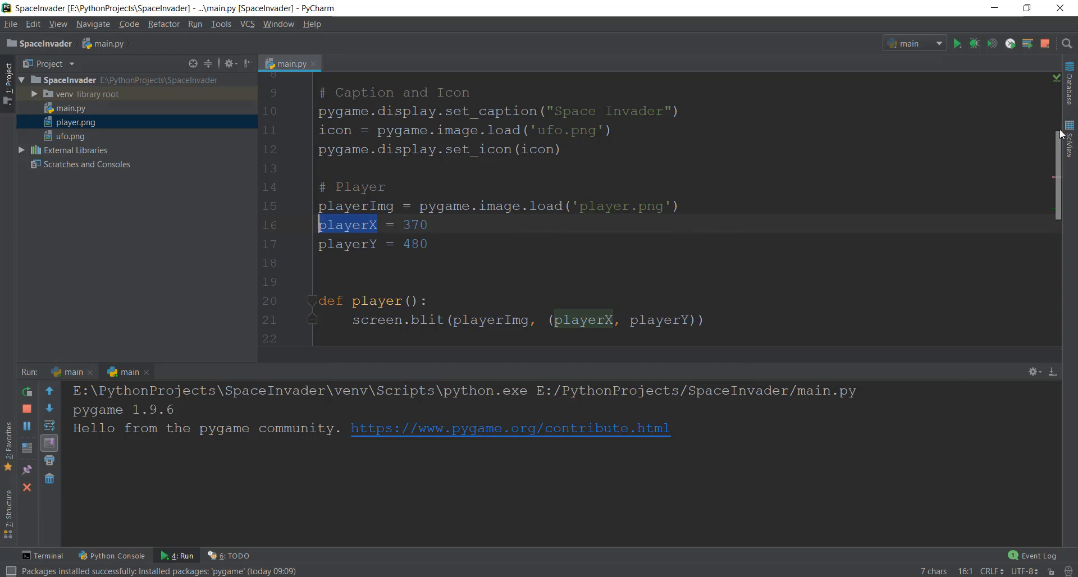
scroll(up, 3)
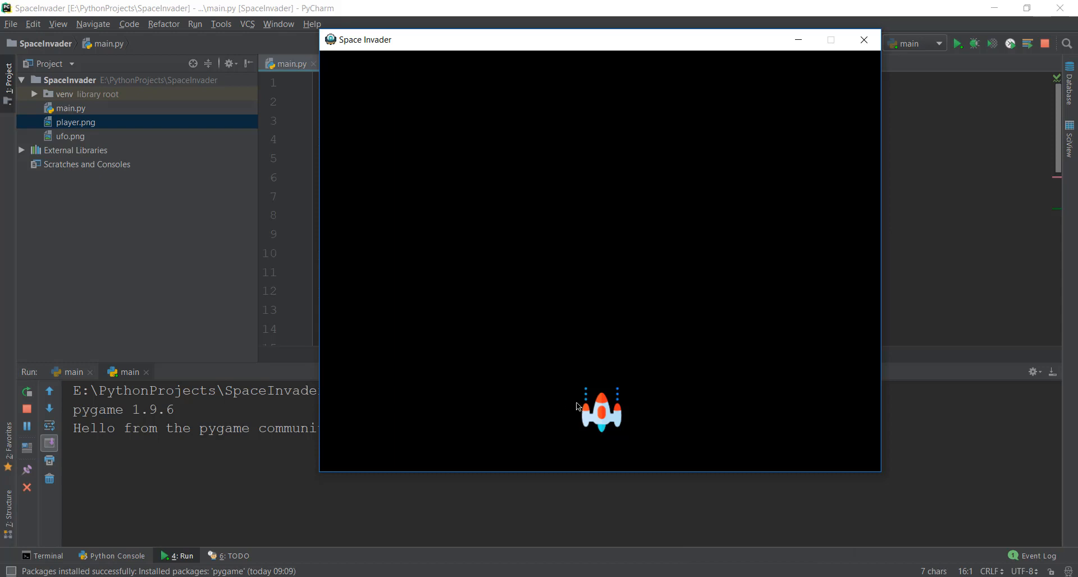
mouse_move(884, 407)
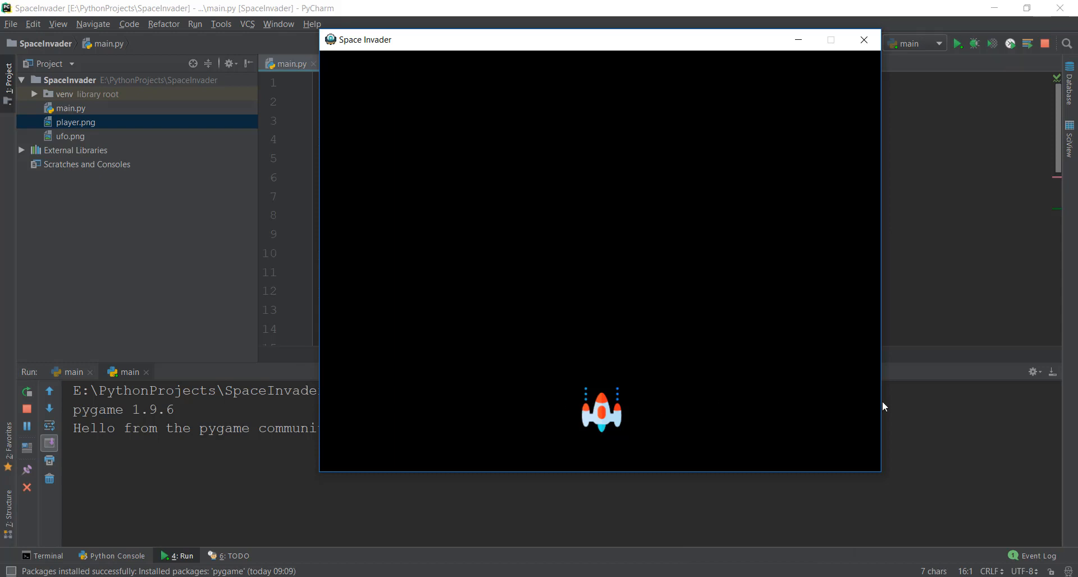
mouse_move(574, 386)
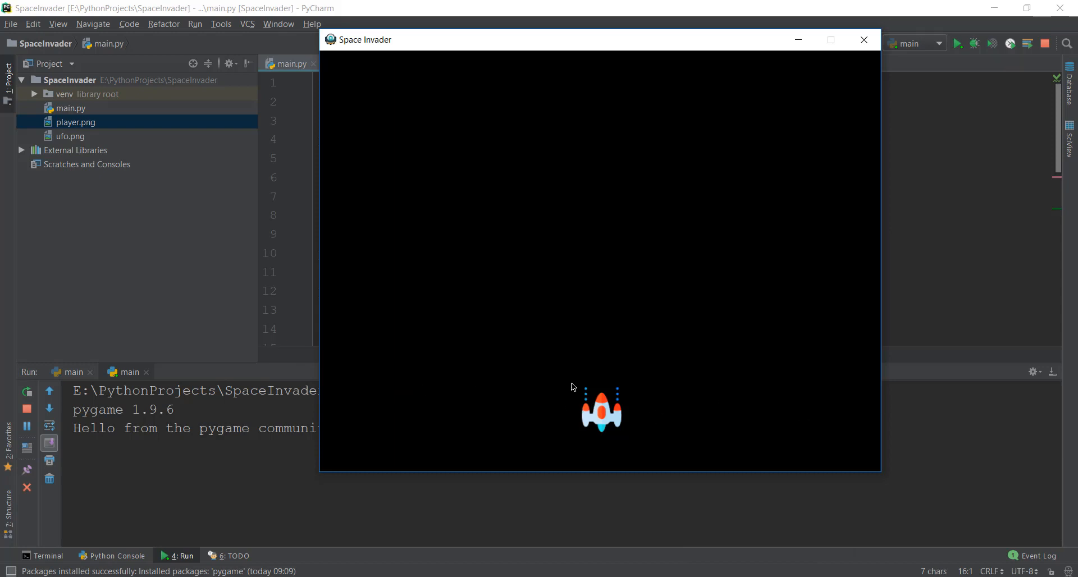
Test-run the game with playerX at 750, then change playerX to 30
click(863, 40)
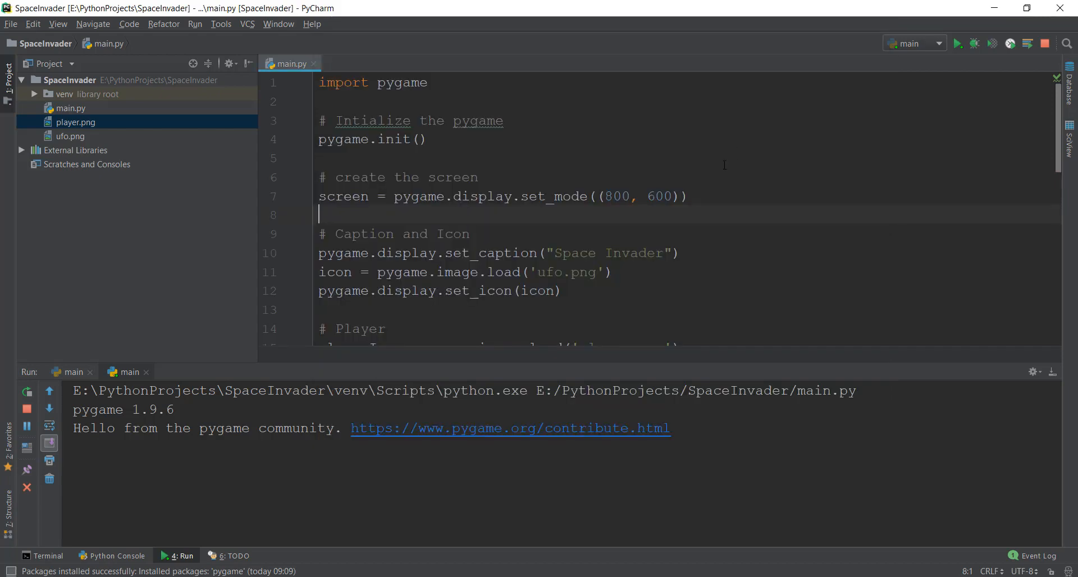
scroll(down, 3)
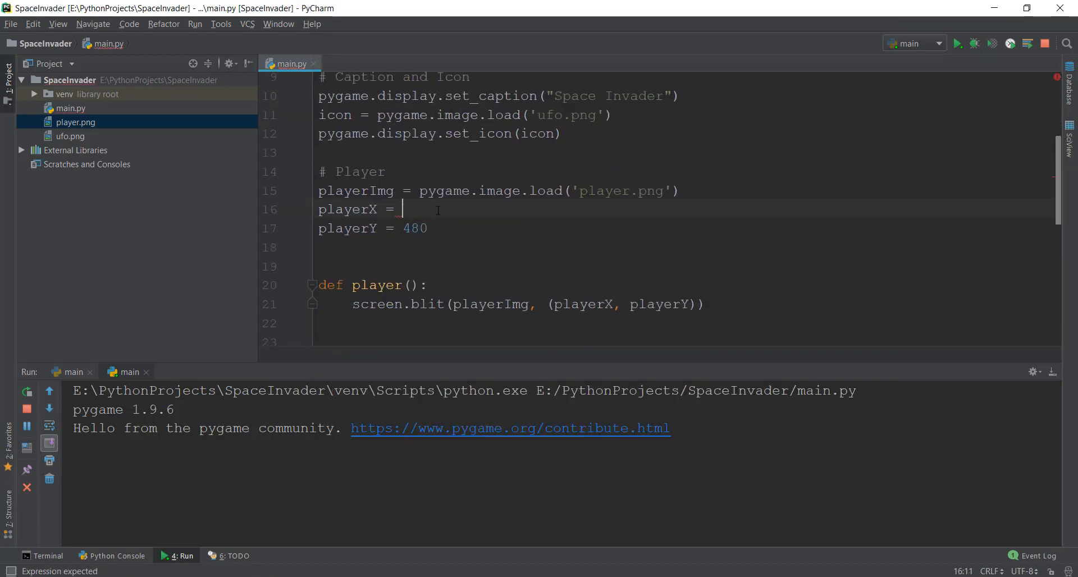
text(750)
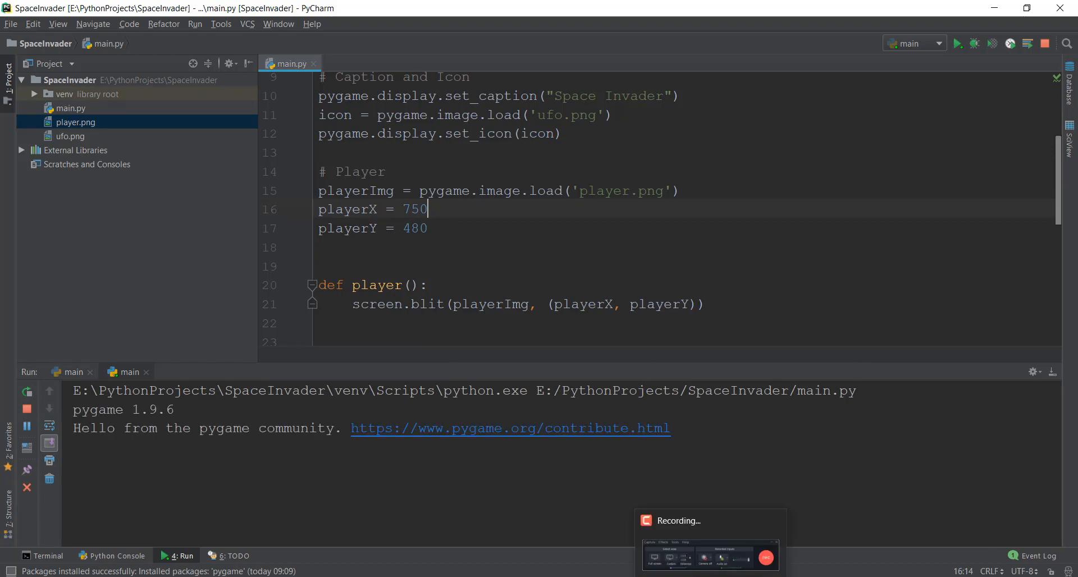
click(956, 43)
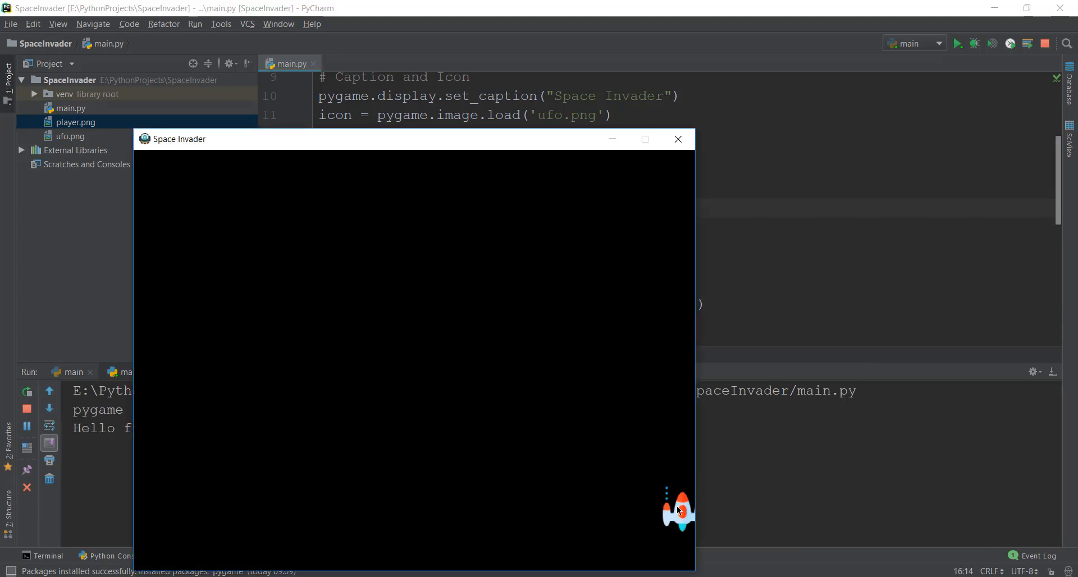
mouse_move(411, 510)
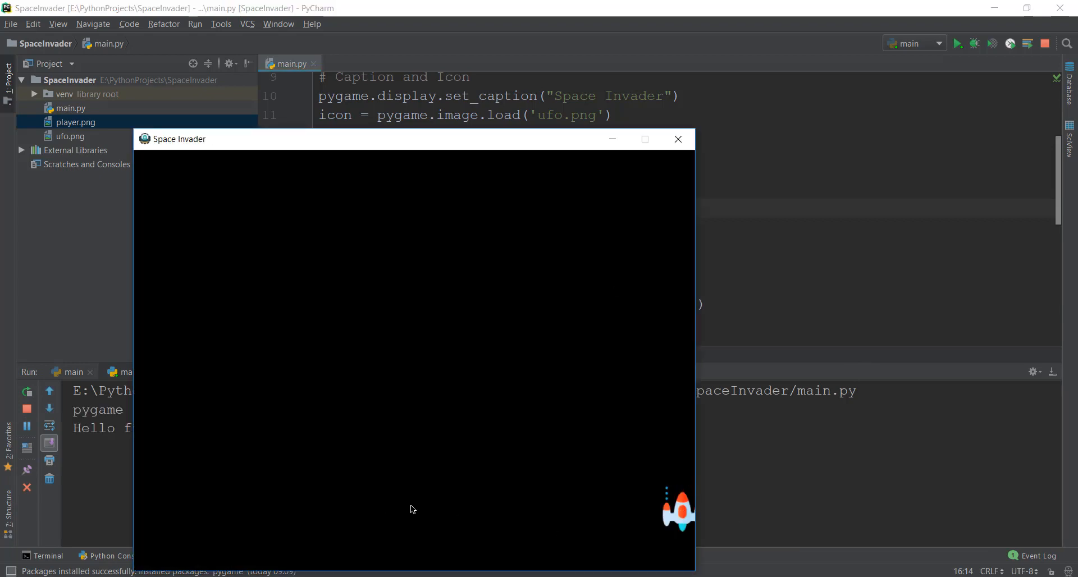
mouse_move(717, 484)
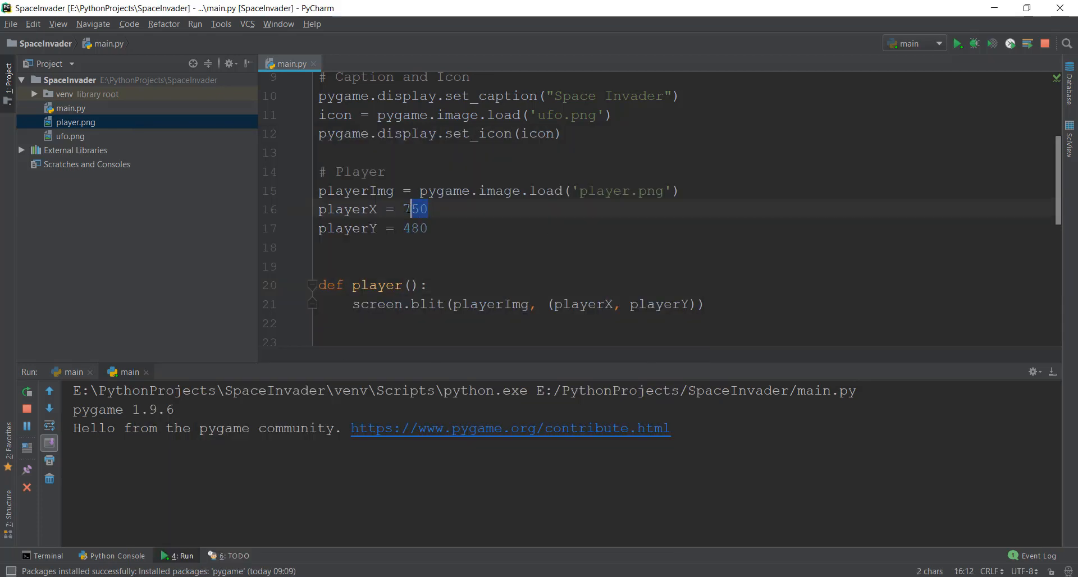
text(30)
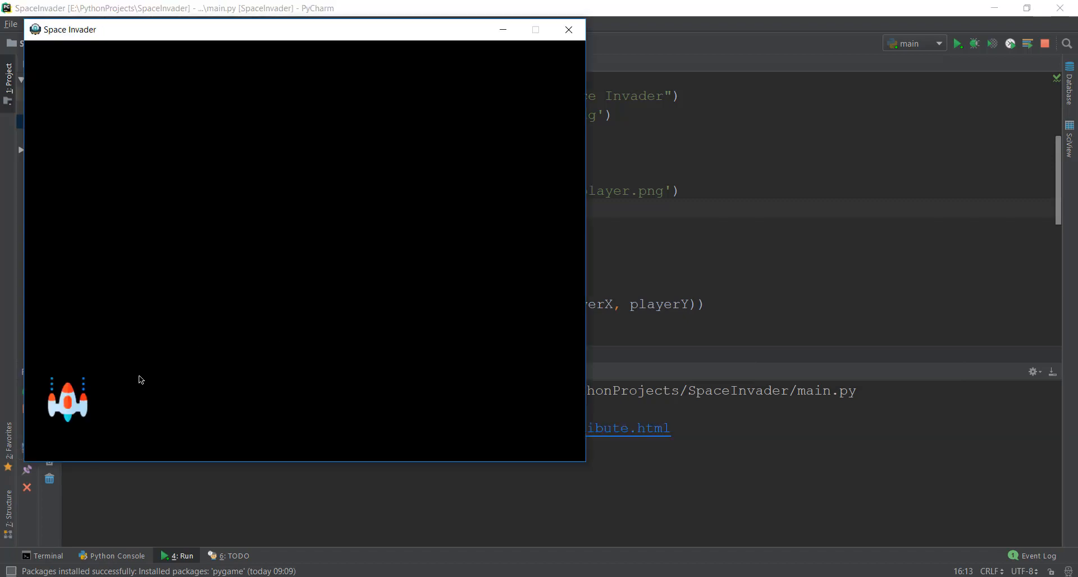
mouse_move(165, 355)
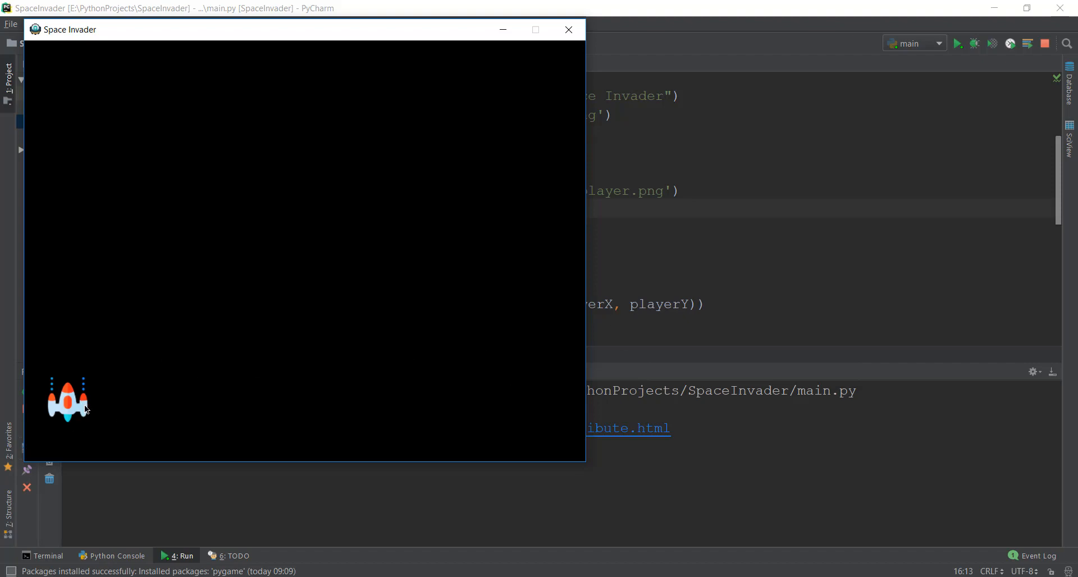
Close the game window and change playerX to 370
click(568, 29)
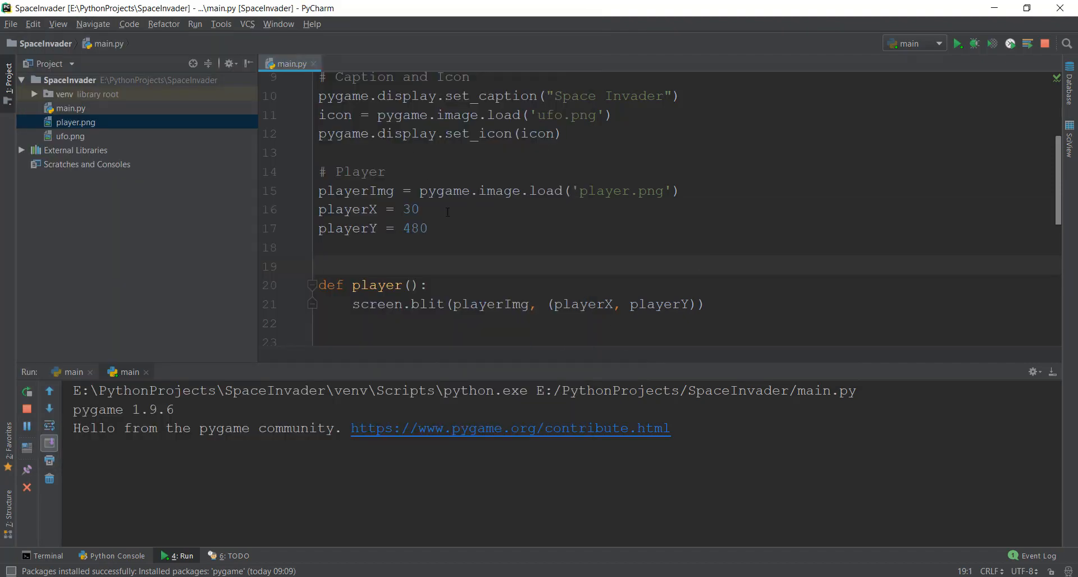
key(BackSpace)
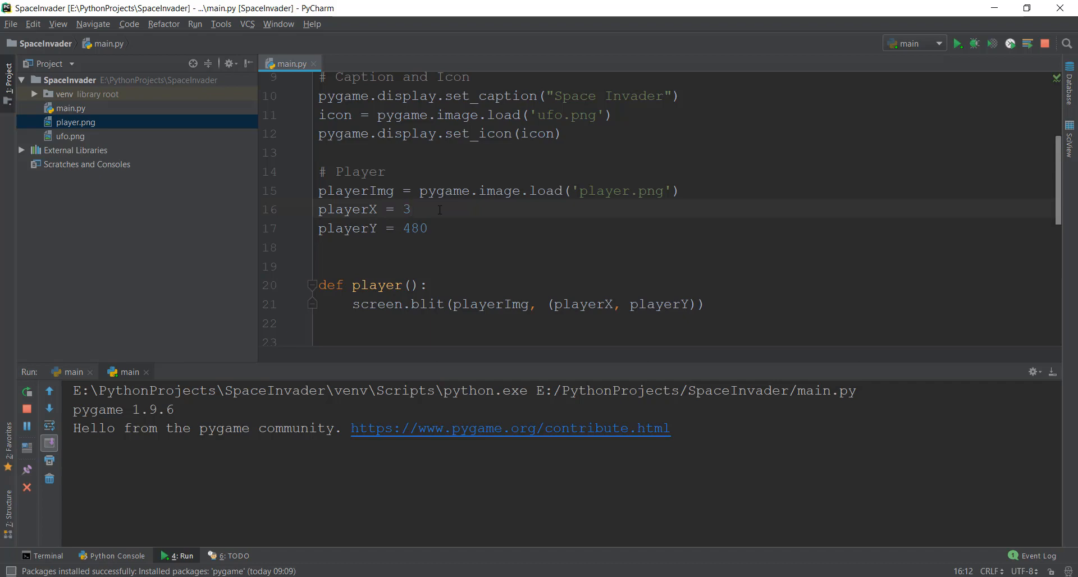
text(70)
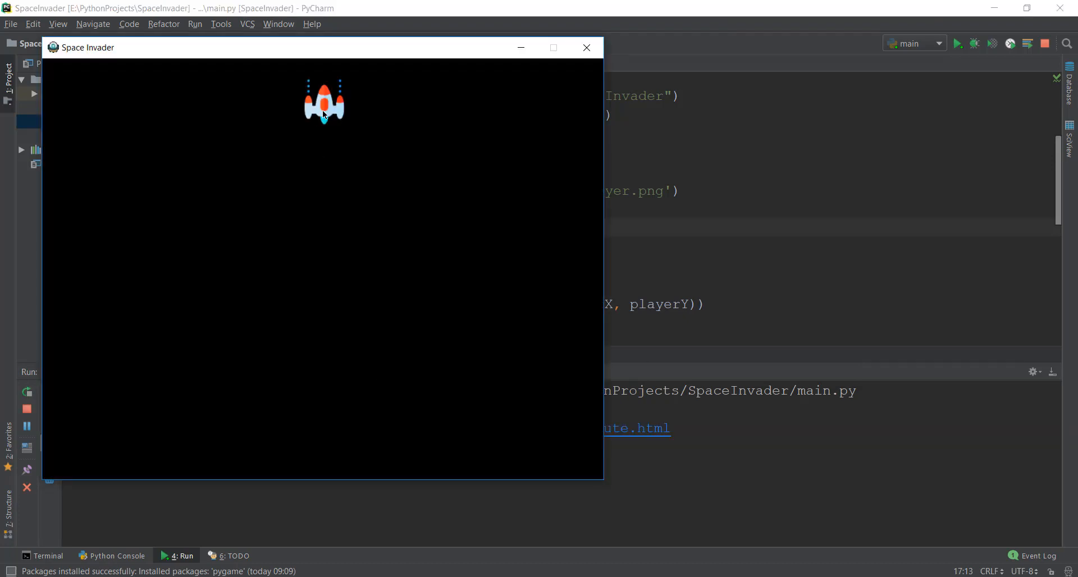
mouse_move(330, 411)
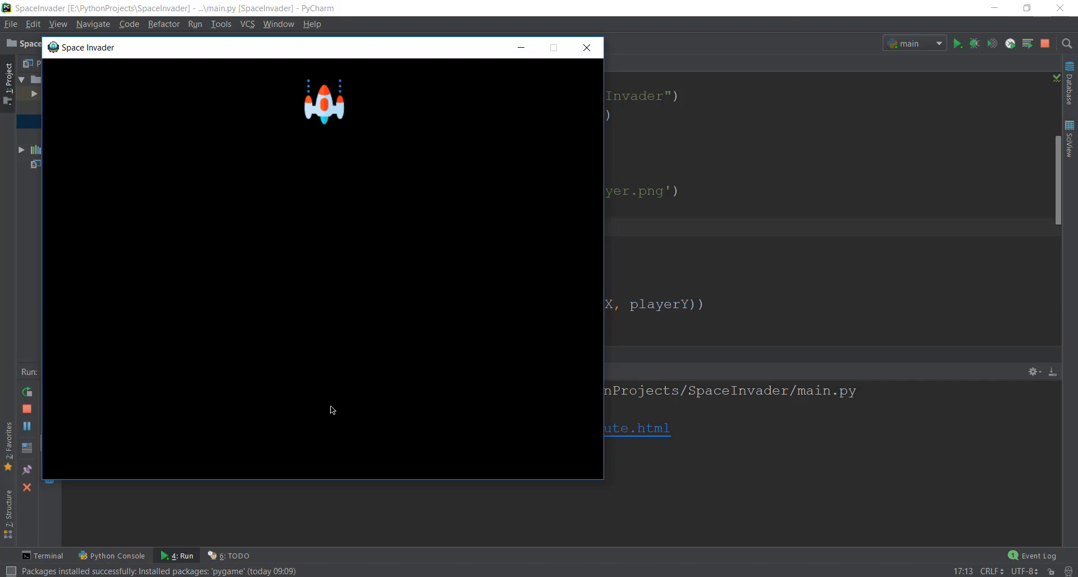
mouse_move(300, 451)
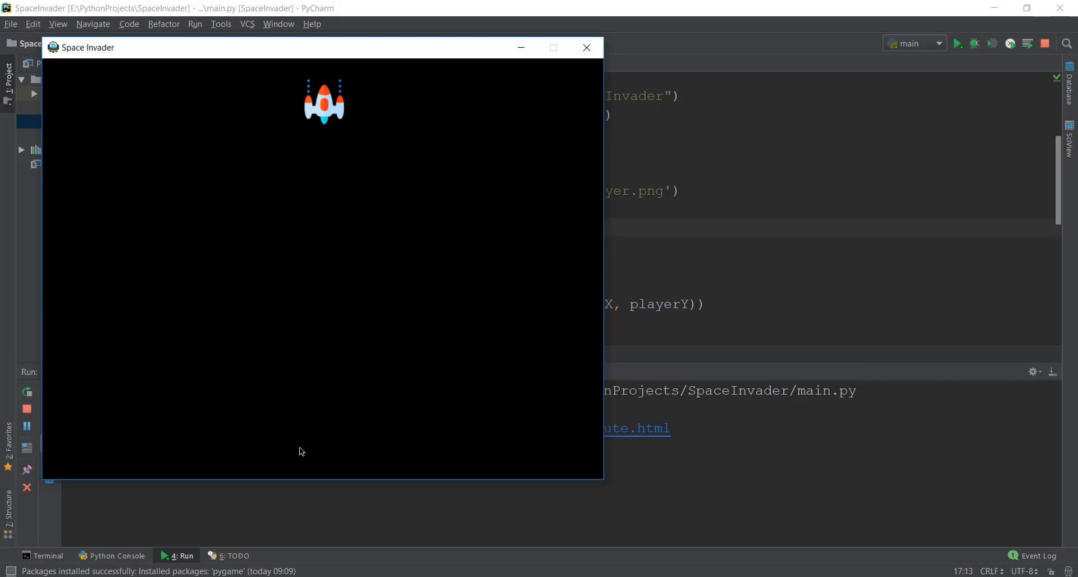
mouse_move(347, 484)
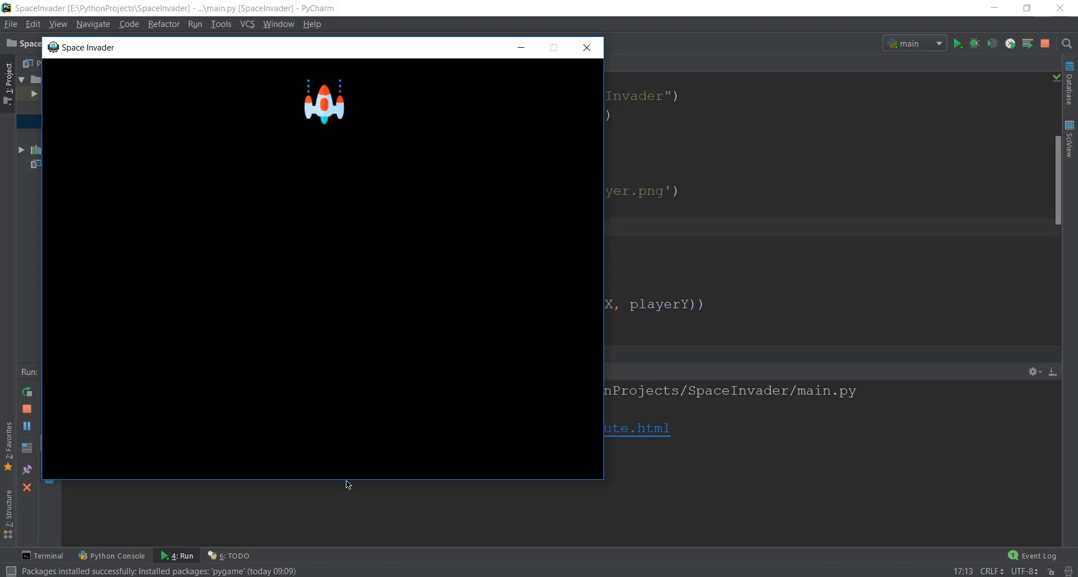
After the test run, close the game and set playerY to 480
click(585, 47)
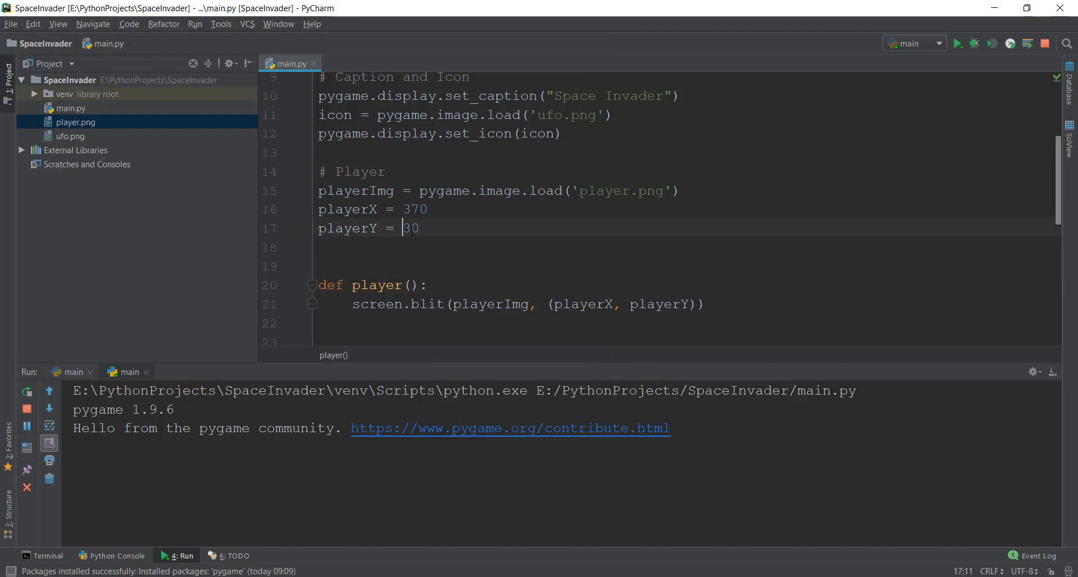
text(4)
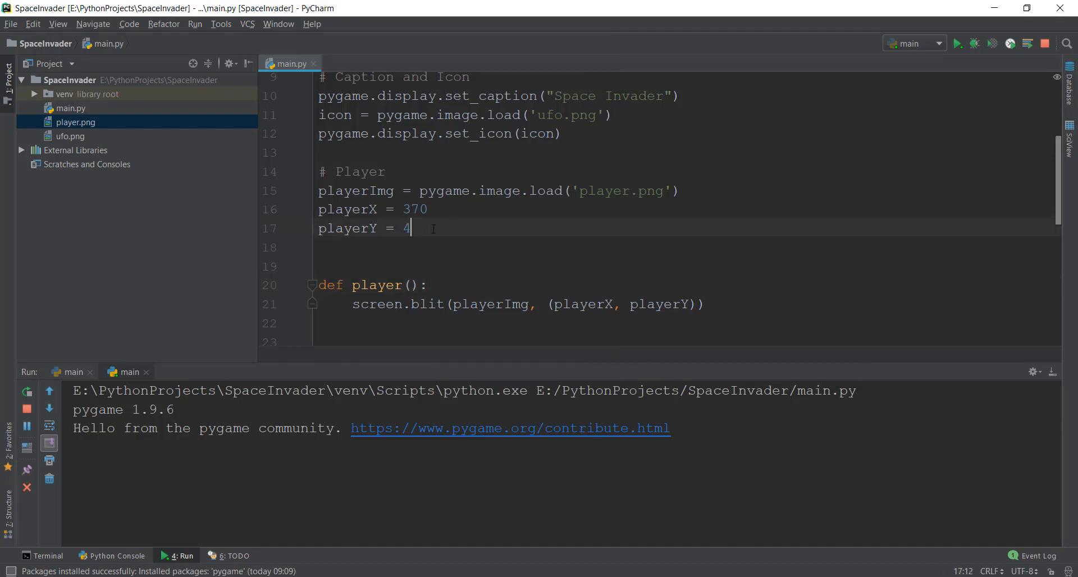
text(80)
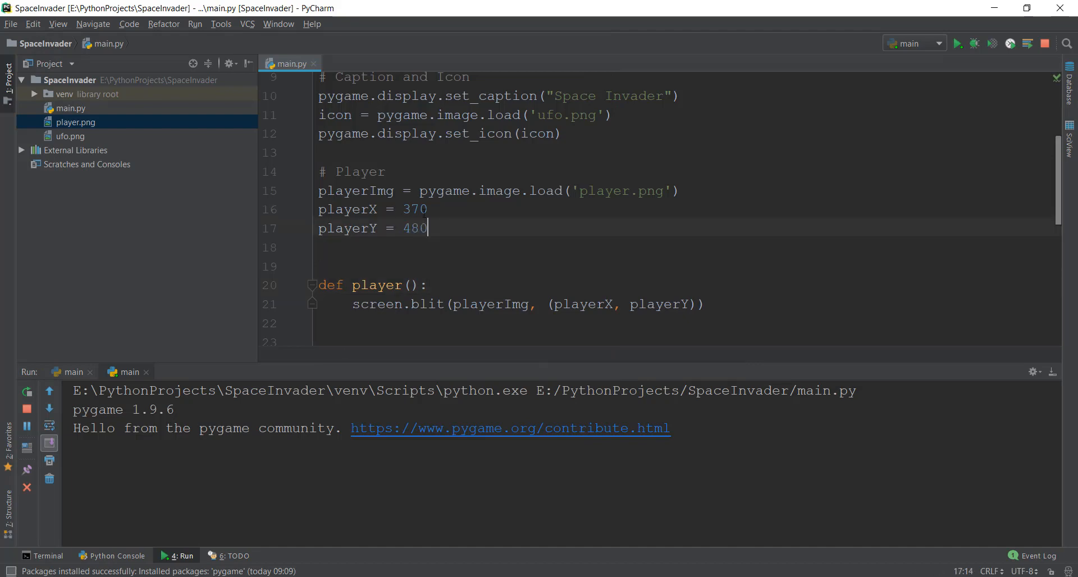
Highlight screen.blit inside player(), then scroll to the while running loop
scroll(down, 3)
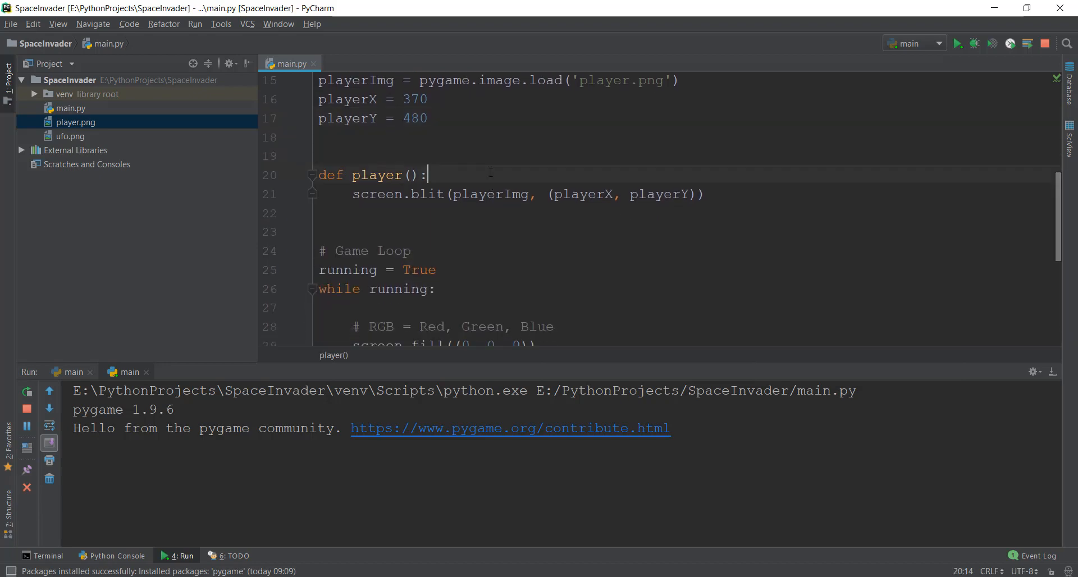
double_click(376, 175)
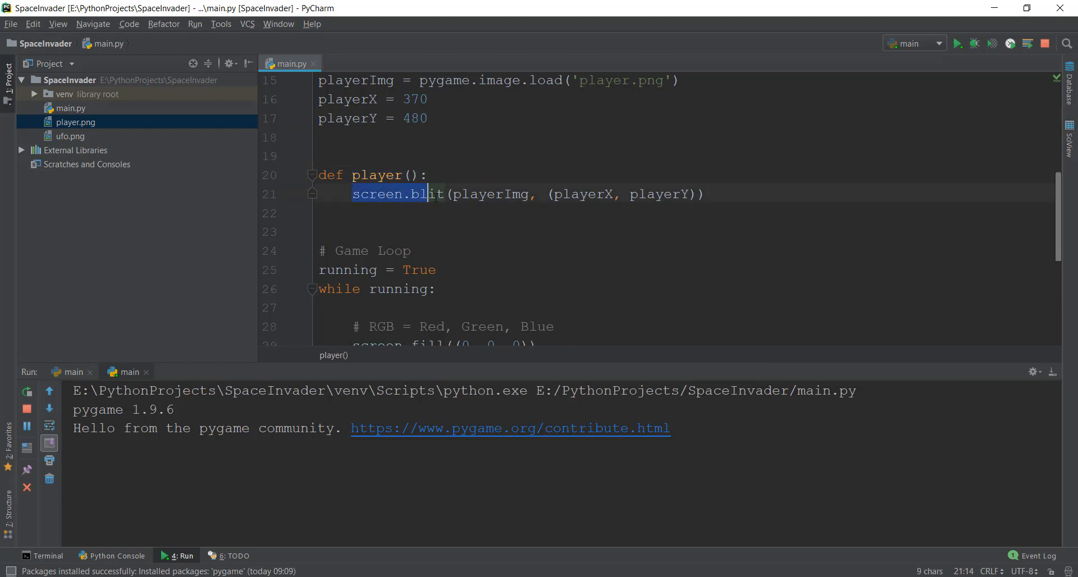
double_click(428, 194)
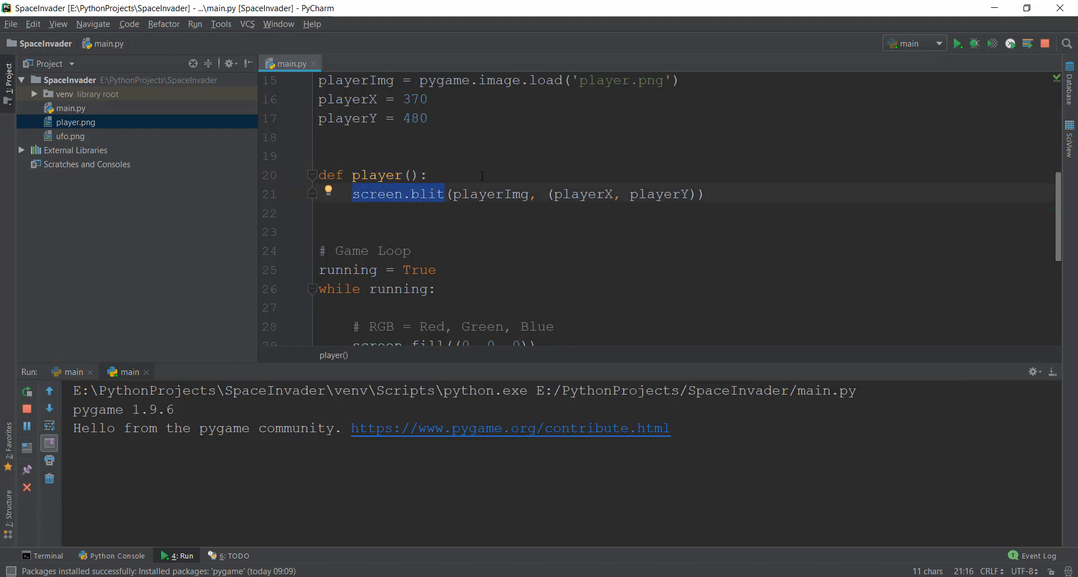
click(616, 193)
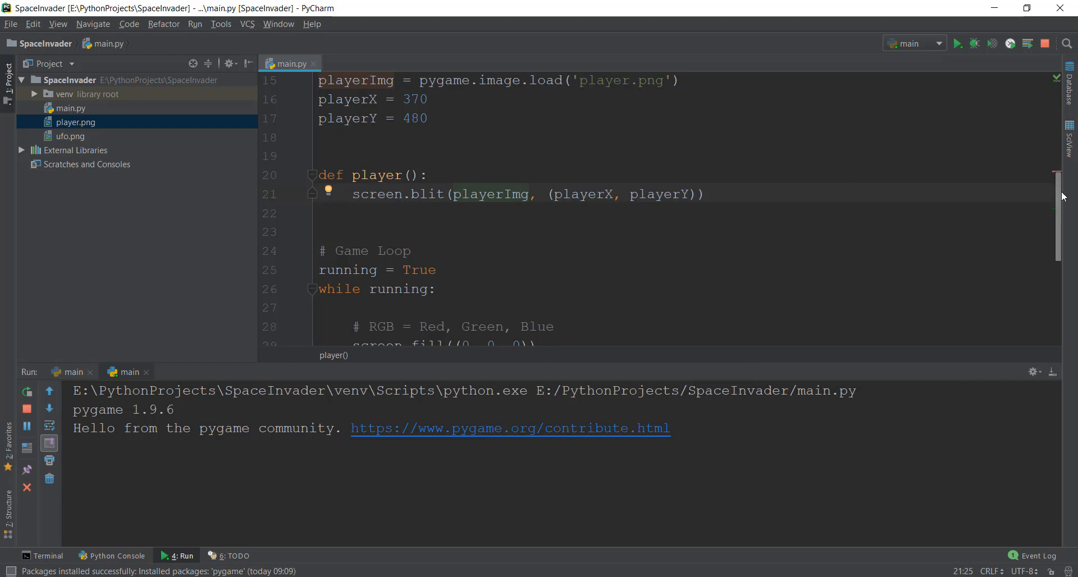
scroll(down, 3)
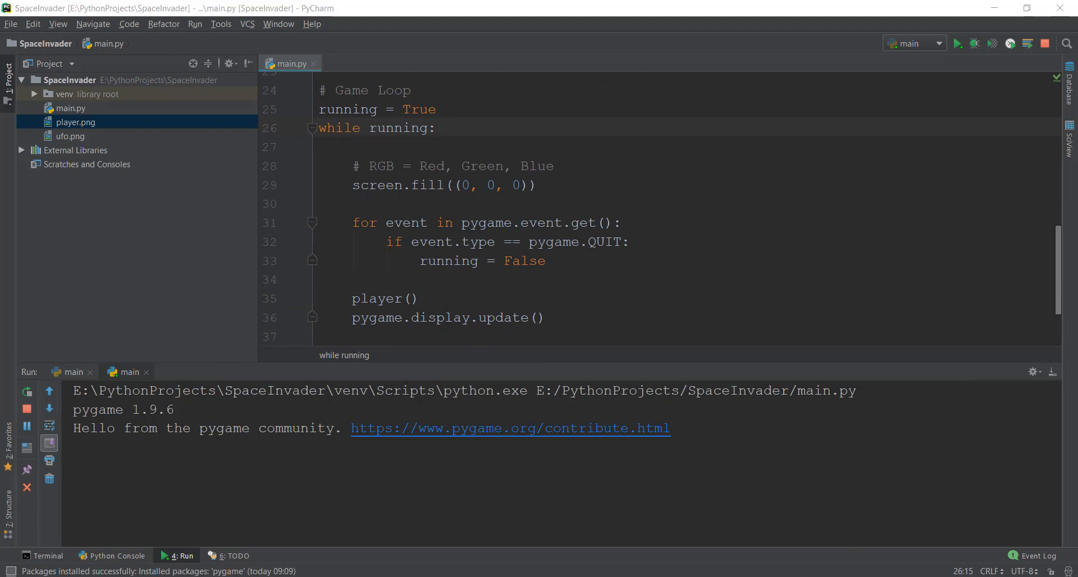
Launch main.py to check the spaceship sits at bottom centre
click(545, 261)
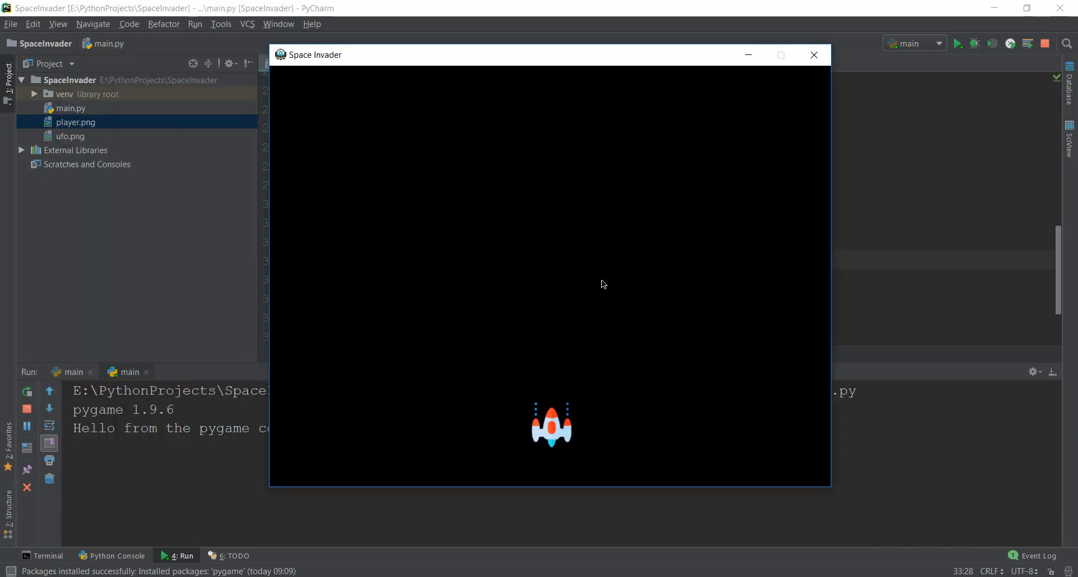
mouse_move(732, 437)
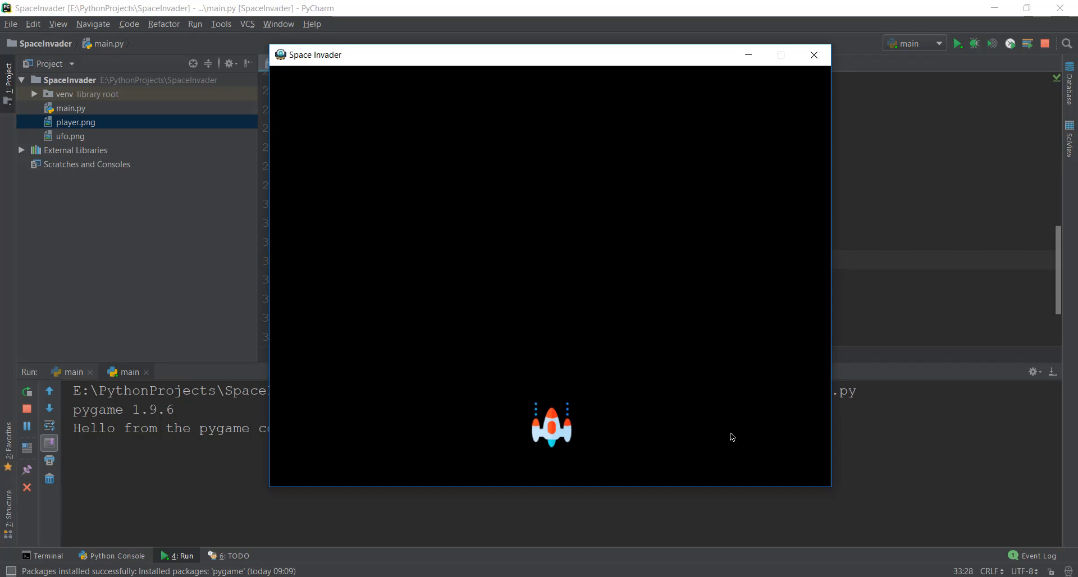
mouse_move(344, 451)
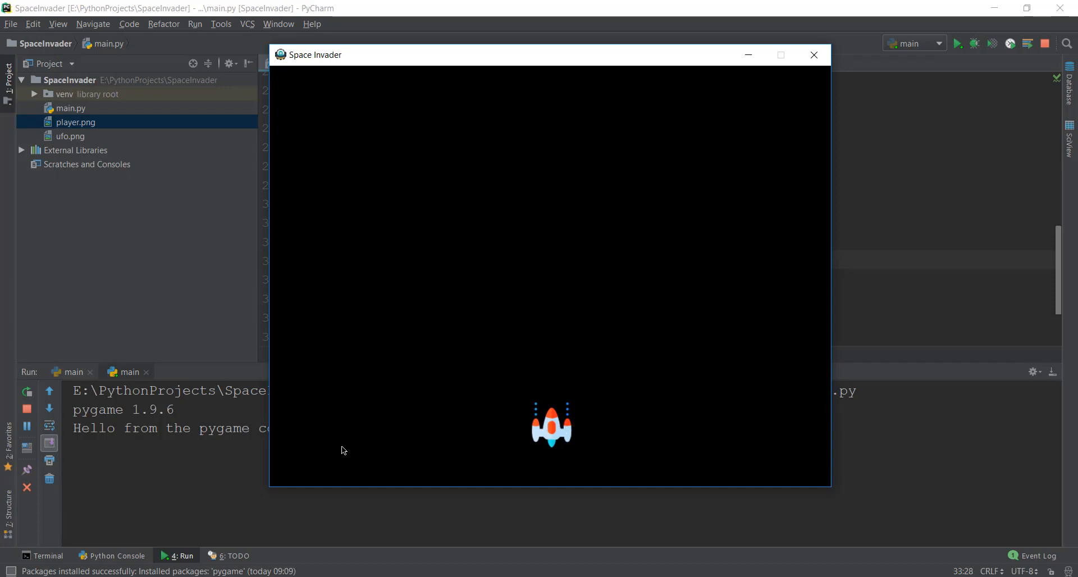
mouse_move(426, 455)
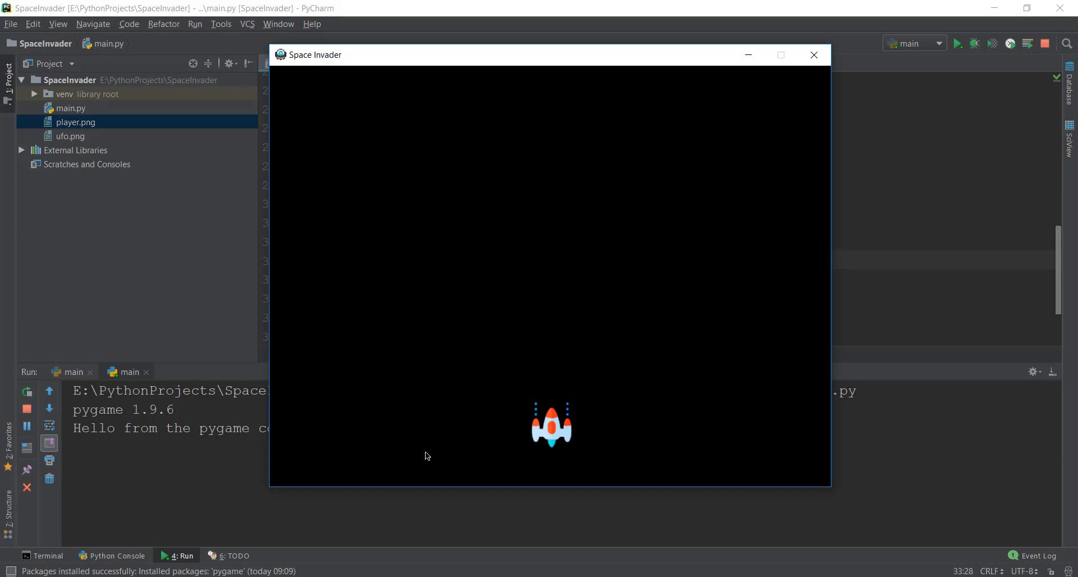